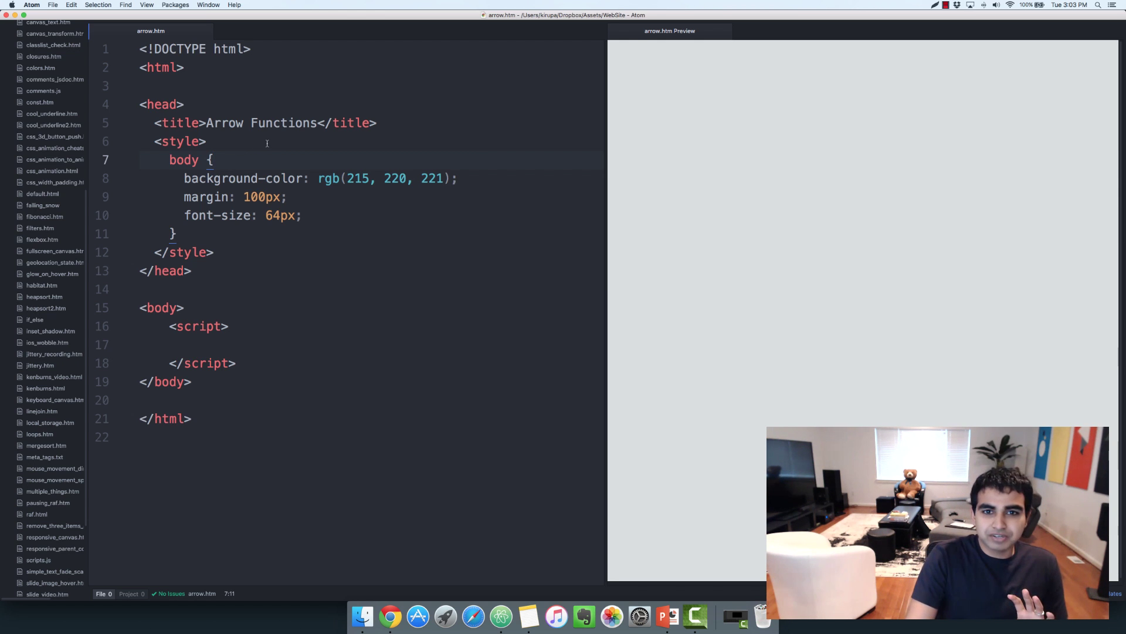
Step: Fold the <head> section of arrow.htm and add blank lines inside the script block
left_click(117, 104)
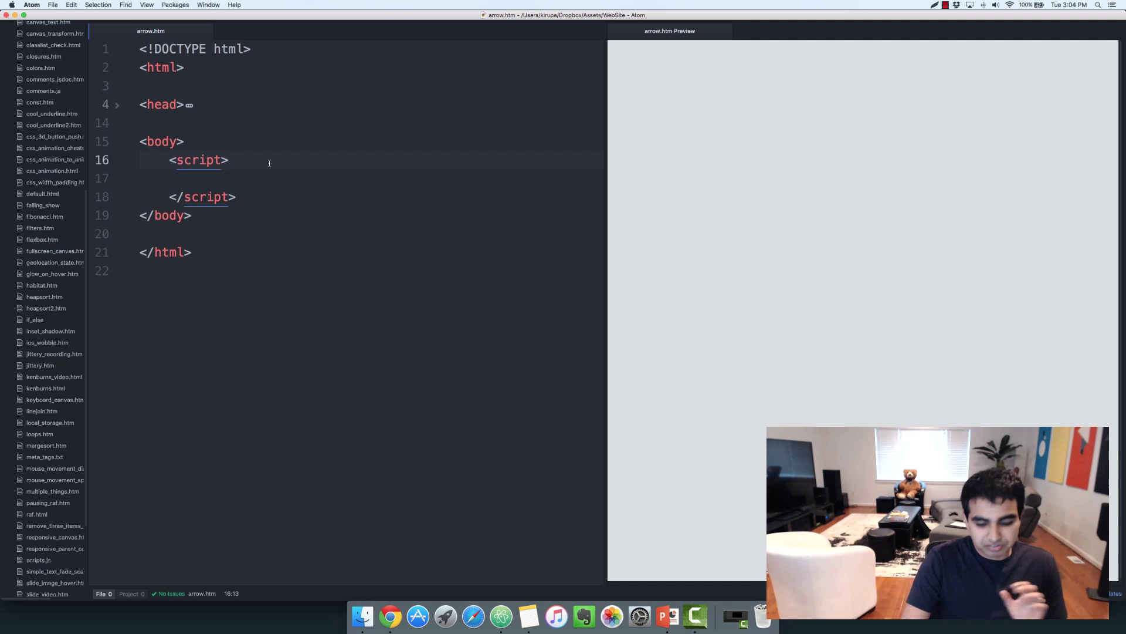
key("enter")
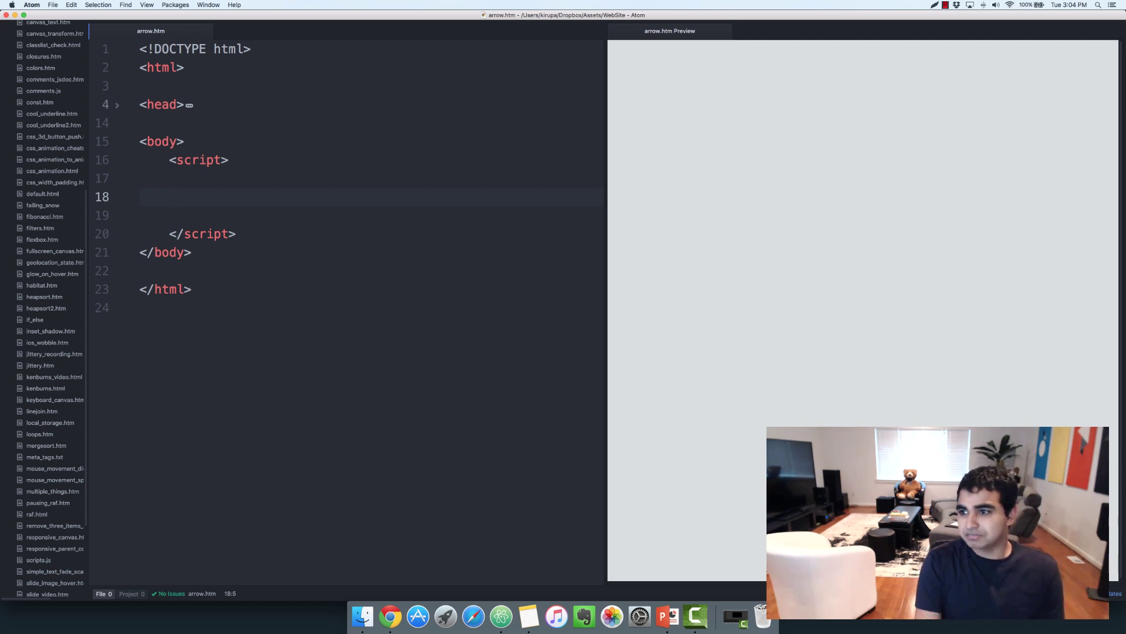
Step: Define var foo = function() { document.writeln("Hello"); }, call foo(), and add blank lines
type("var foo = function")
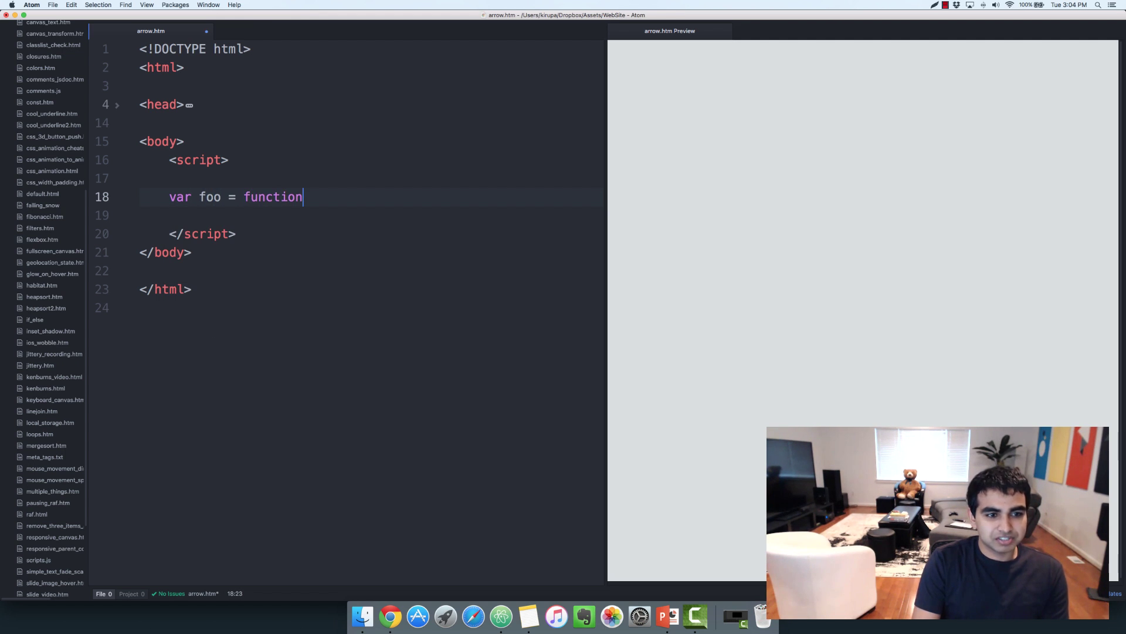
type("() {")
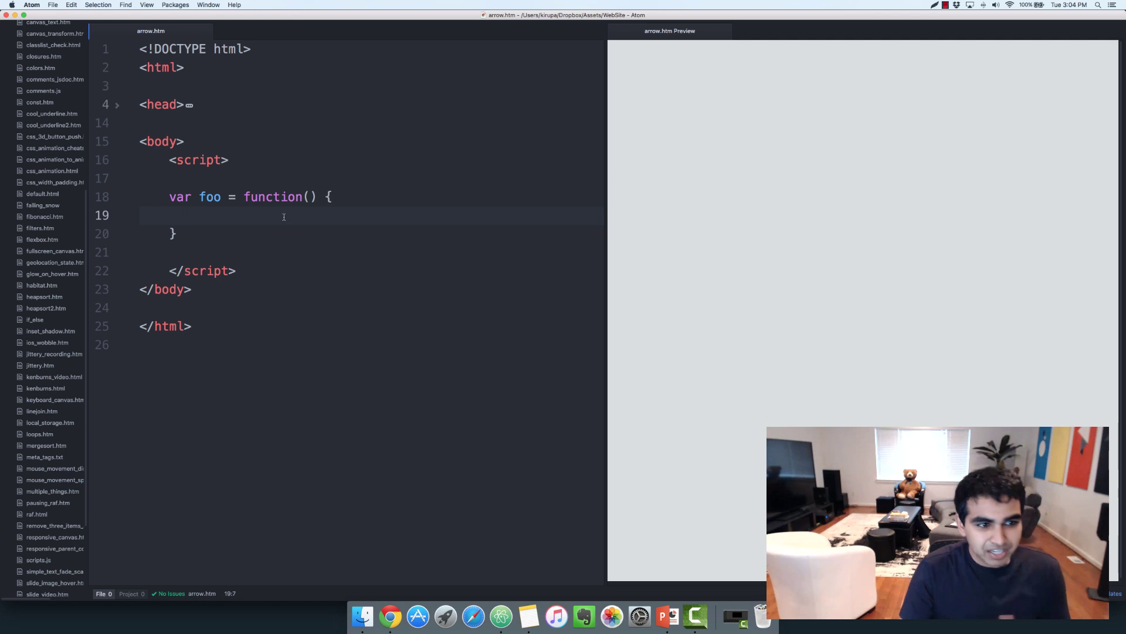
type("document.writeln(\"Hello")
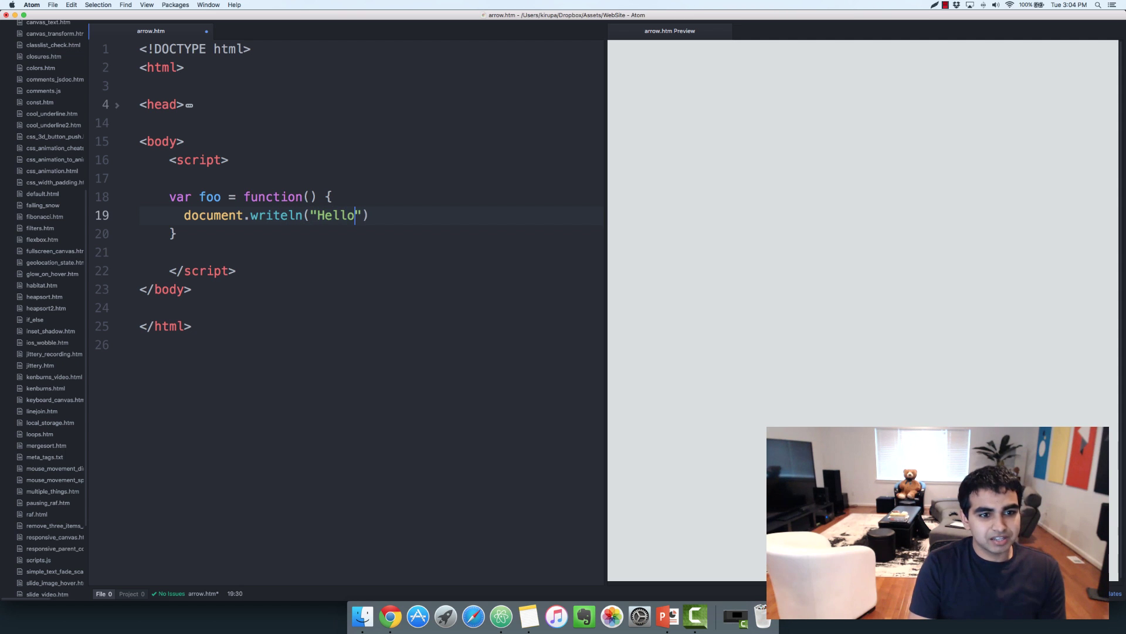
type(");")
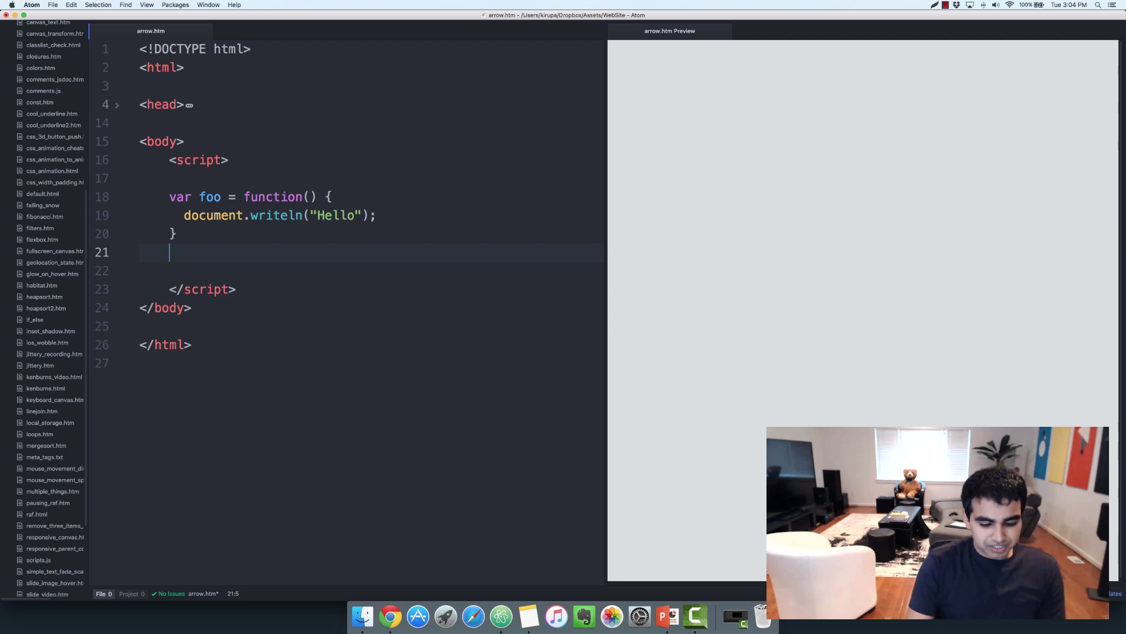
type("foo();")
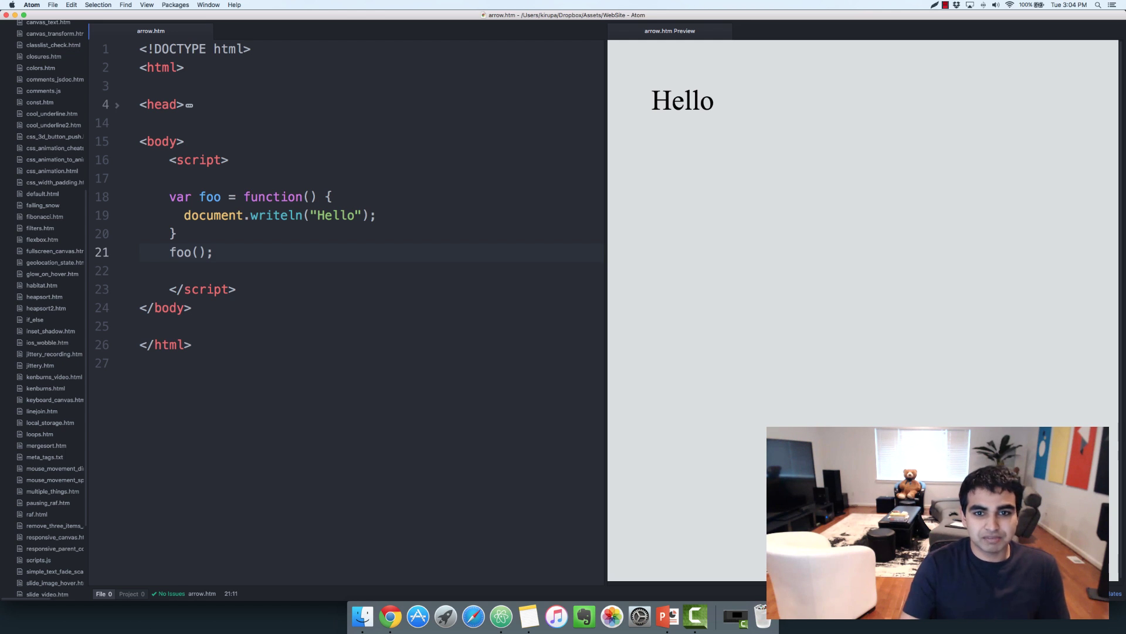
mouse_move(683, 135)
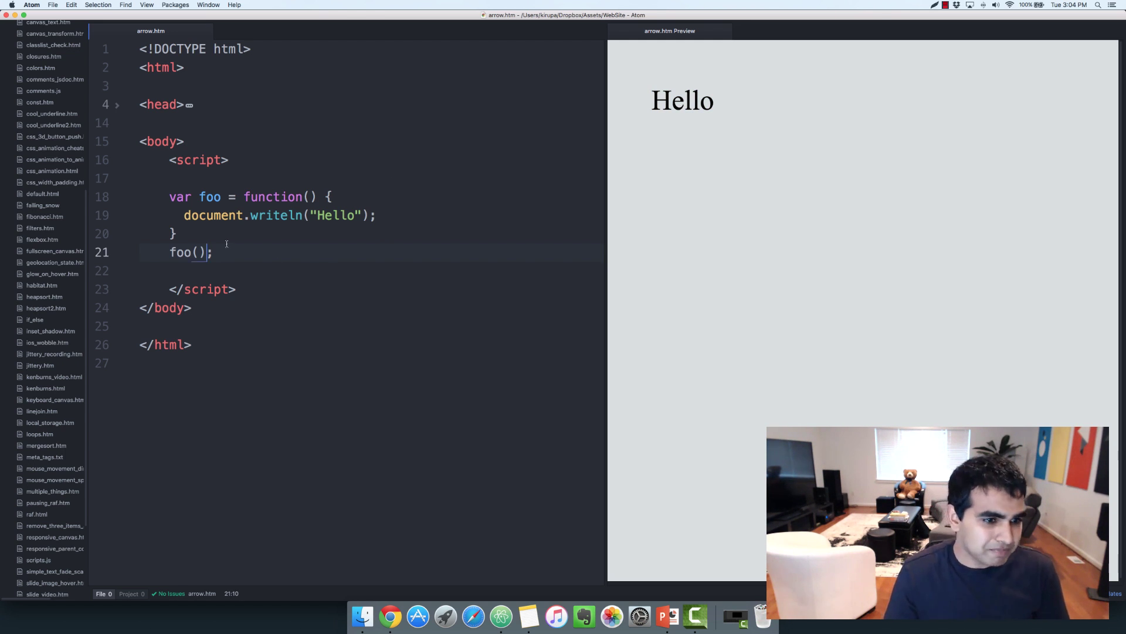
left_click(174, 233)
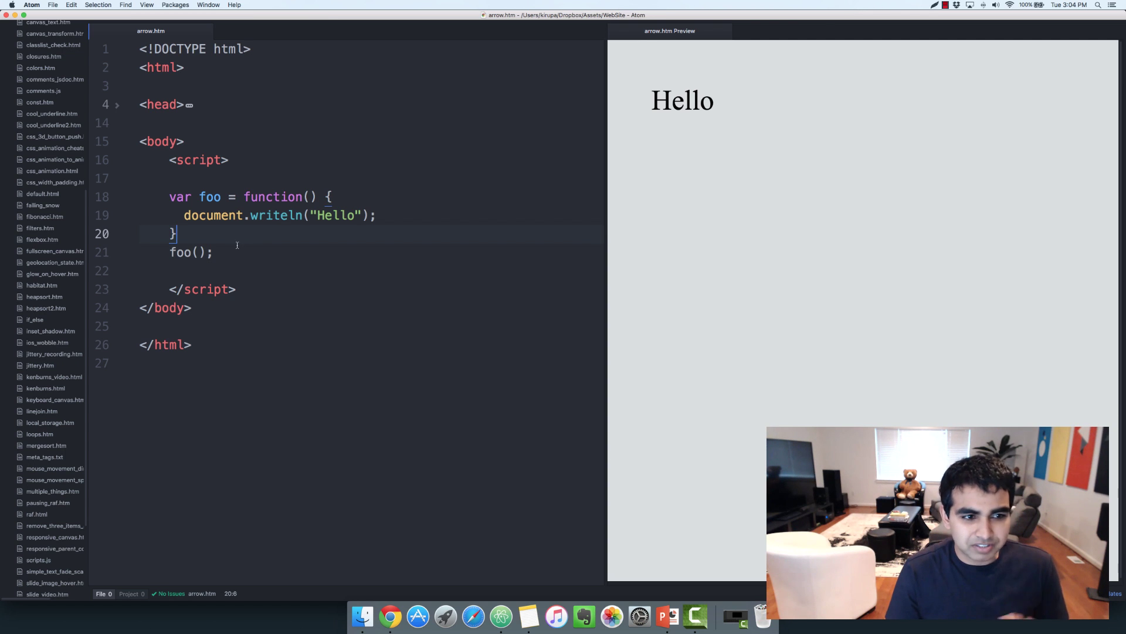
key("return")
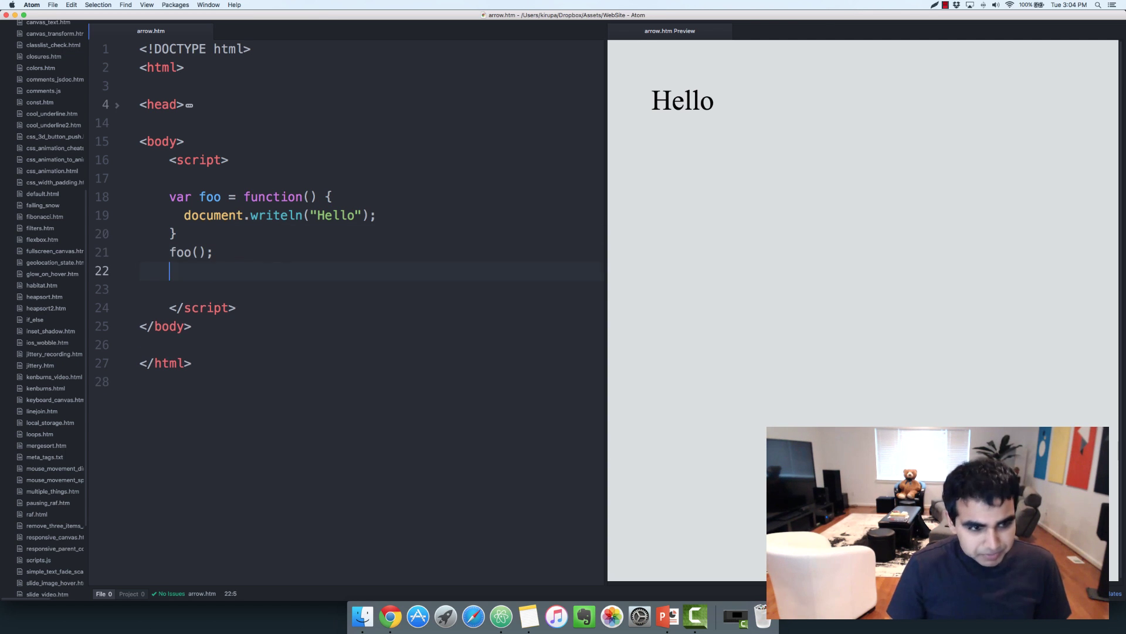
key("Return")
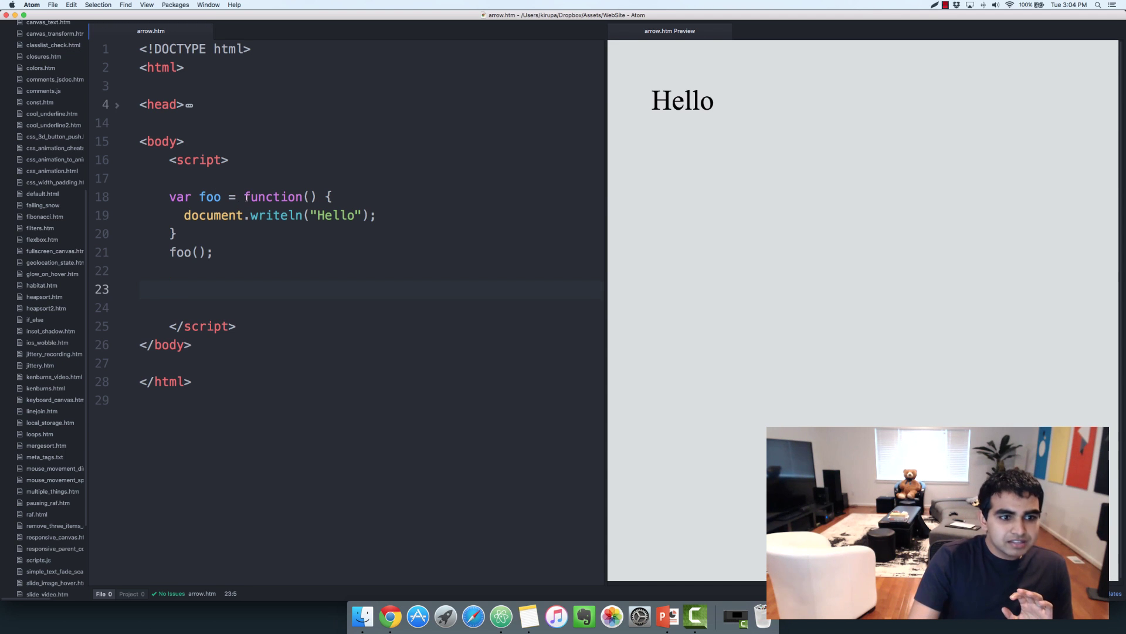
Step: Point through foo's function keyword and writeln body, then start typing var bar below
left_click(283, 234)
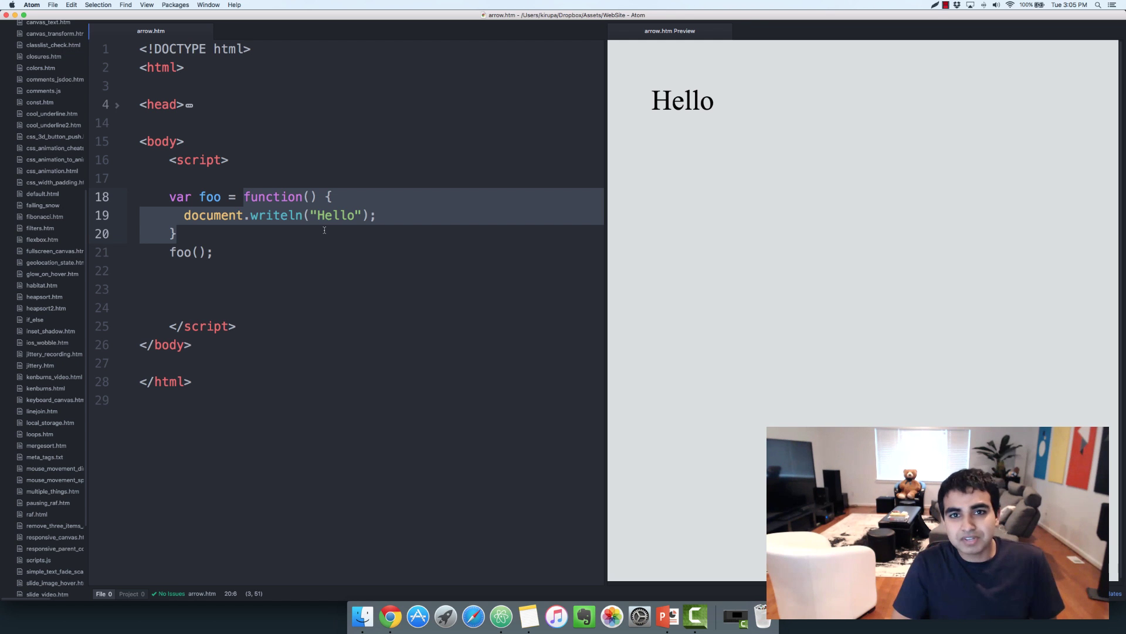
left_click(266, 196)
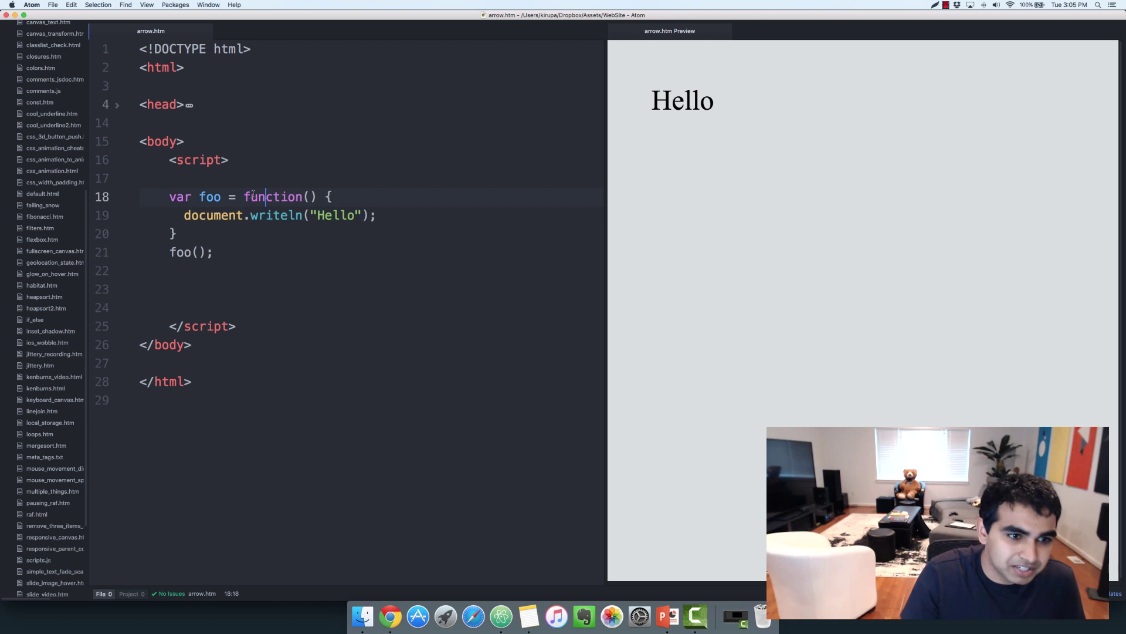
left_click(174, 233)
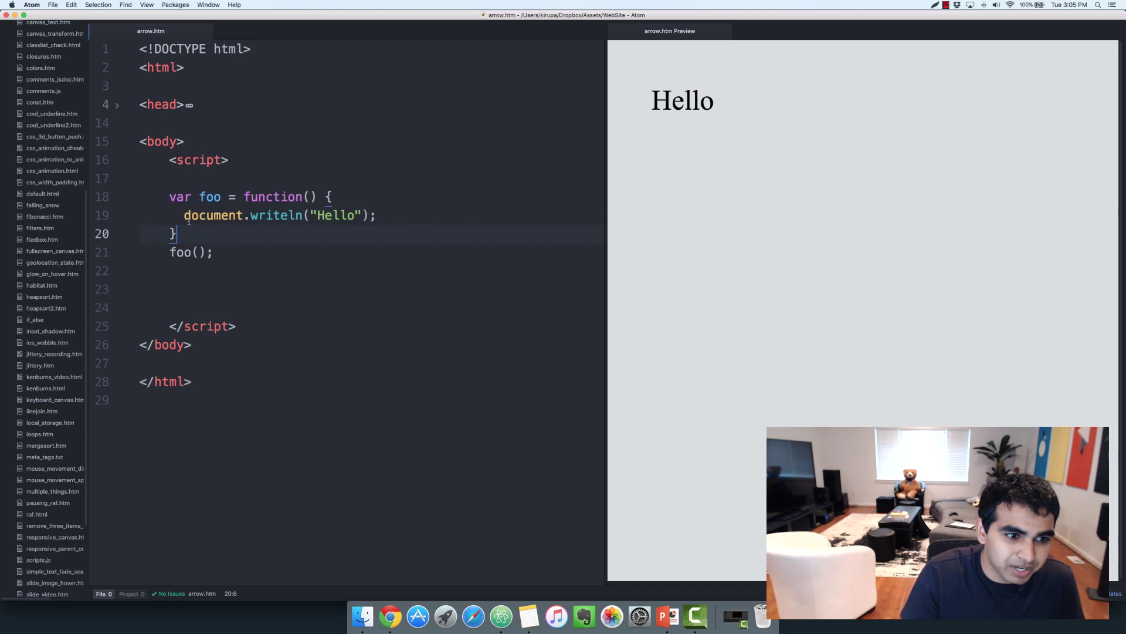
left_click(399, 214)
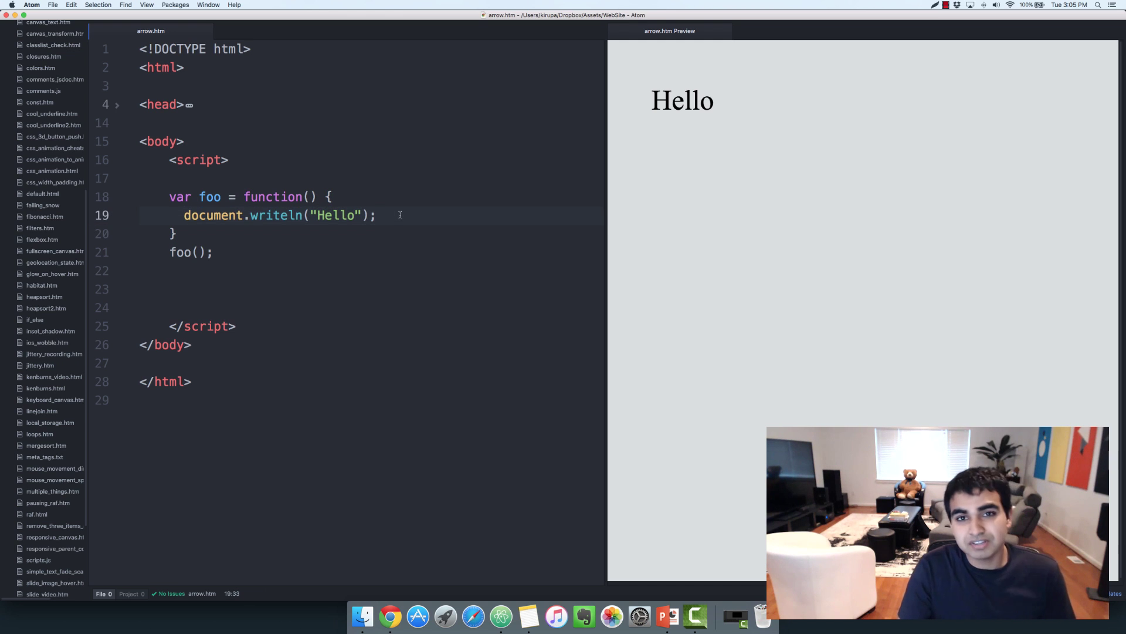
left_click(241, 288)
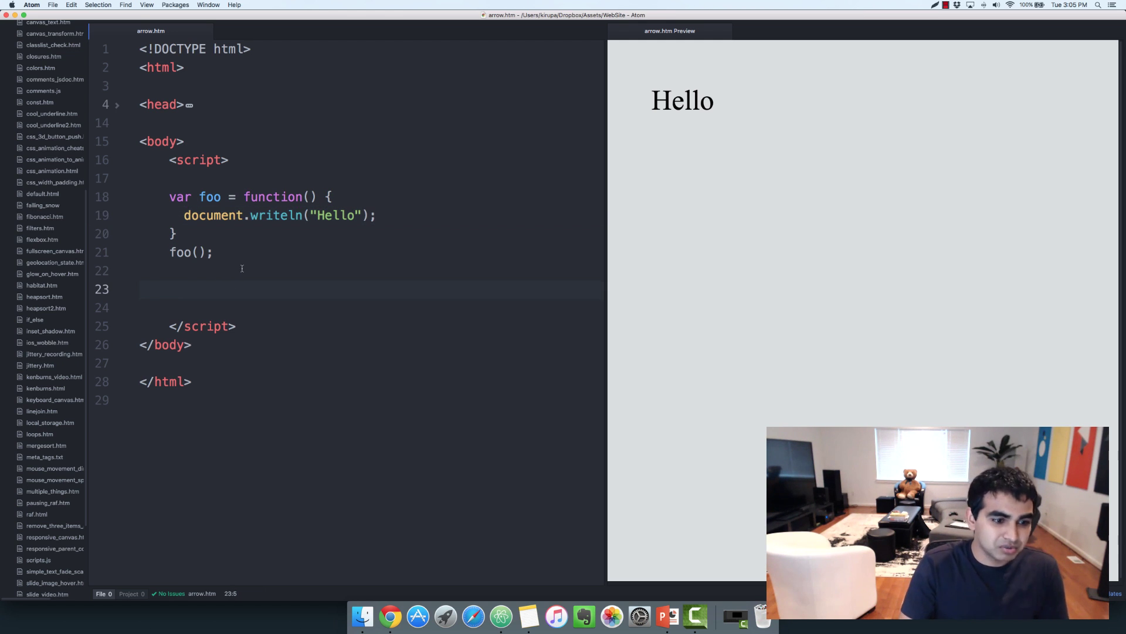
type("var bar =")
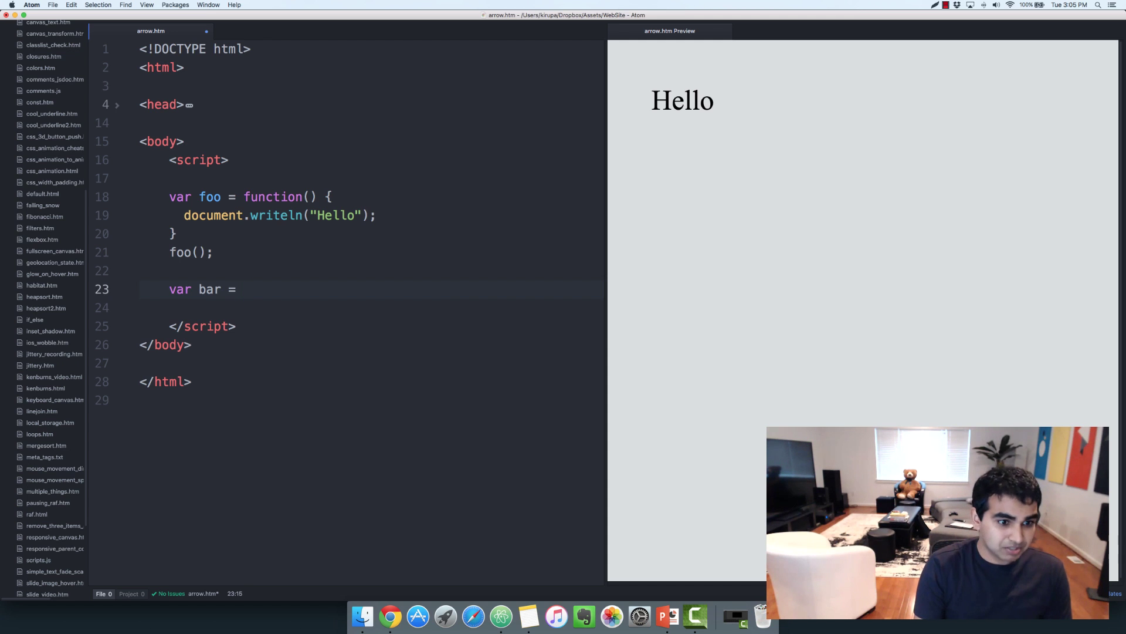
Step: Make bar an arrow function () => document.writeln("Hello Again!") and call bar()
type("()")
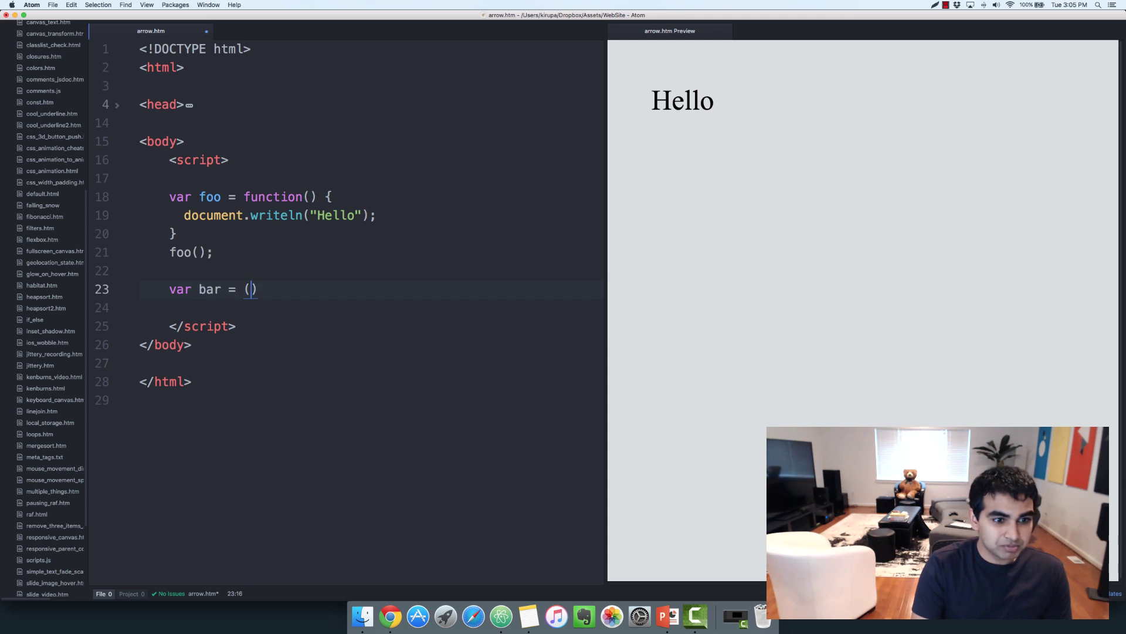
type("\" \"")
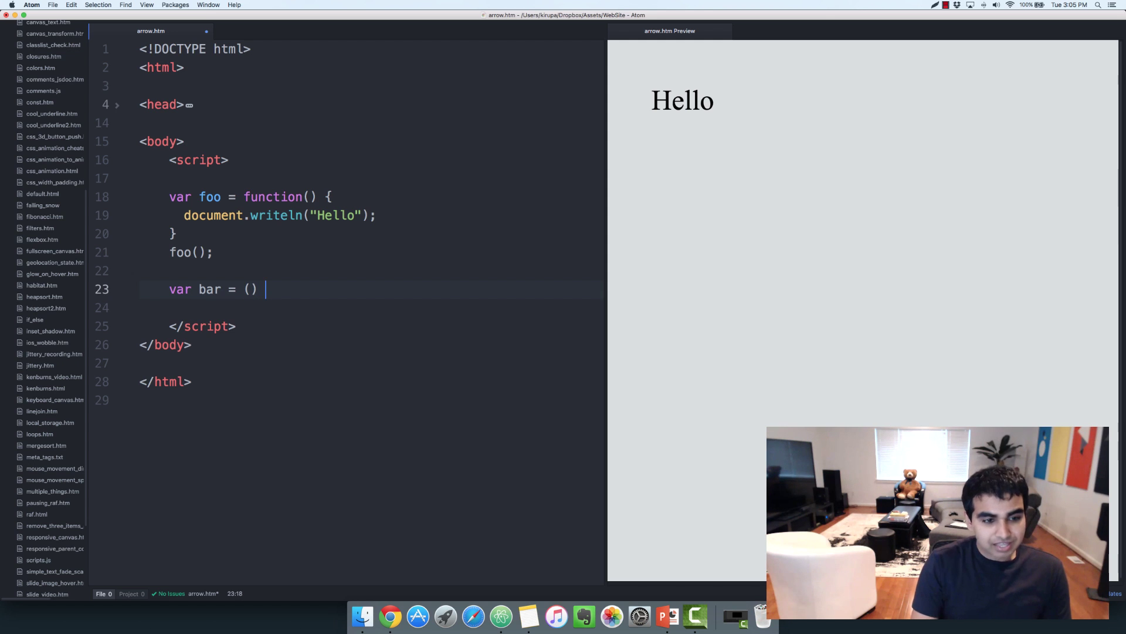
type("=")
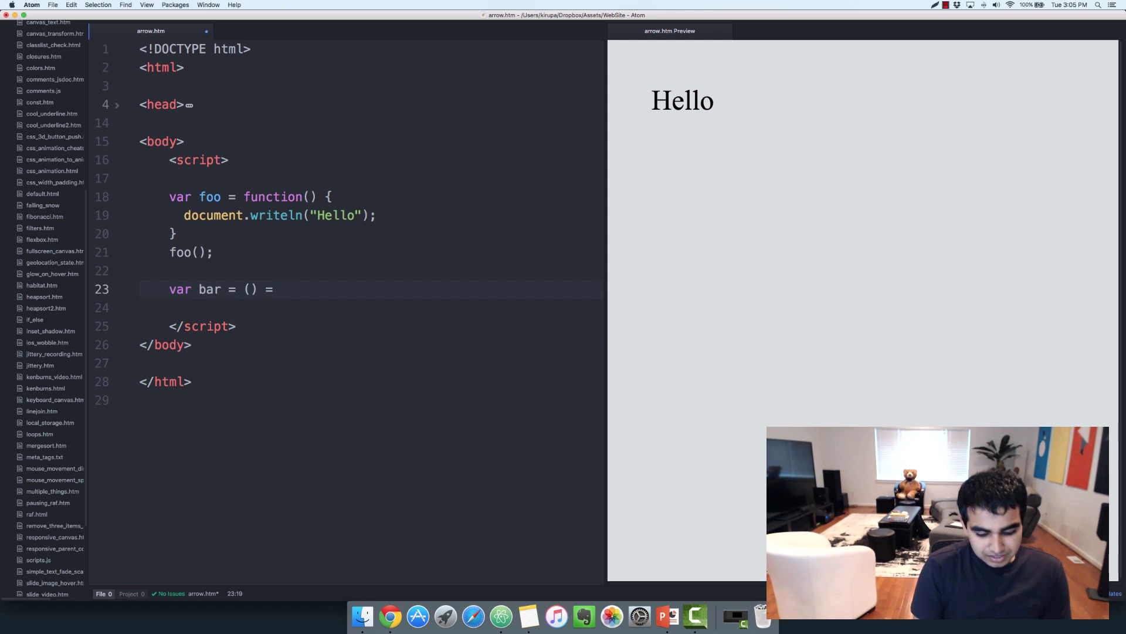
type(">")
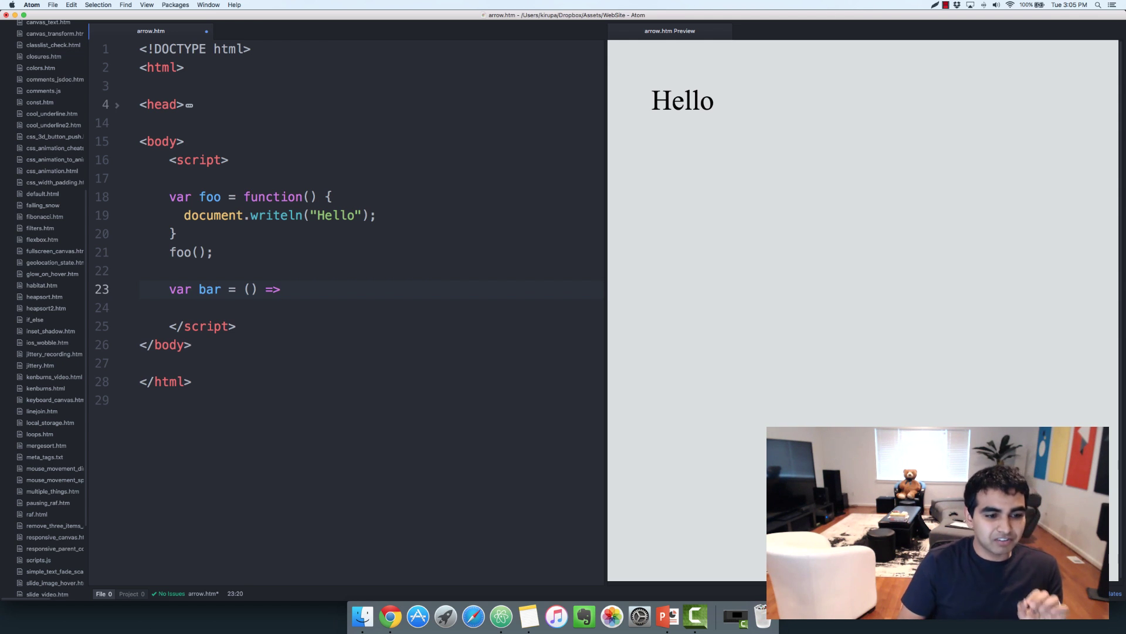
left_click(281, 289)
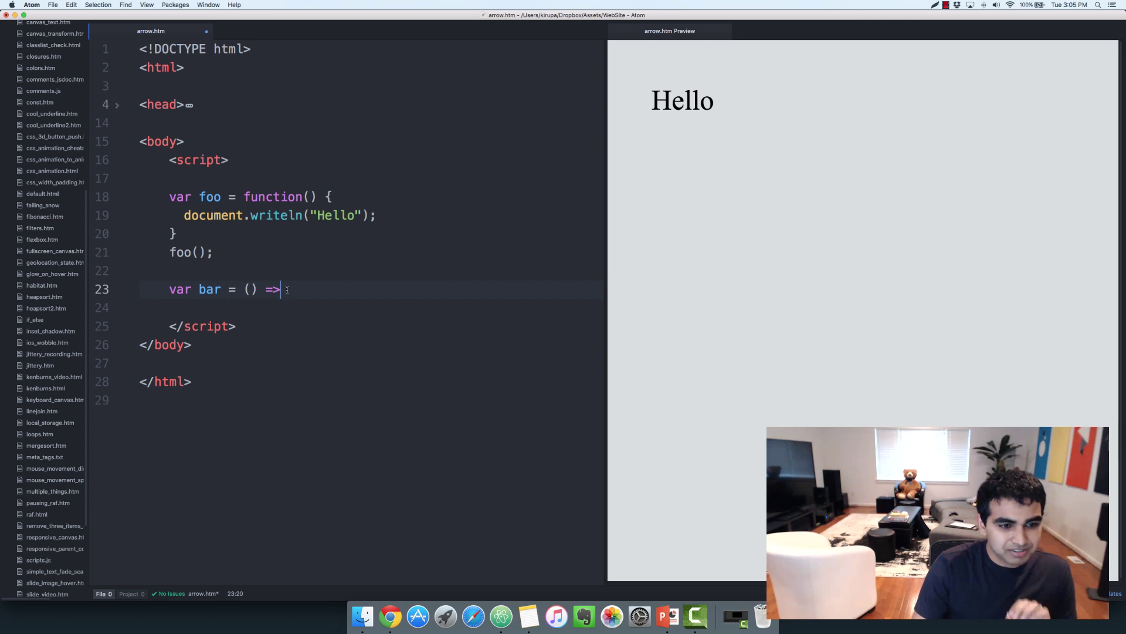
type("\" \"")
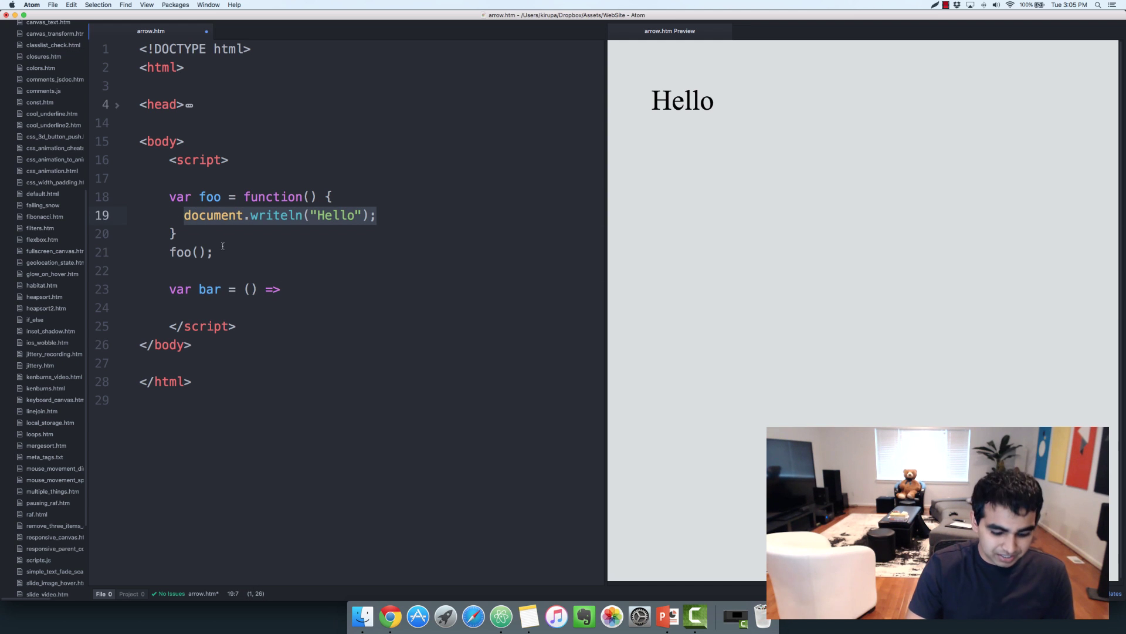
type("document.writeln(\"Hello\");")
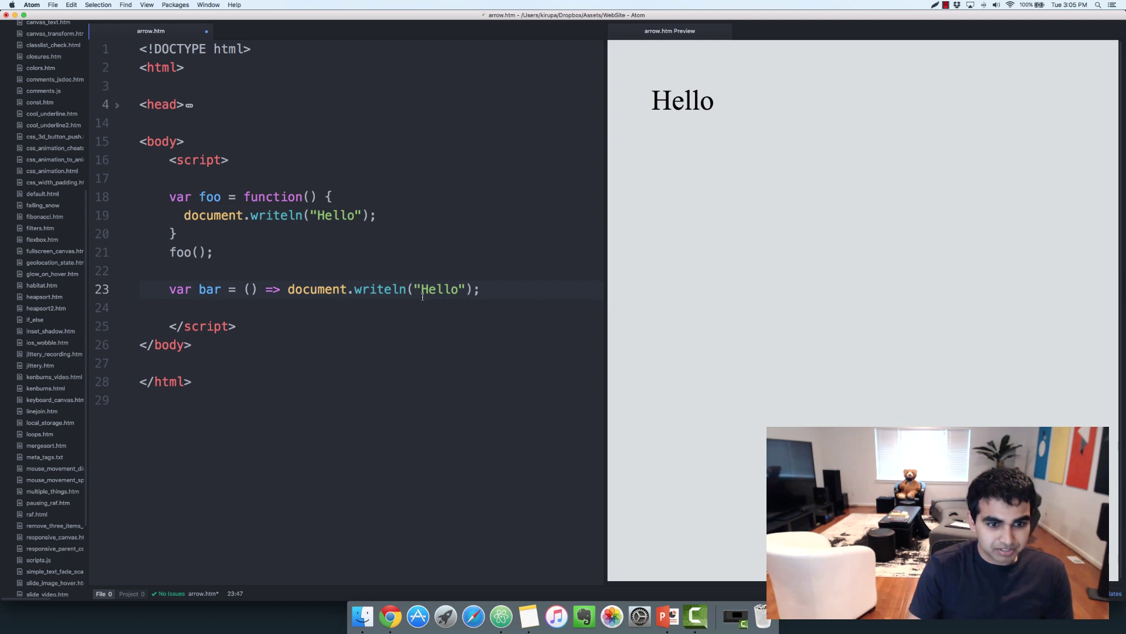
type("Again!")
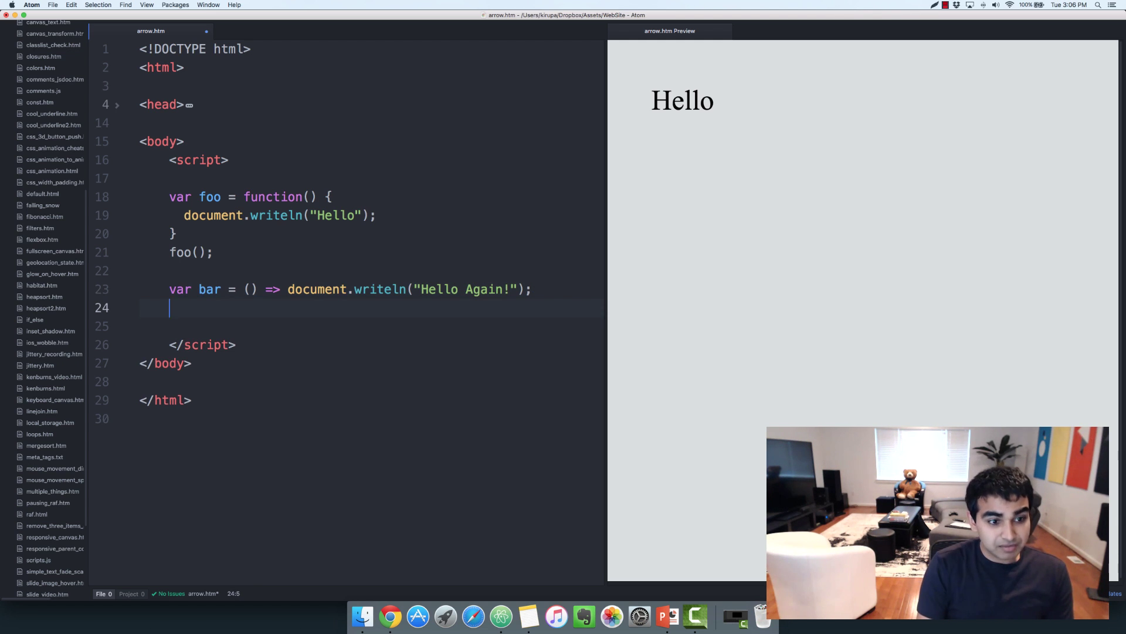
type("bar();")
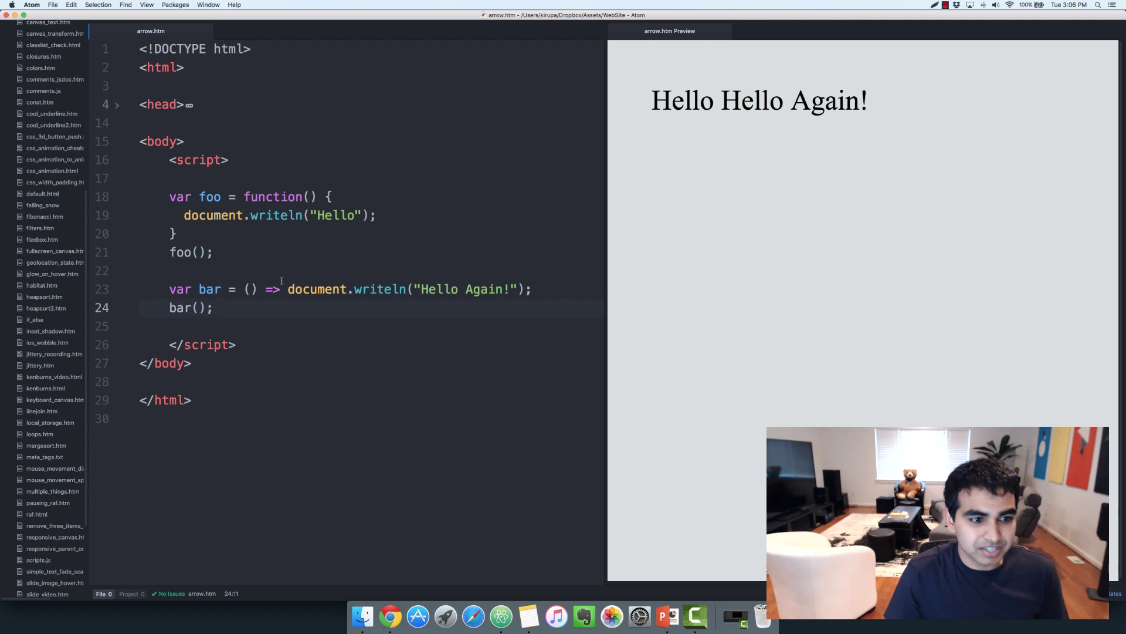
Step: Compare bar's arrow with foo's function keyword by pointing at each definition
left_click(280, 289)
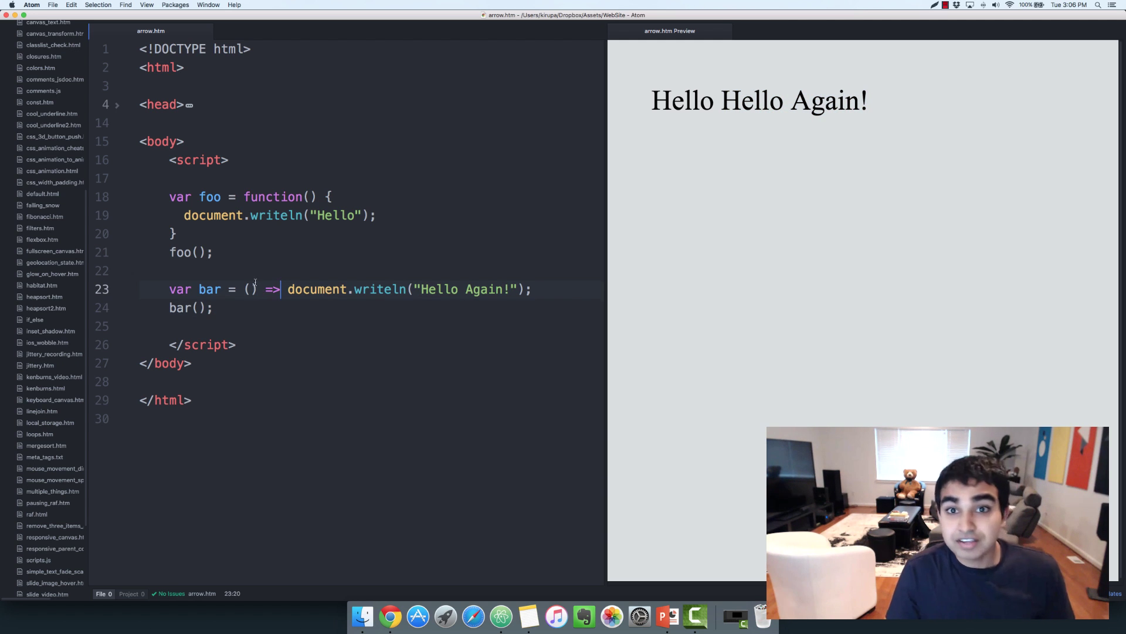
left_click(244, 195)
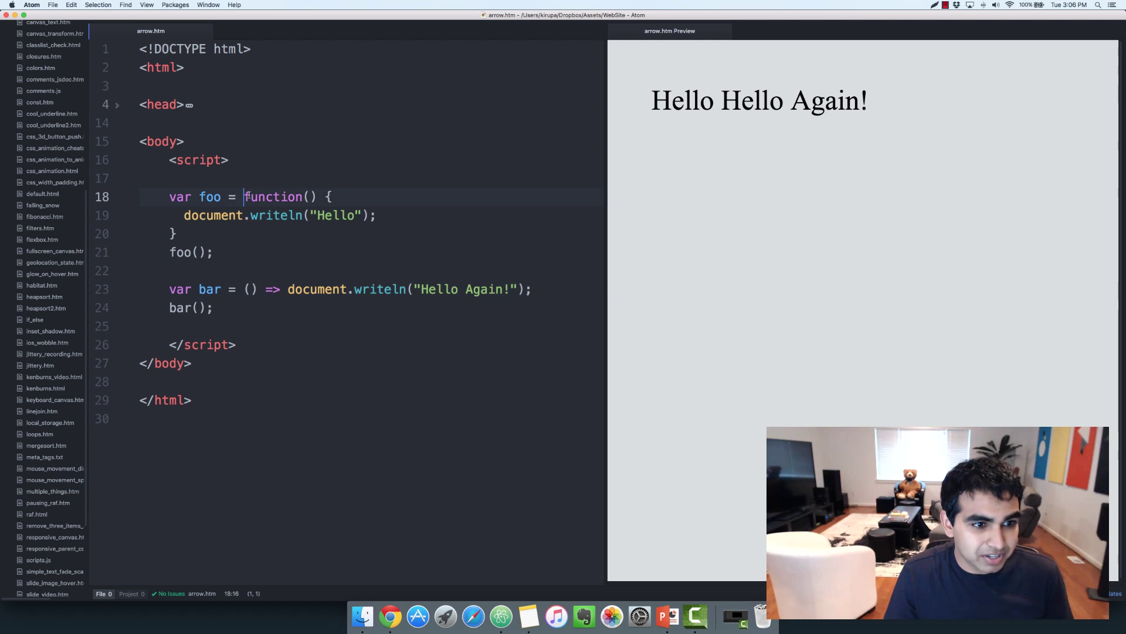
left_click(164, 233)
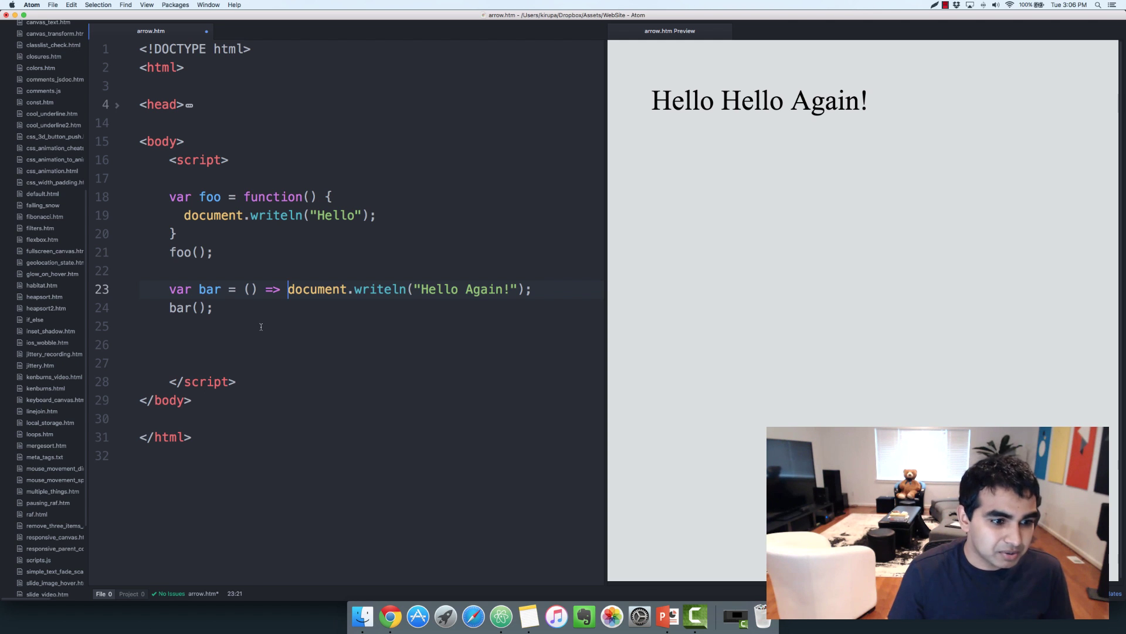
Step: Add var zorb = () => { document.writeln("Isn't this cool?"); }, call zorb(), and begin commenting out calls
type("var zorb")
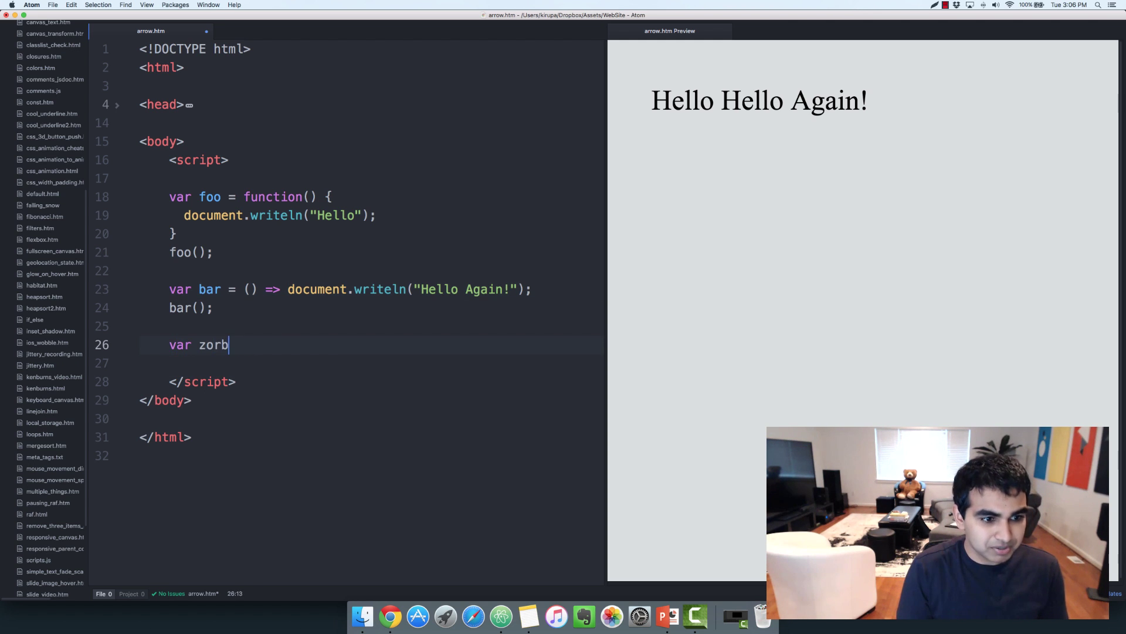
type("= ()")
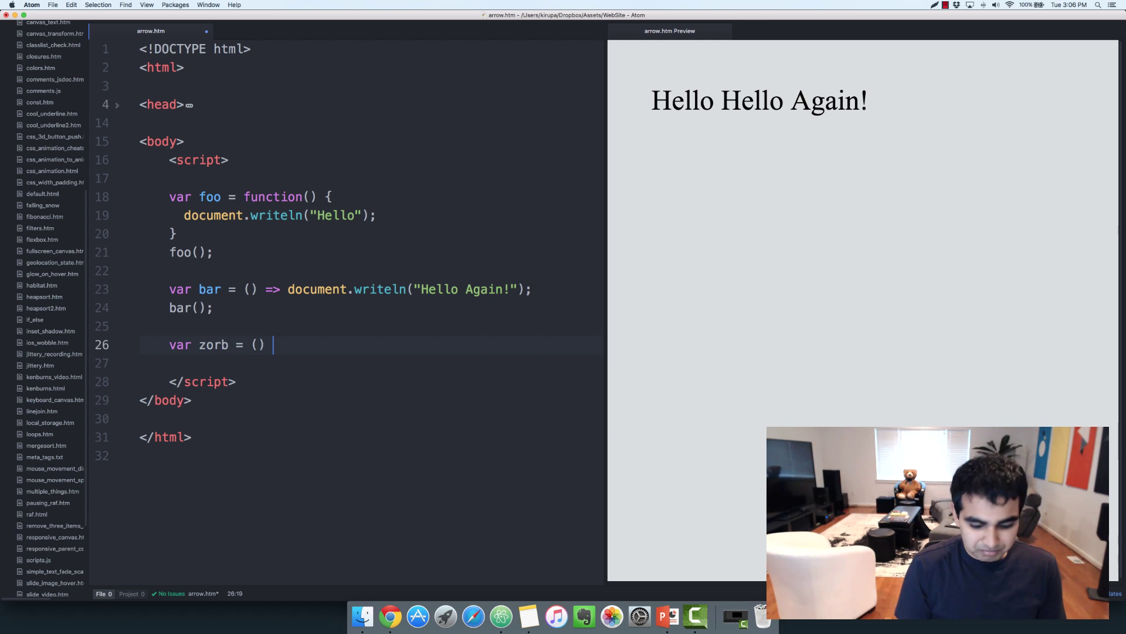
type("=>")
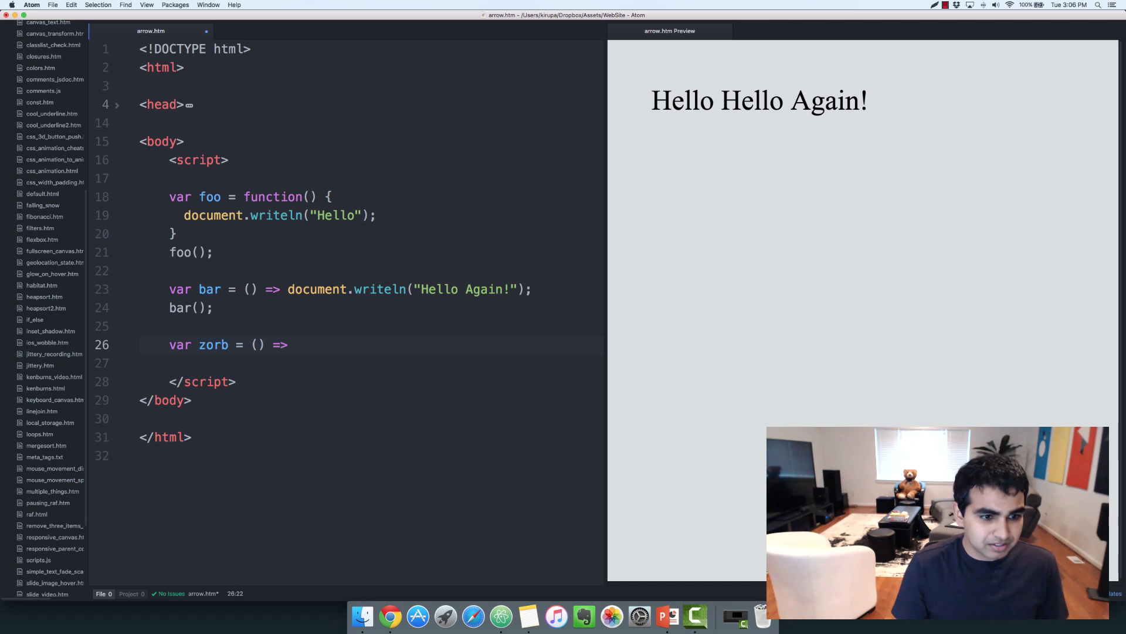
type("{")
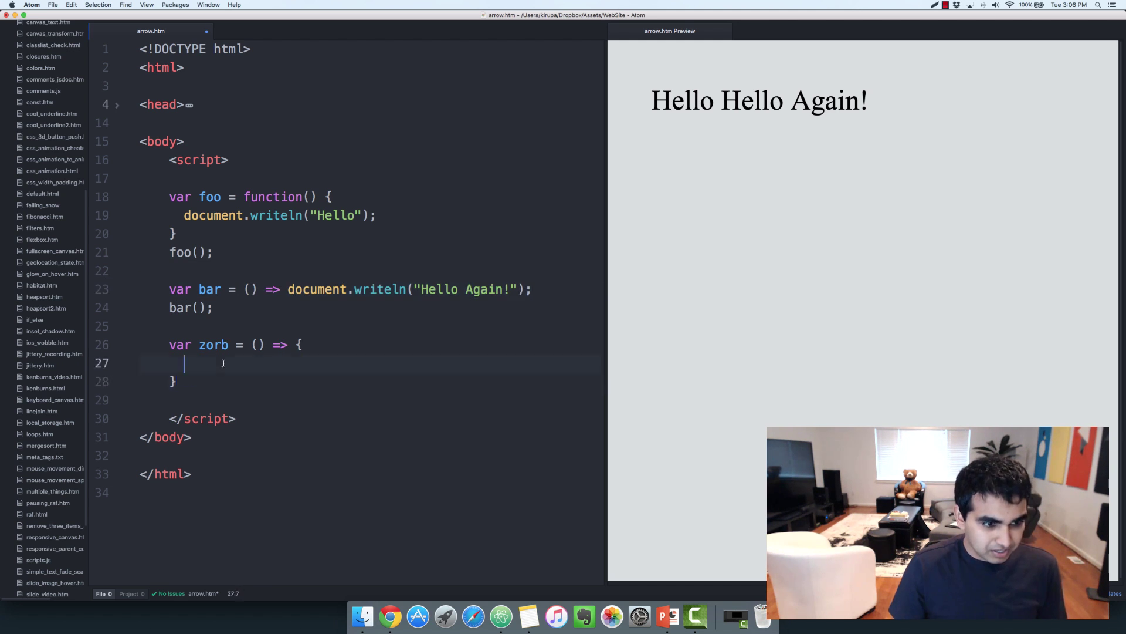
type("document.writeln(\"Hello Again!\");")
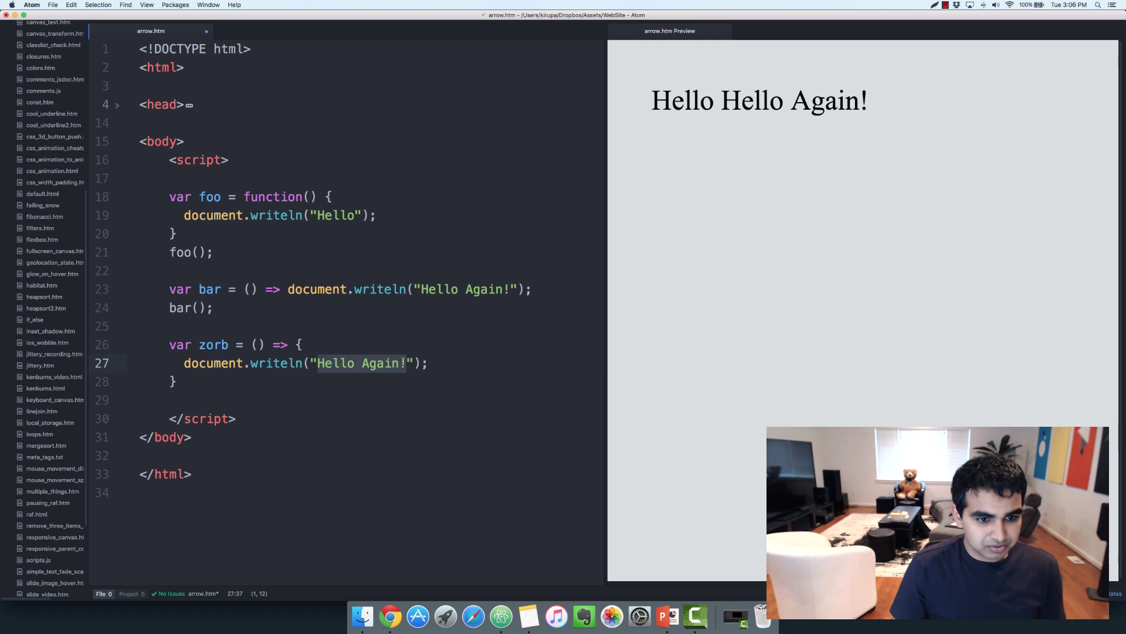
type("Isn't this cool?")
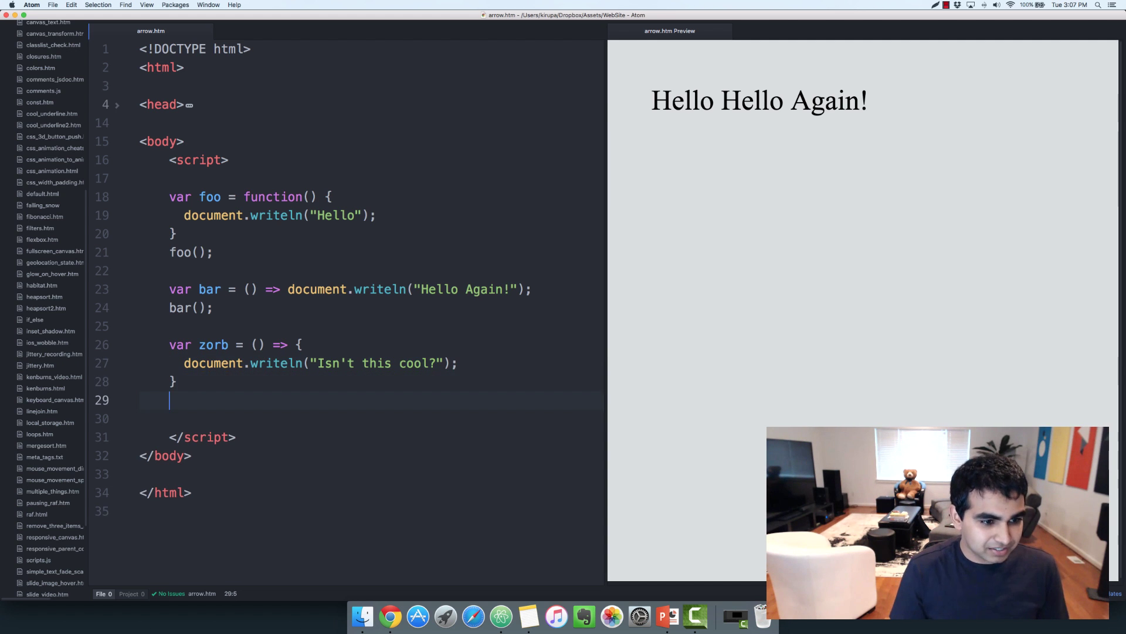
type("zorb();")
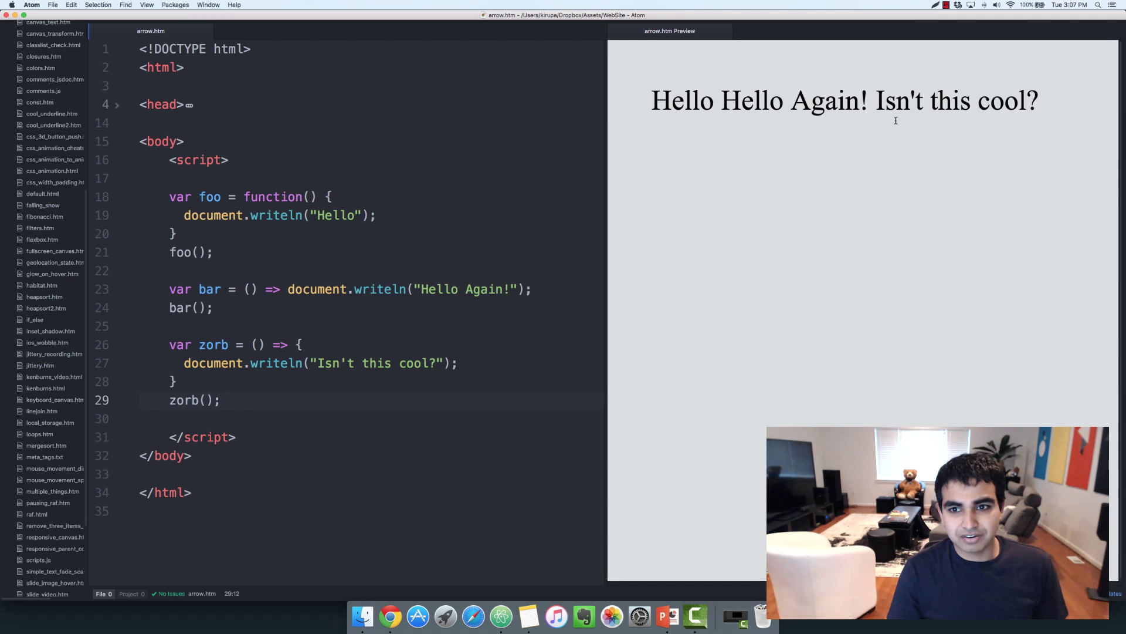
type("//")
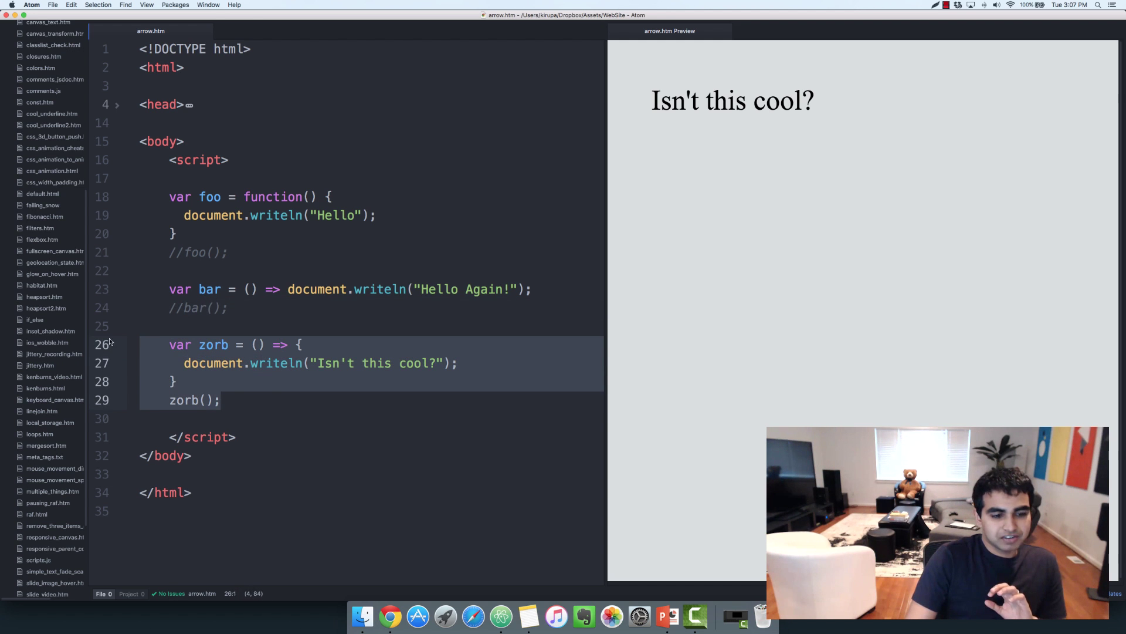
left_click(219, 401)
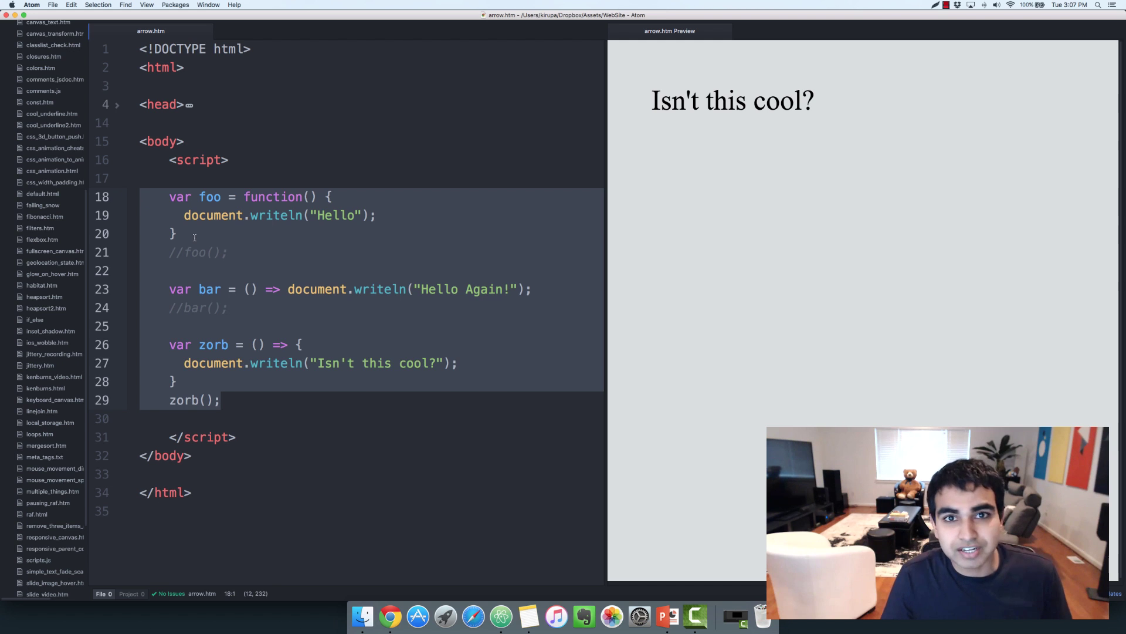
left_click(177, 234)
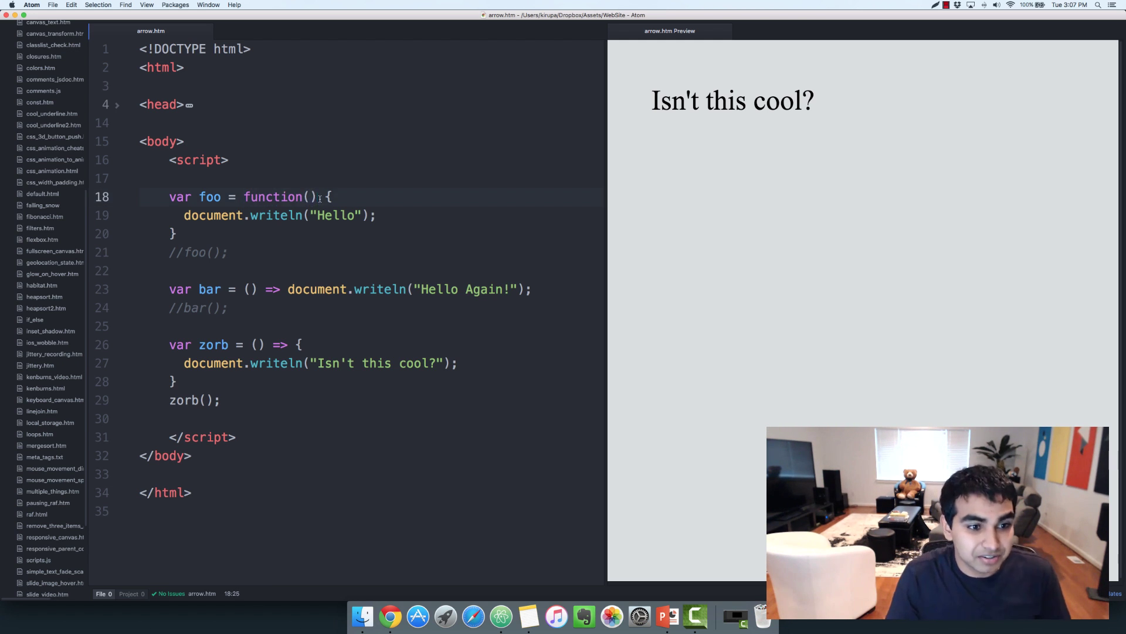
Step: Give foo a name parameter and append + name + "!!!" to its writeln string
left_click(234, 382)
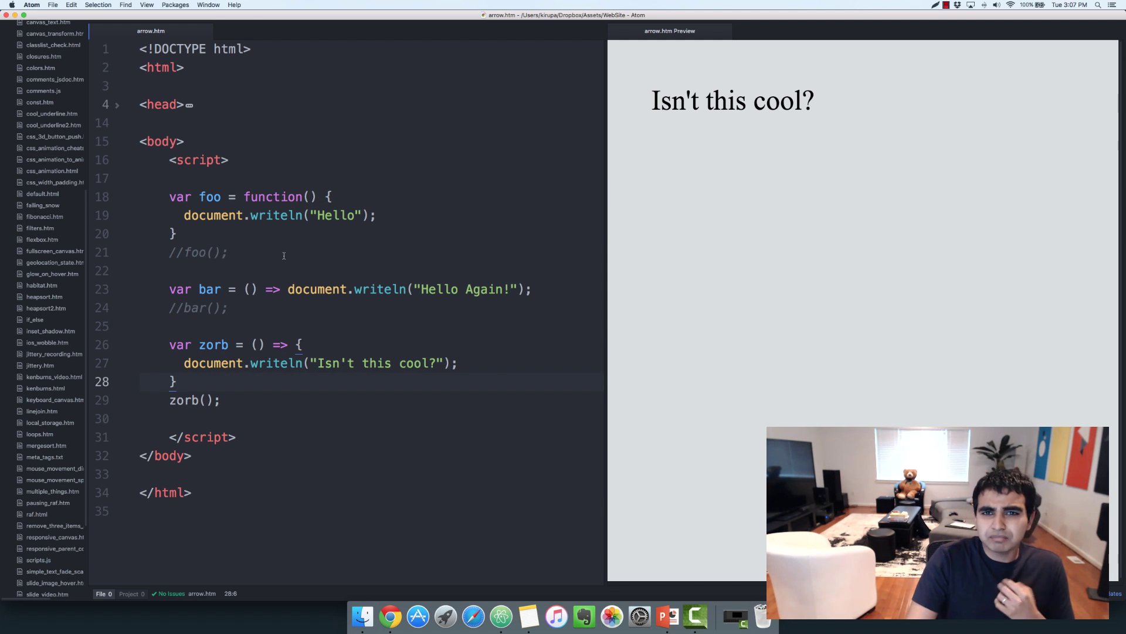
left_click(202, 252)
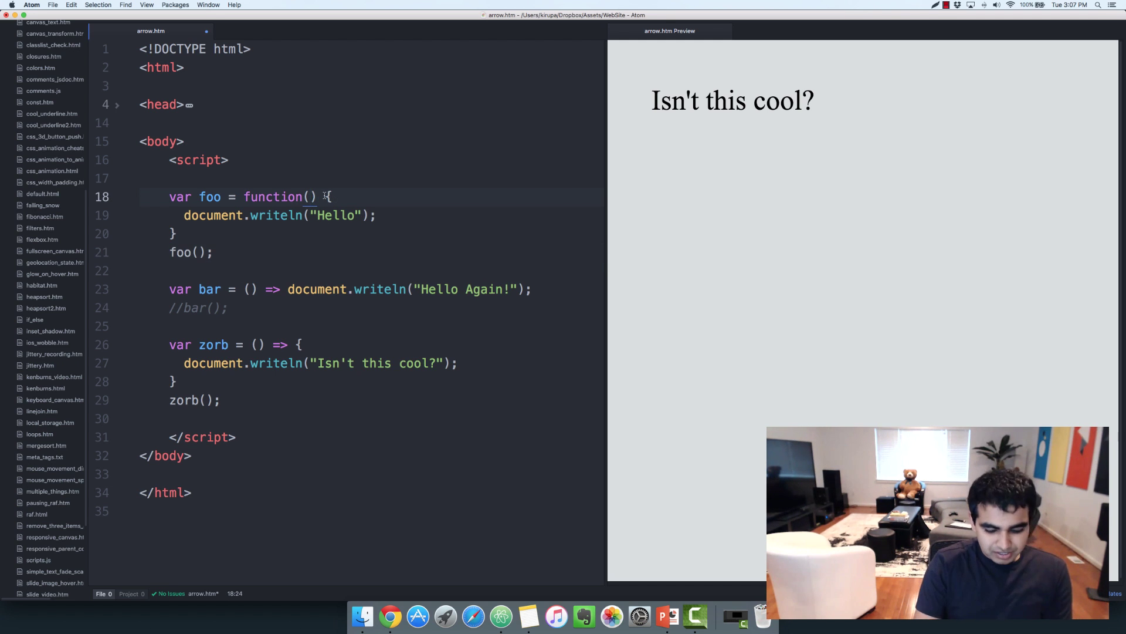
type("name")
left_click(372, 215)
type(", ")
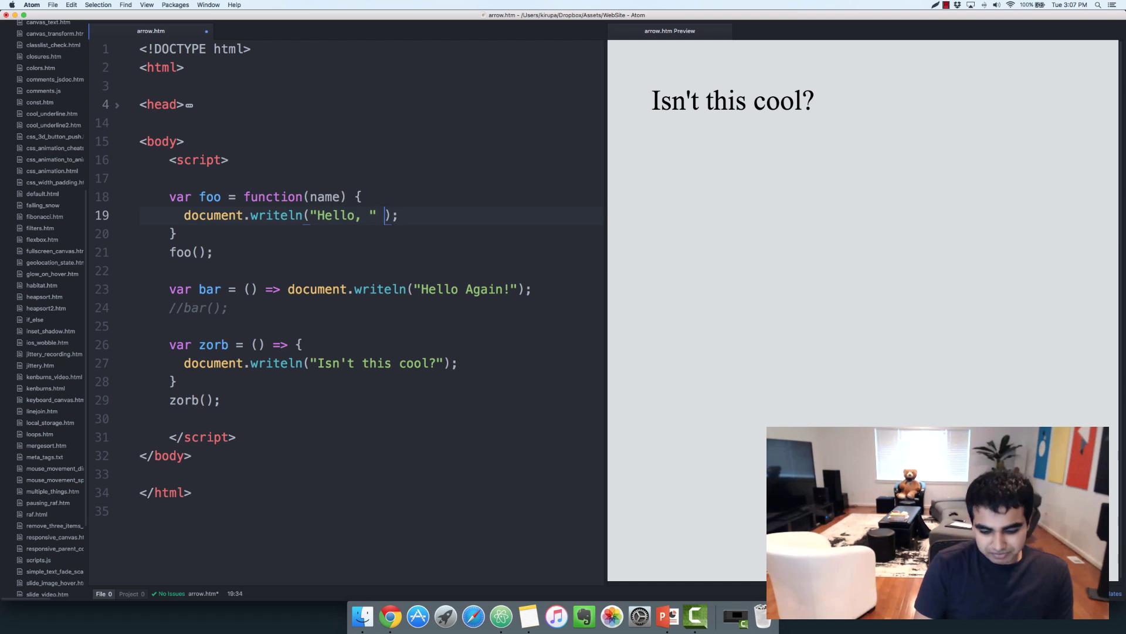
type("+ name")
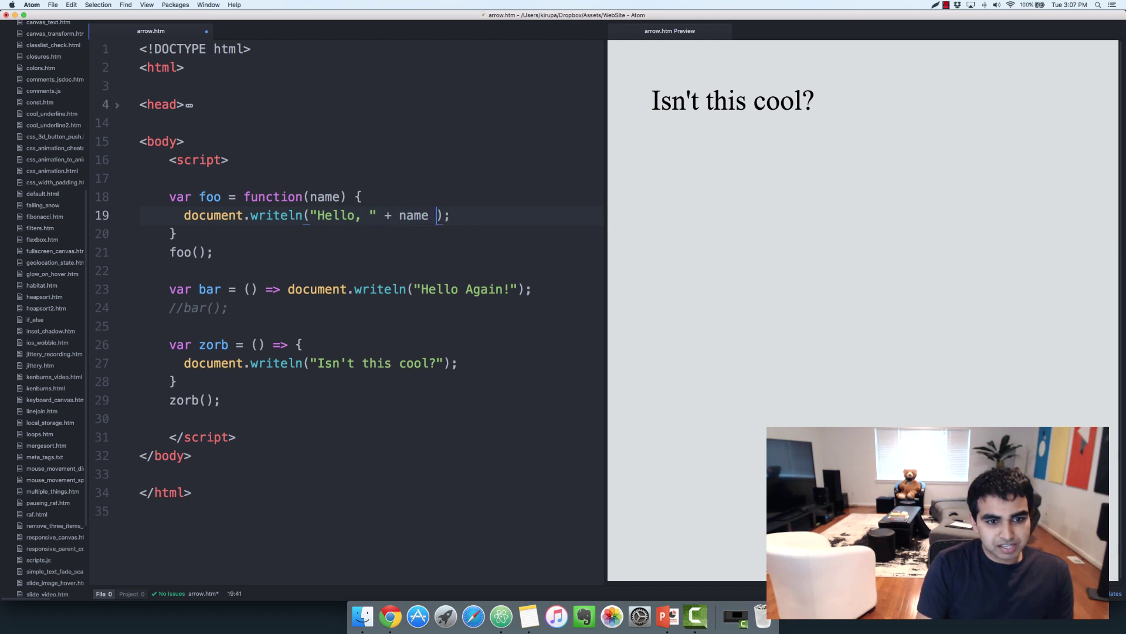
type("+ \"!!!\"")
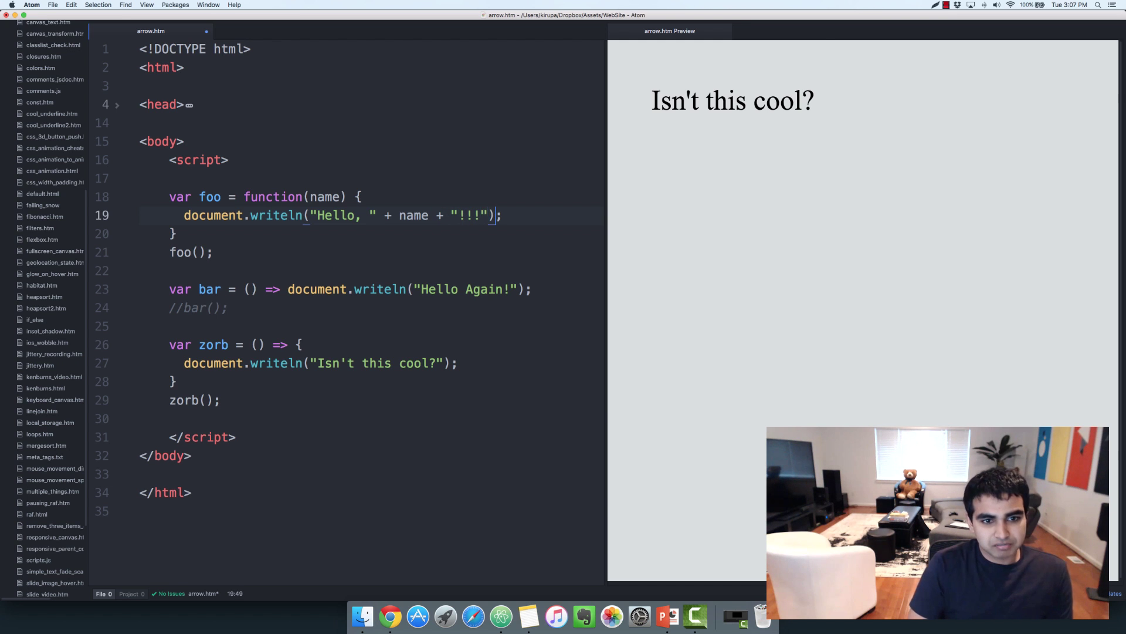
Step: Call foo with the argument "Buzz Lightyear"
left_click(200, 252)
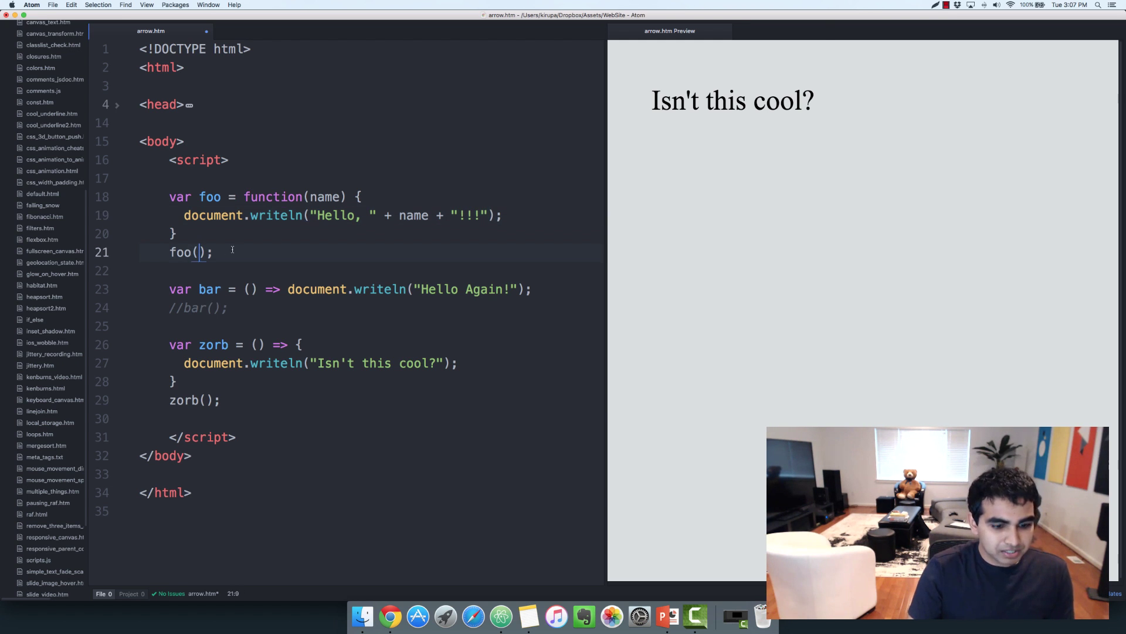
type("\"\"")
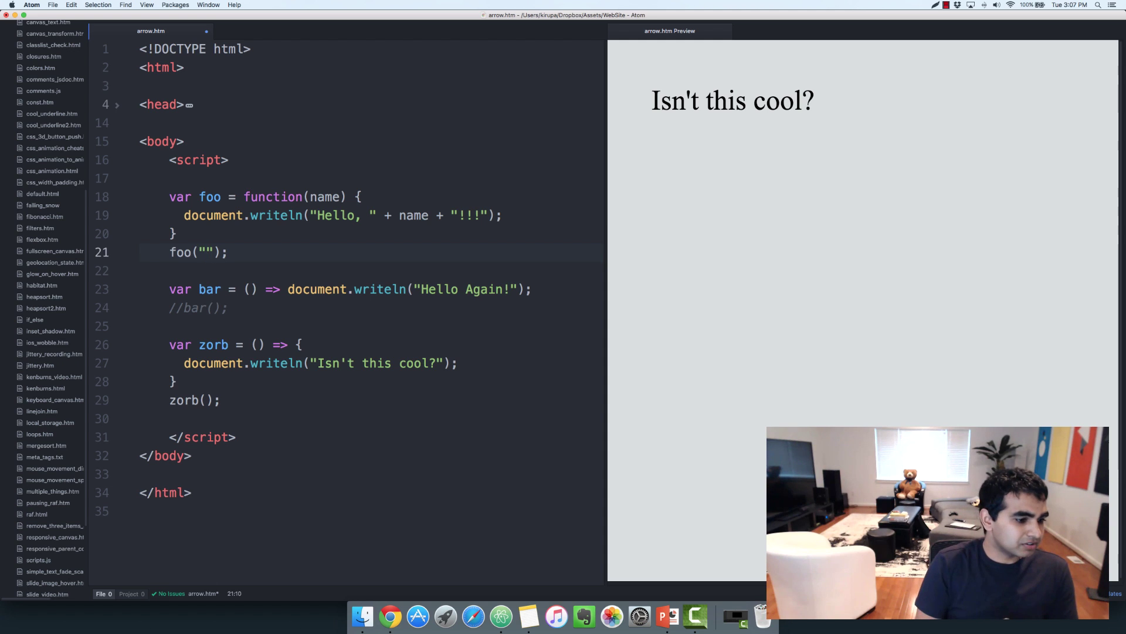
type("Buzz L")
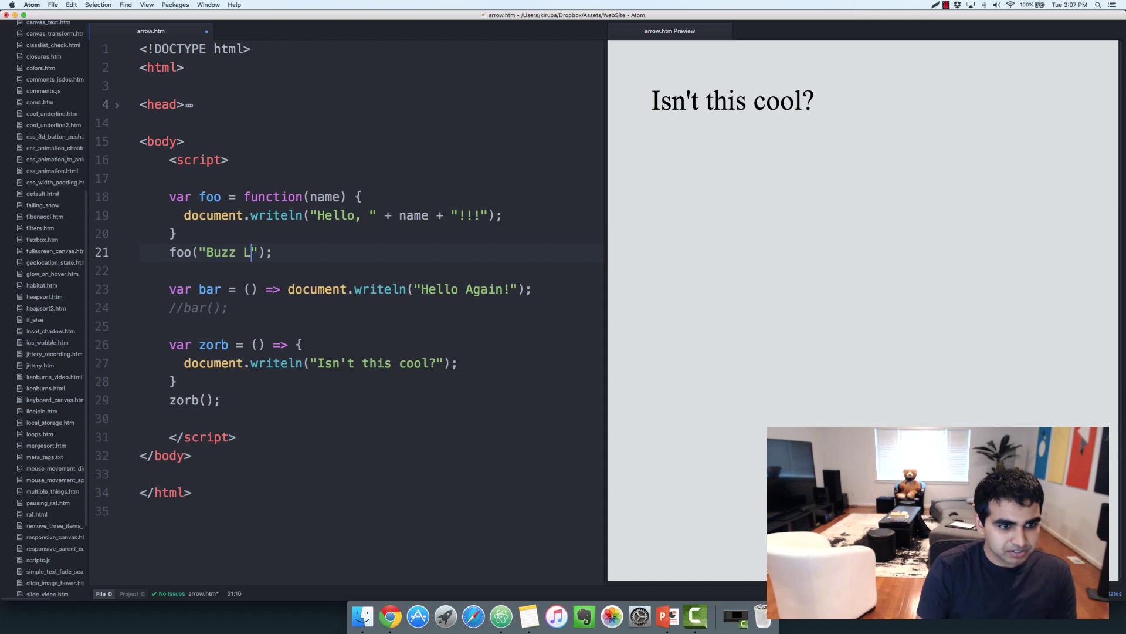
type("ight")
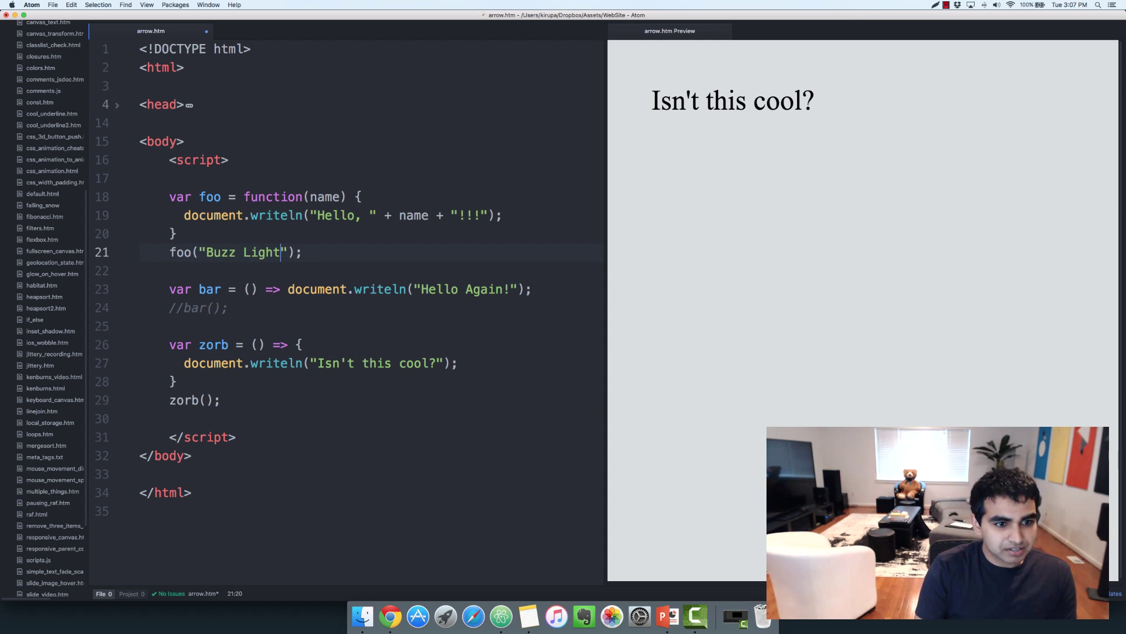
type("year")
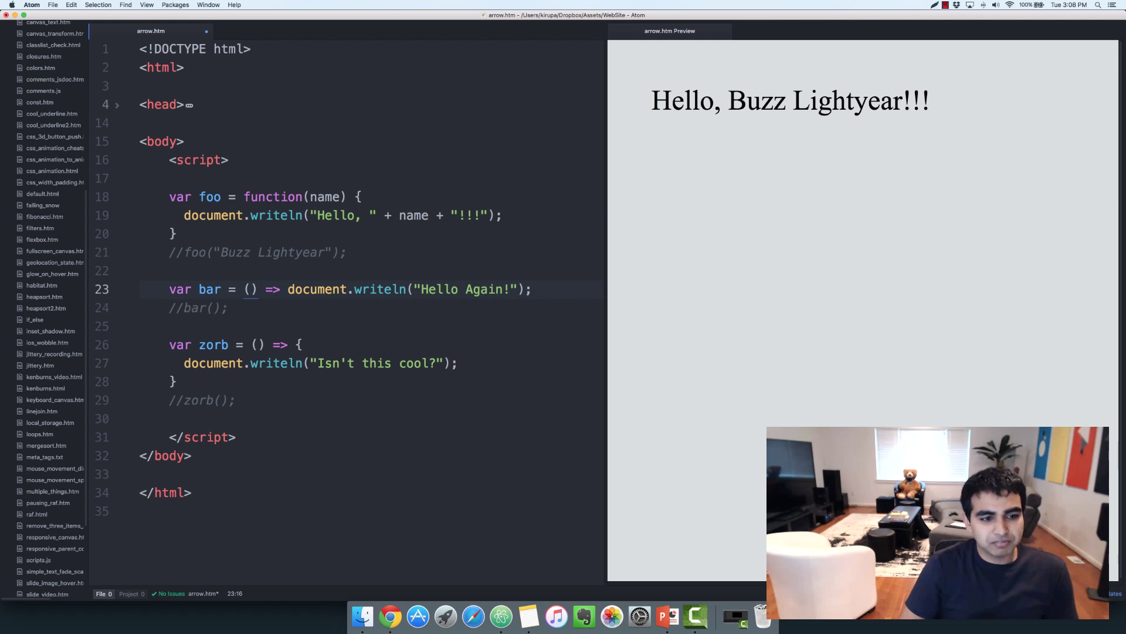
Step: Type name as the parameter inside bar's arrow function parentheses
type("na")
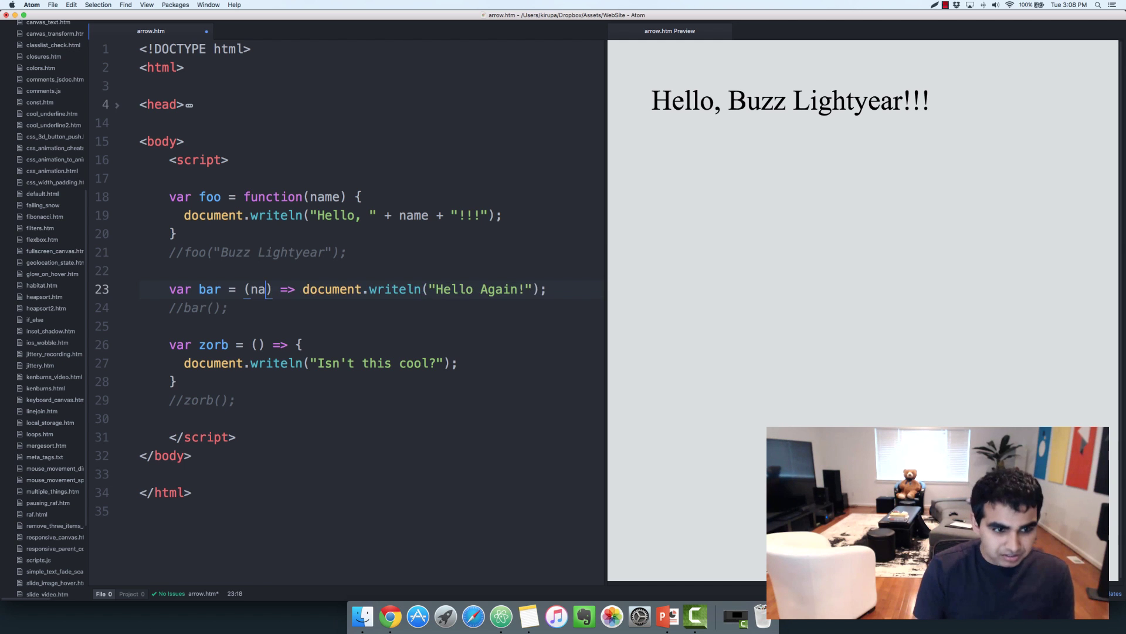
type("me")
left_click(372, 307)
type("\"Buzz Lightyear\"")
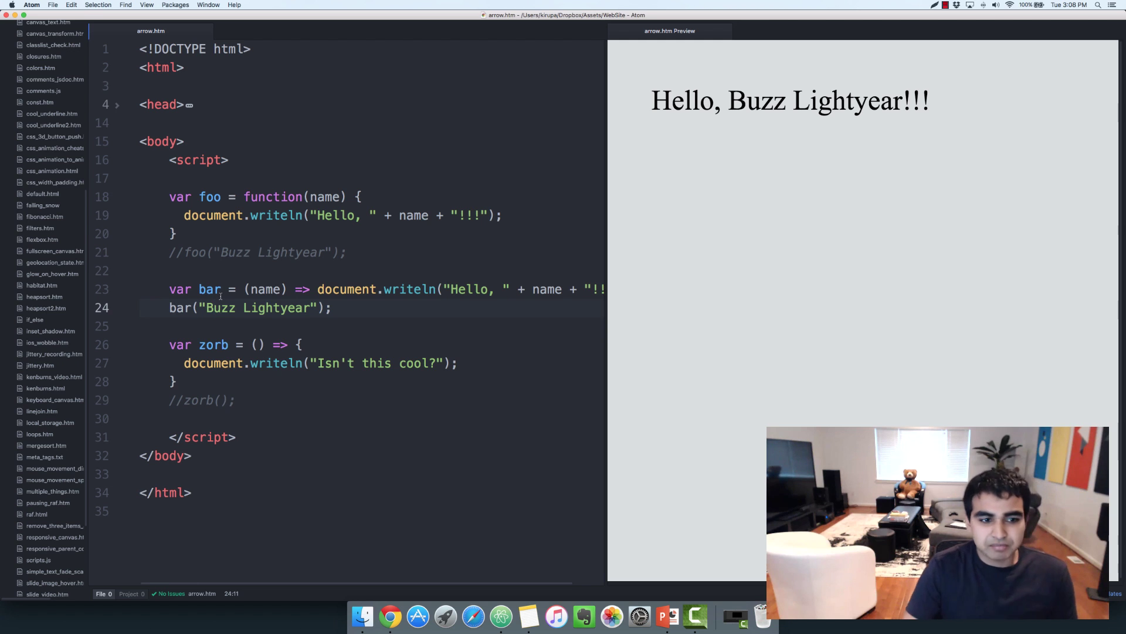
Step: Add a name parameter to zorb, then point out foo's body and writeln statement
left_click(257, 344)
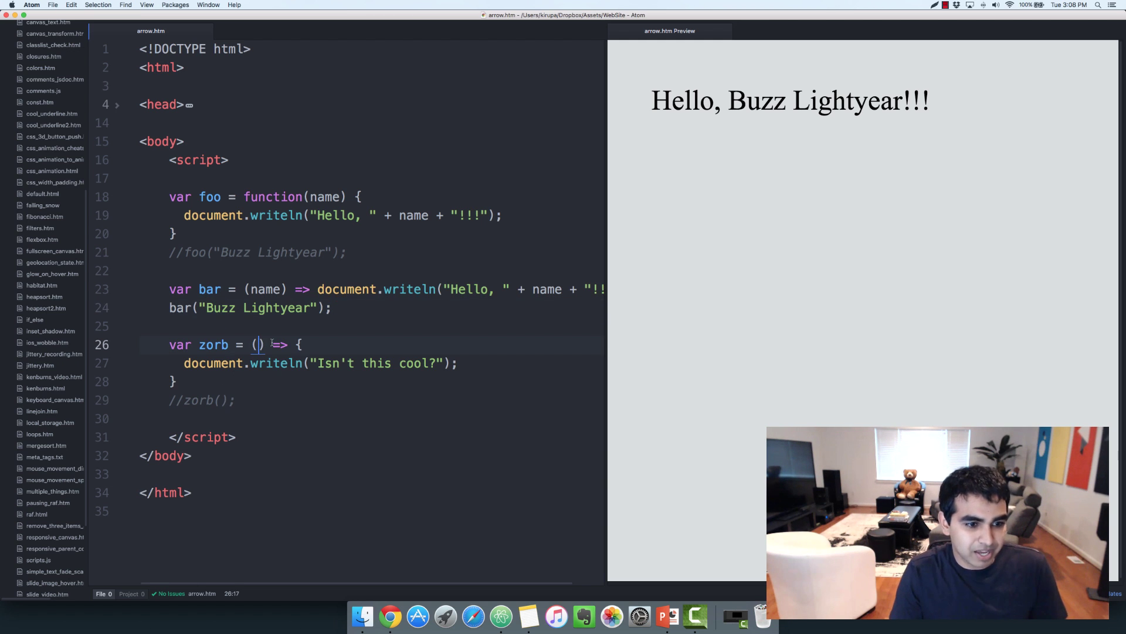
type("name")
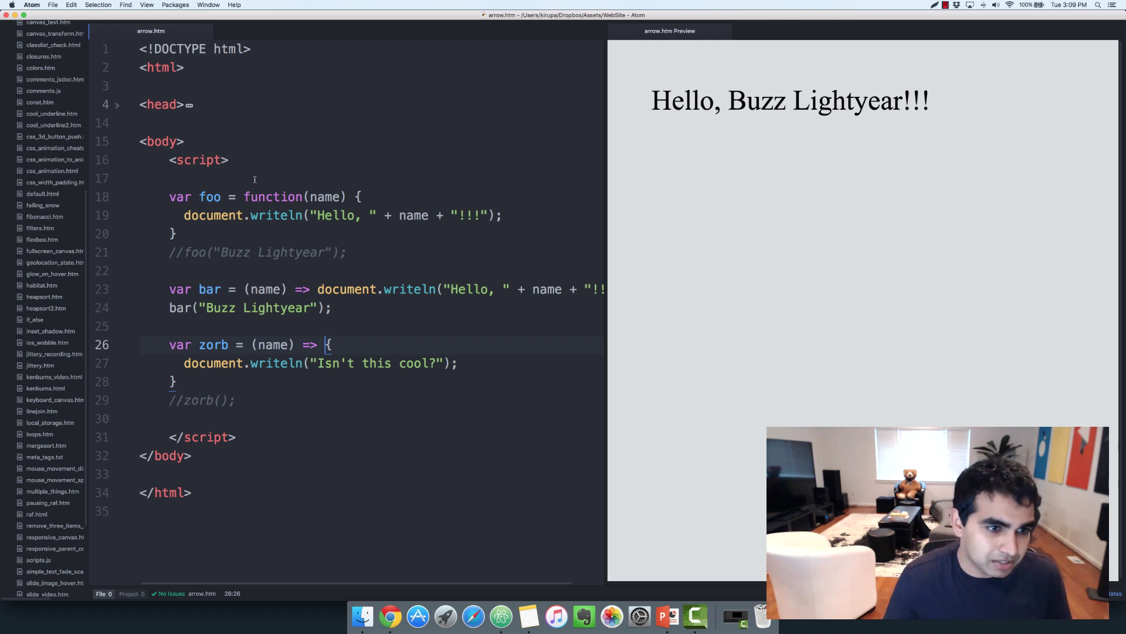
left_click(358, 197)
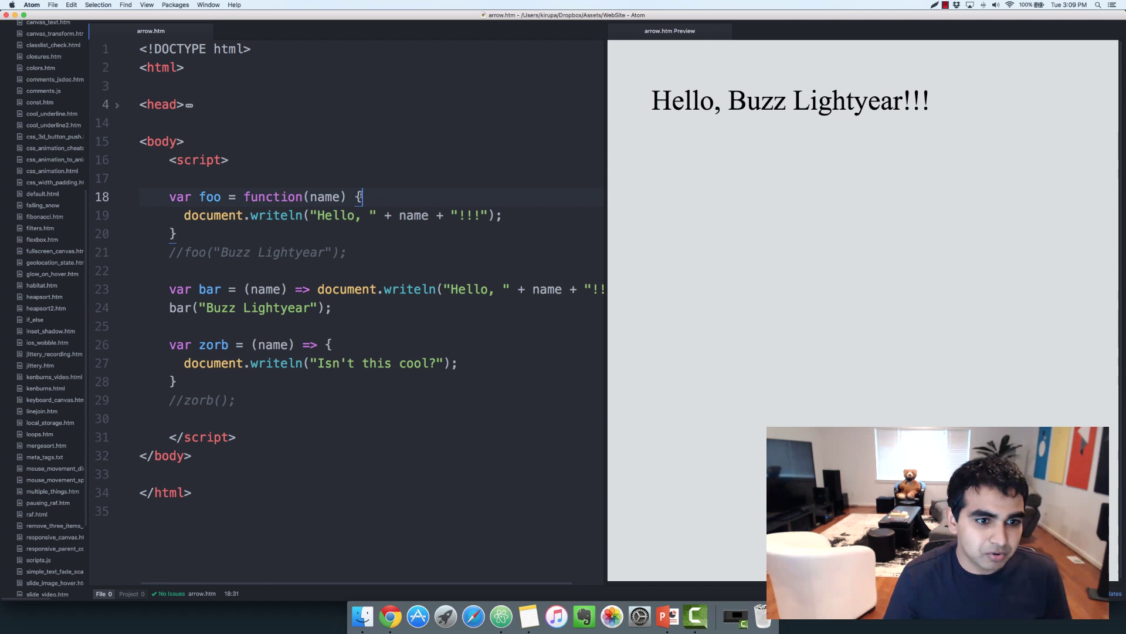
left_click(173, 233)
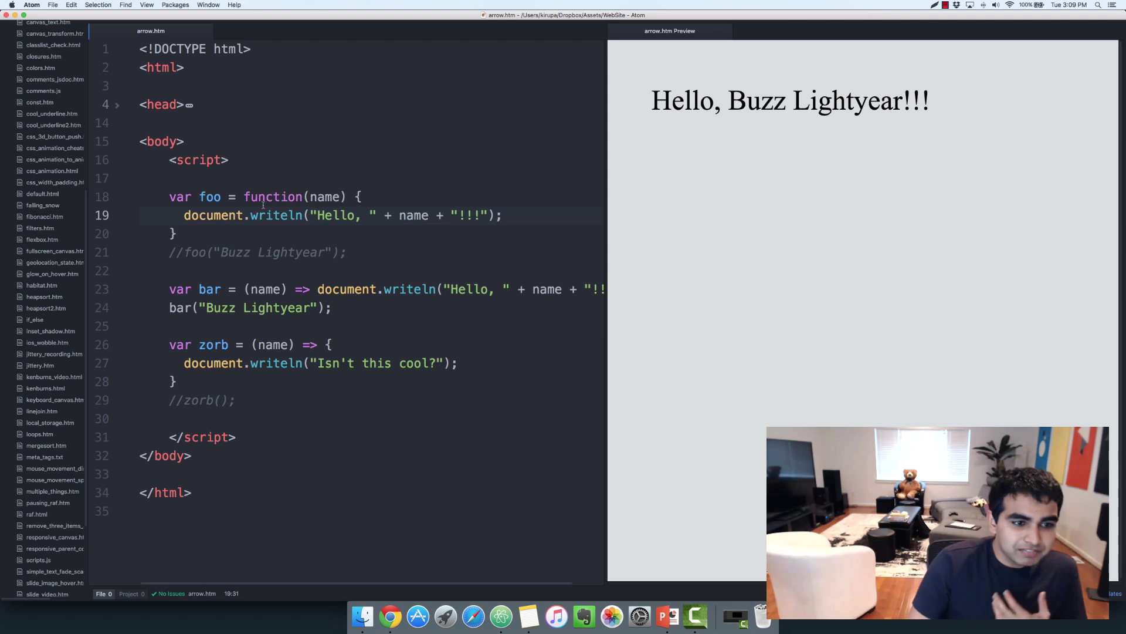
left_click(502, 215)
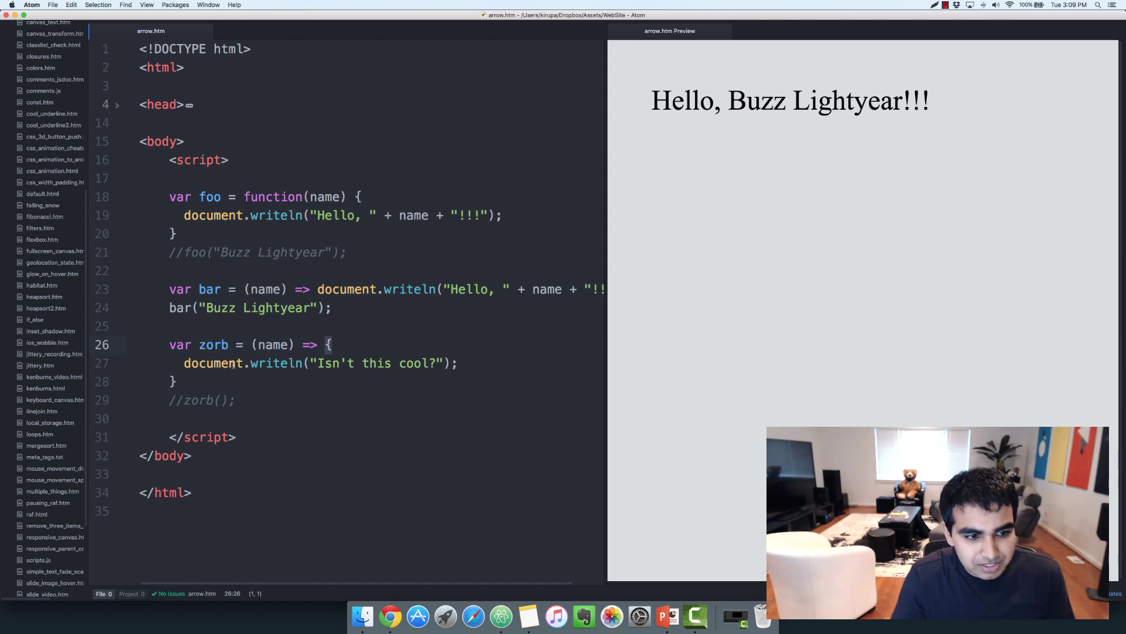
Step: Add return false; after zorb's writeln, then select the functions for deletion
left_click(460, 362)
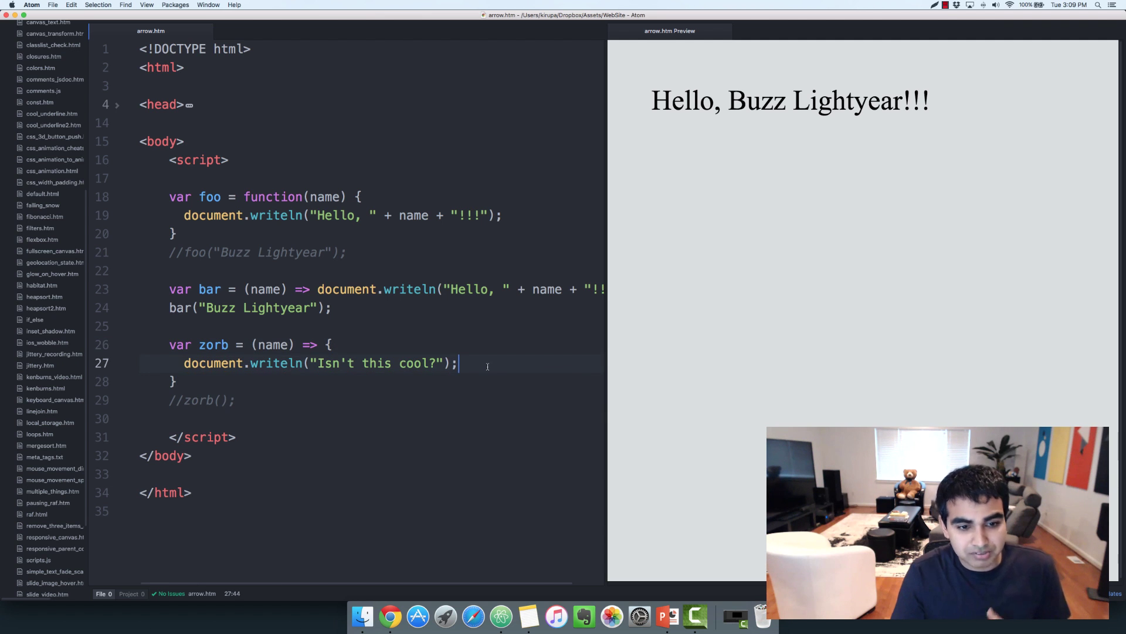
type("r")
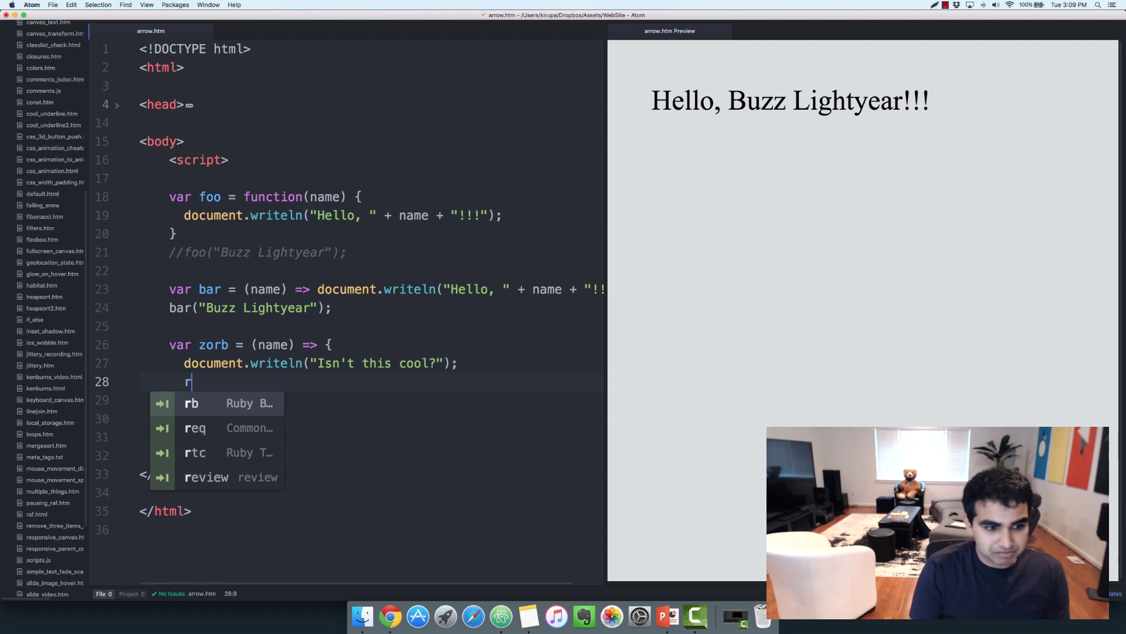
type("eturn")
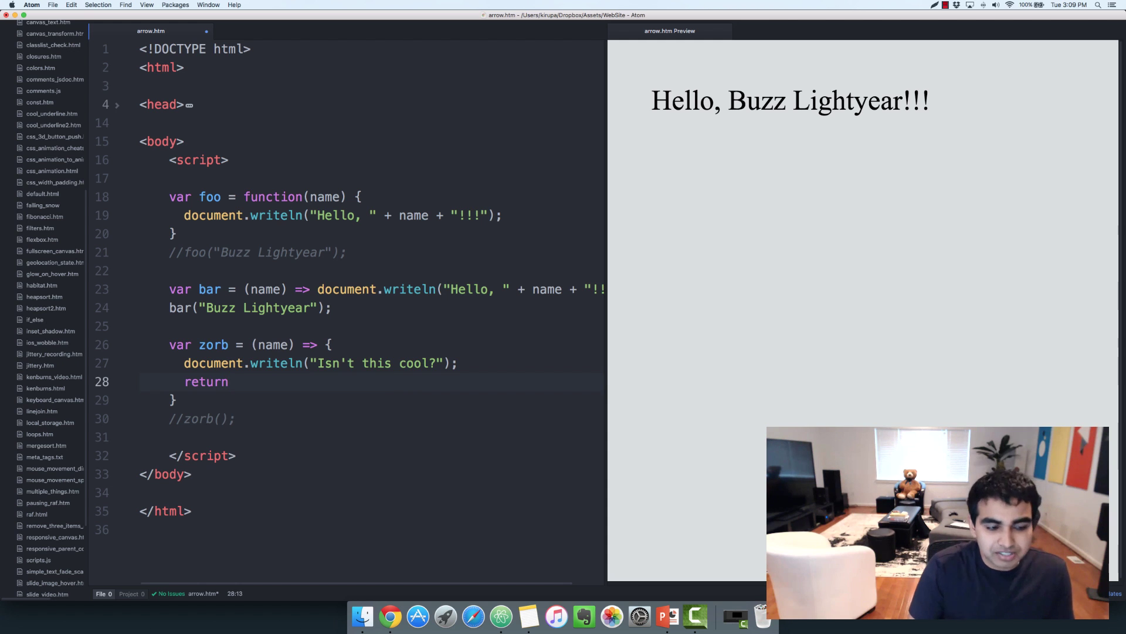
type("false;")
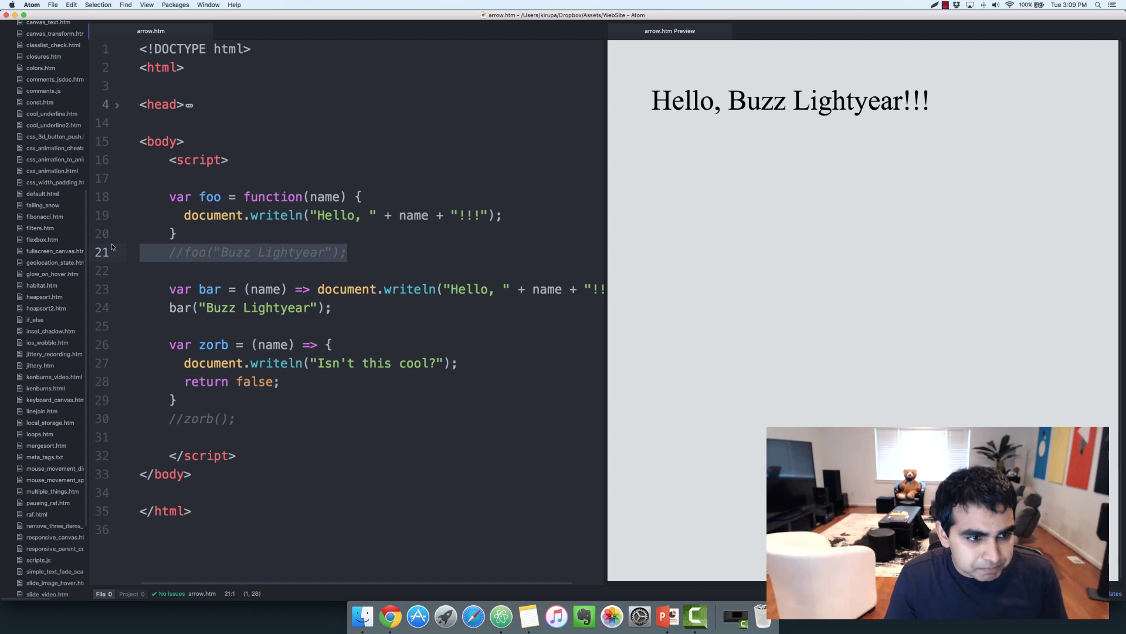
mouse_move(106, 252)
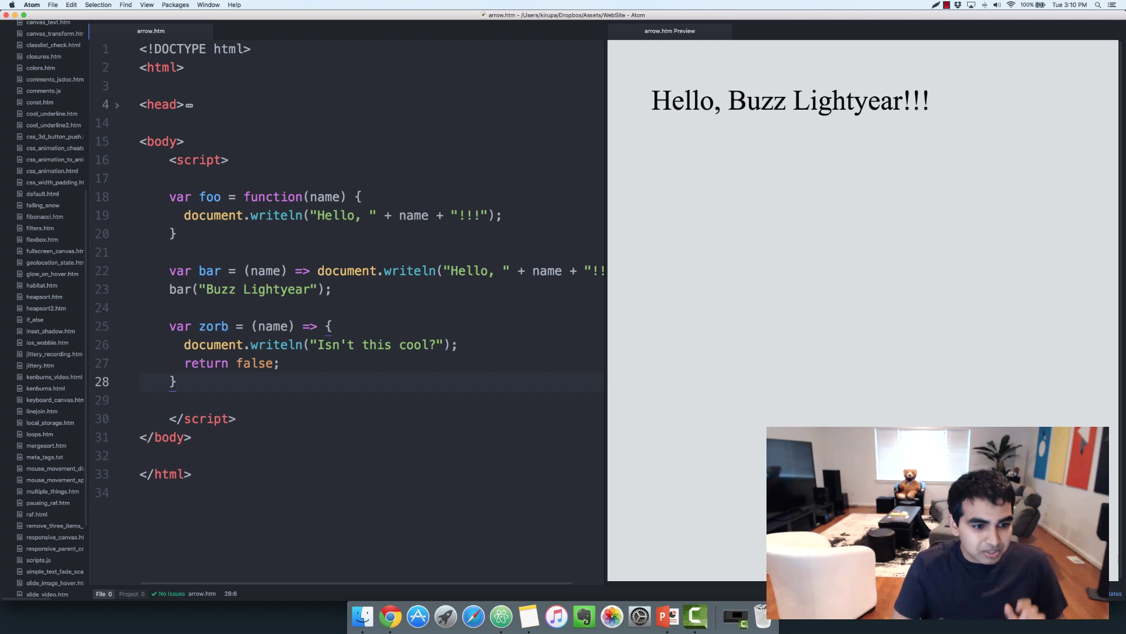
left_click(185, 363)
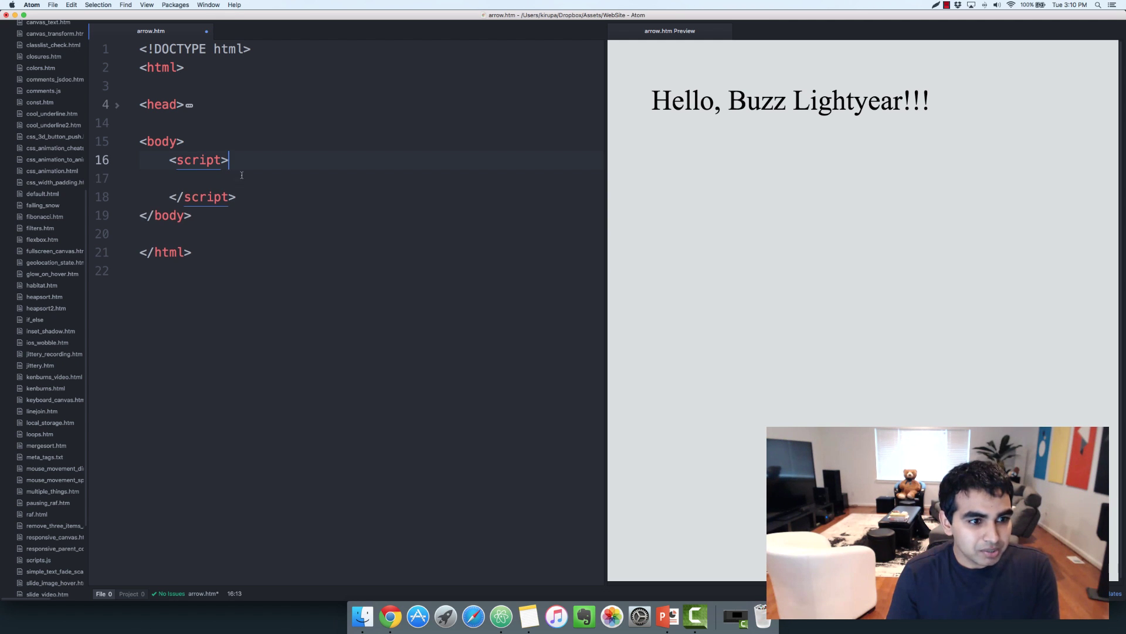
Step: Open blank lines inside the emptied script block of arrow.htm, placing the cursor on line 18
key("enter")
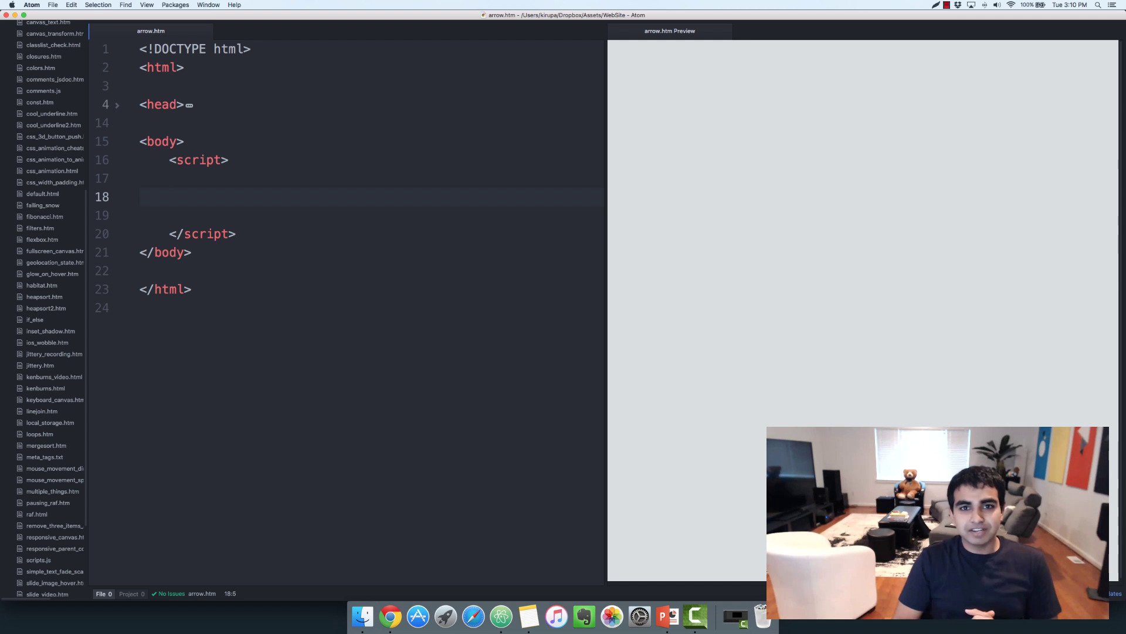
left_click(169, 198)
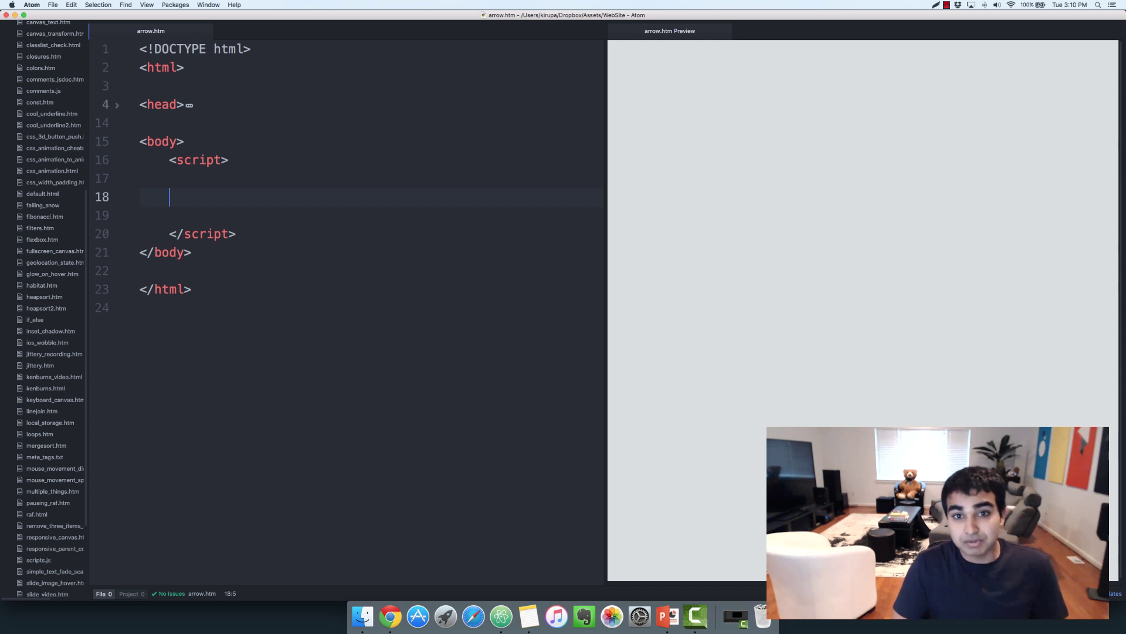
Step: Write var gameObject = { level: 4, score: 1240, time: 200 } inside the script
type("var")
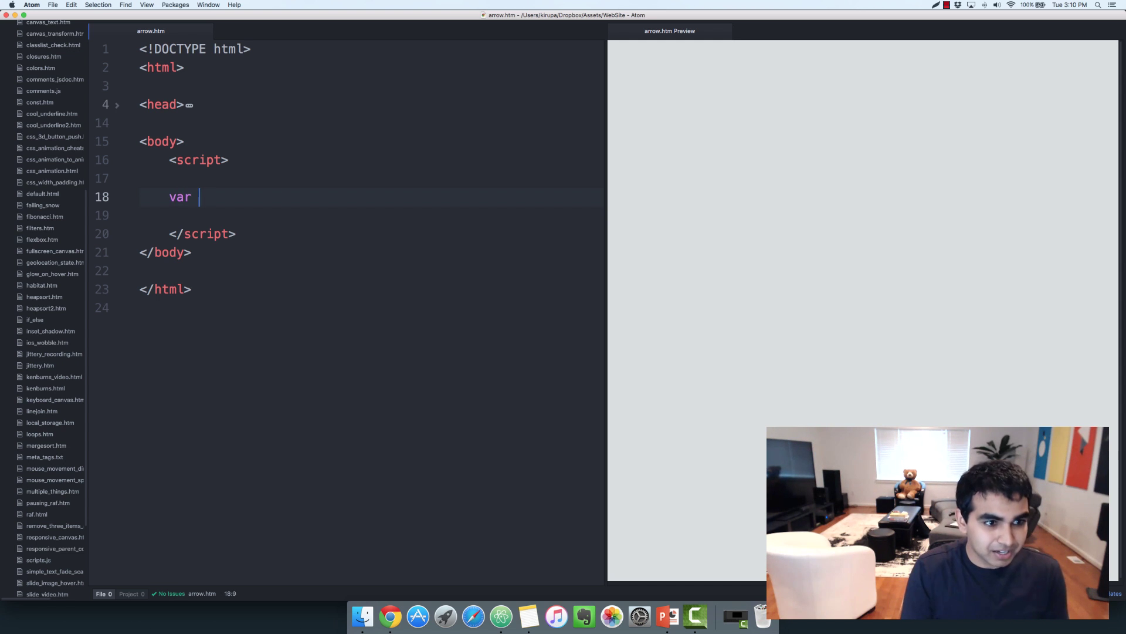
type("gameObject")
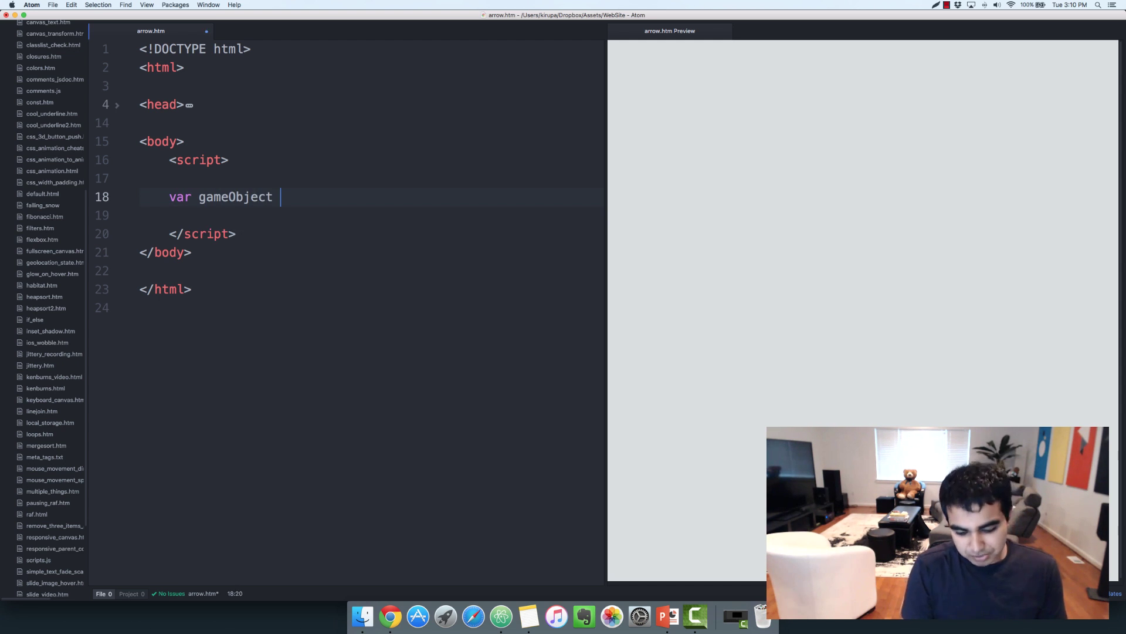
type("=")
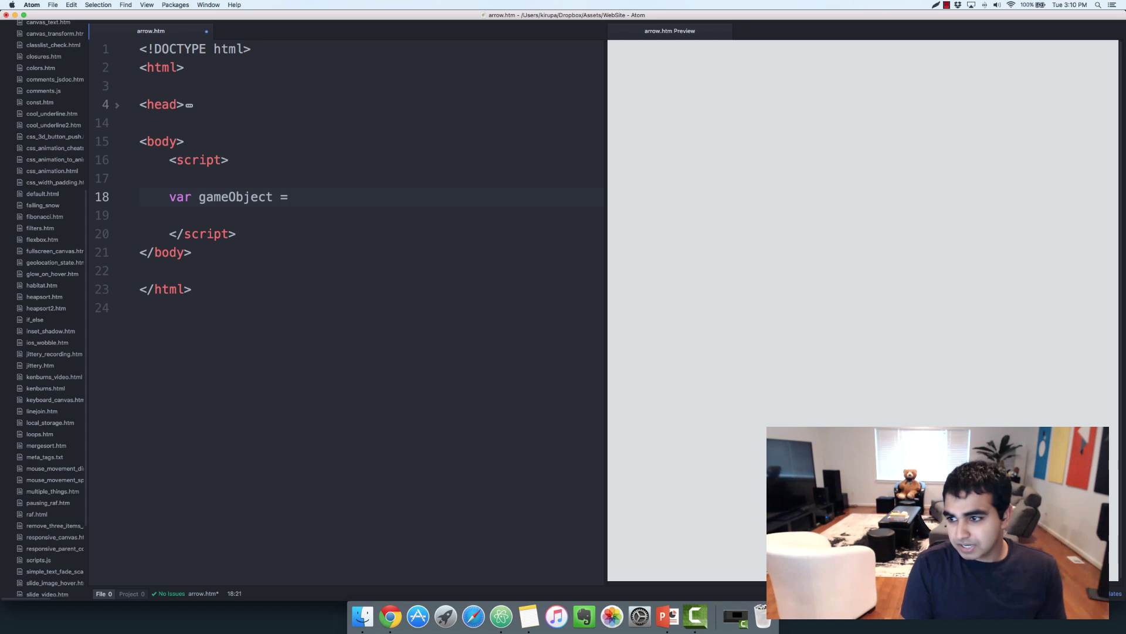
type("{")
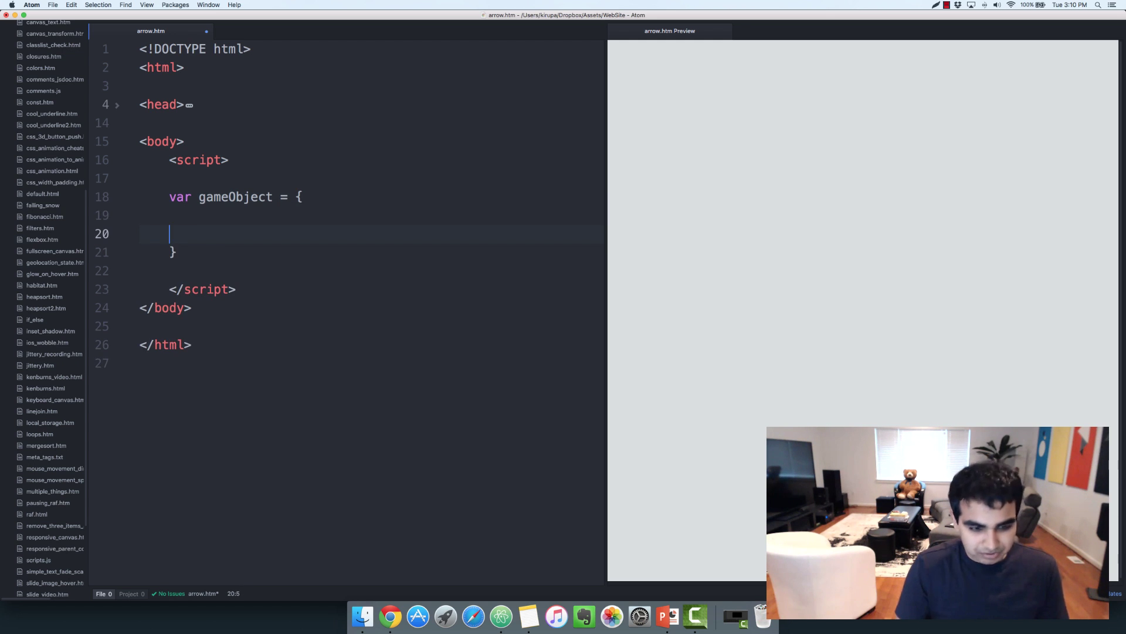
key("Backspace")
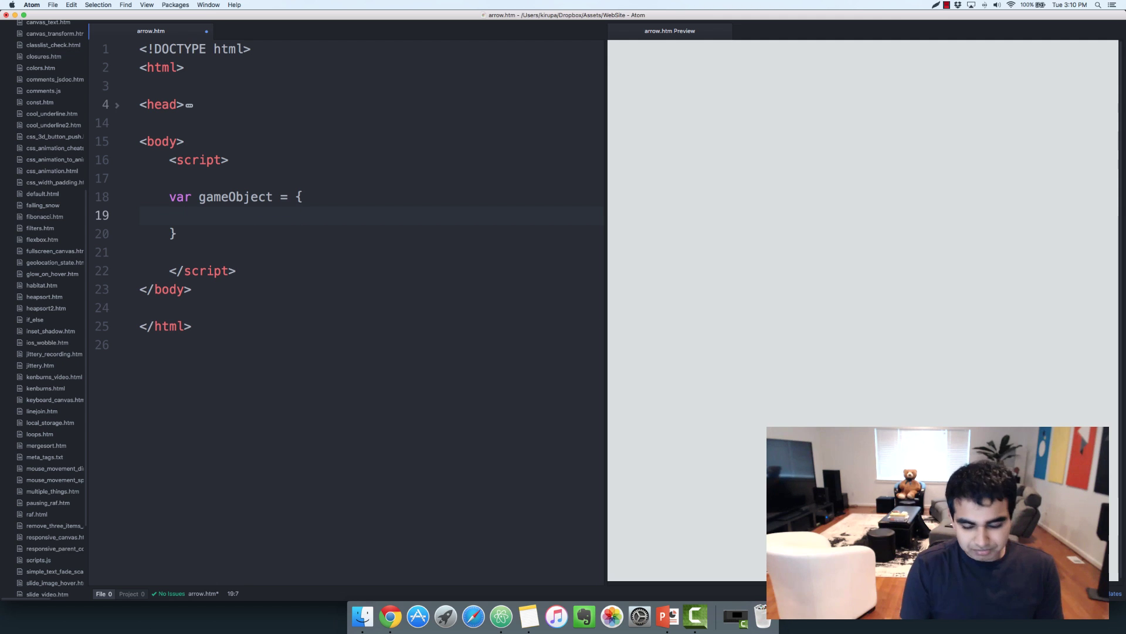
type("level: 4")
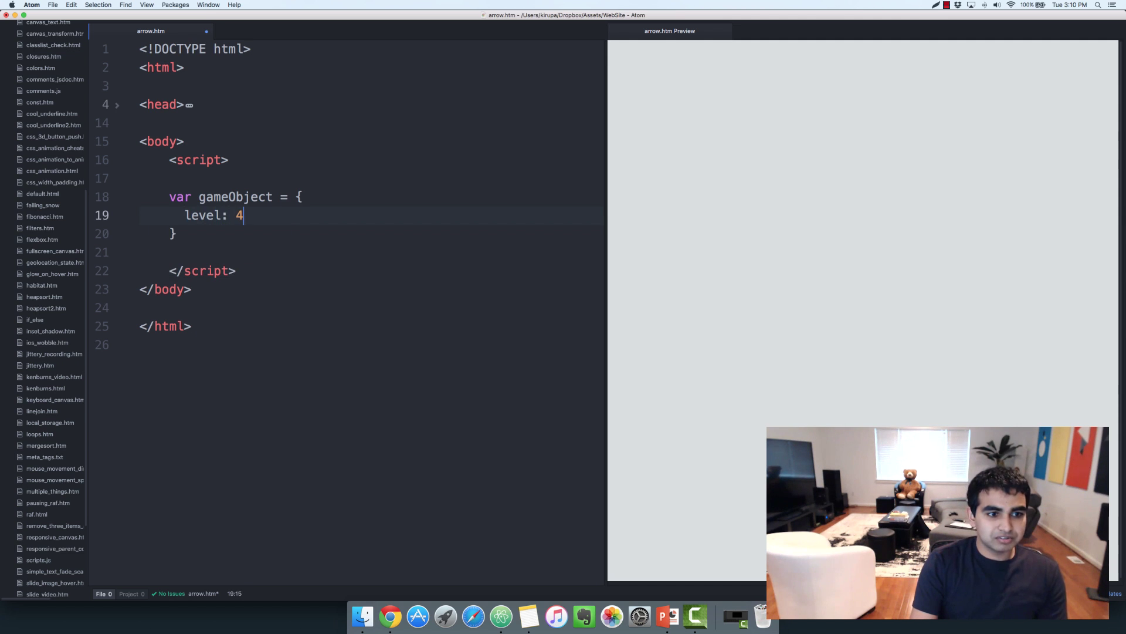
type(",")
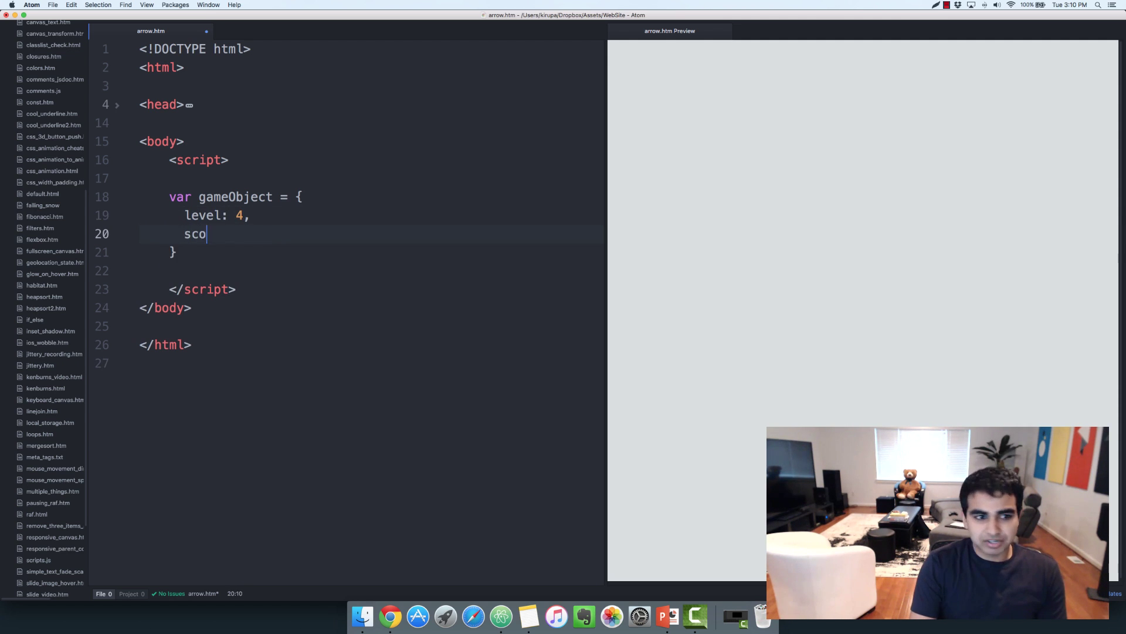
type("re: 1240,")
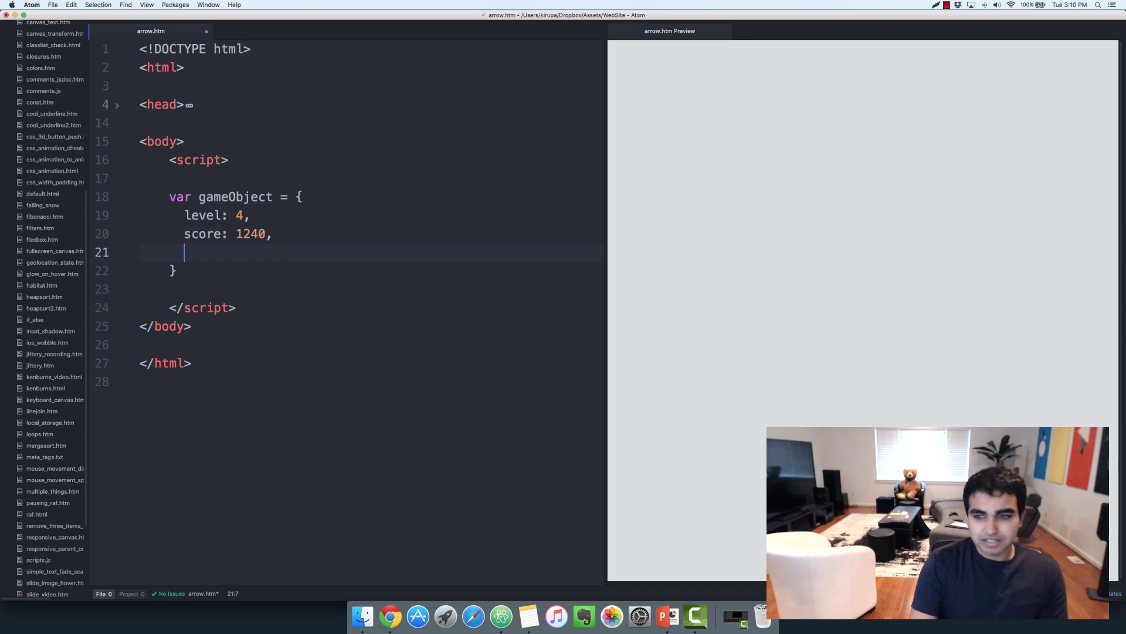
type("time: 200")
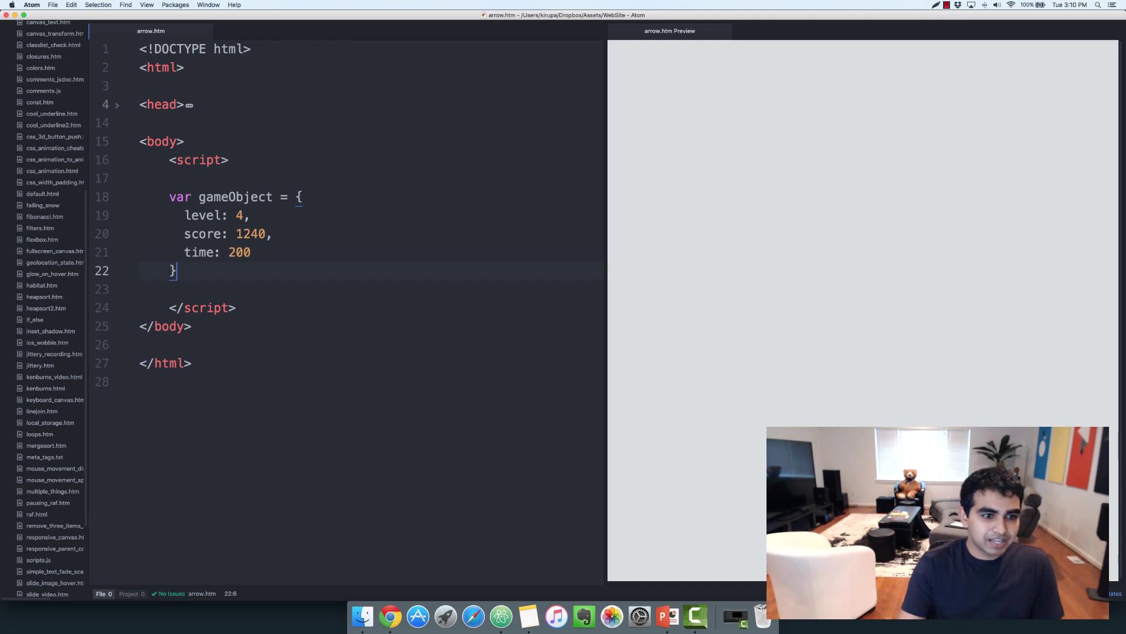
left_click(202, 252)
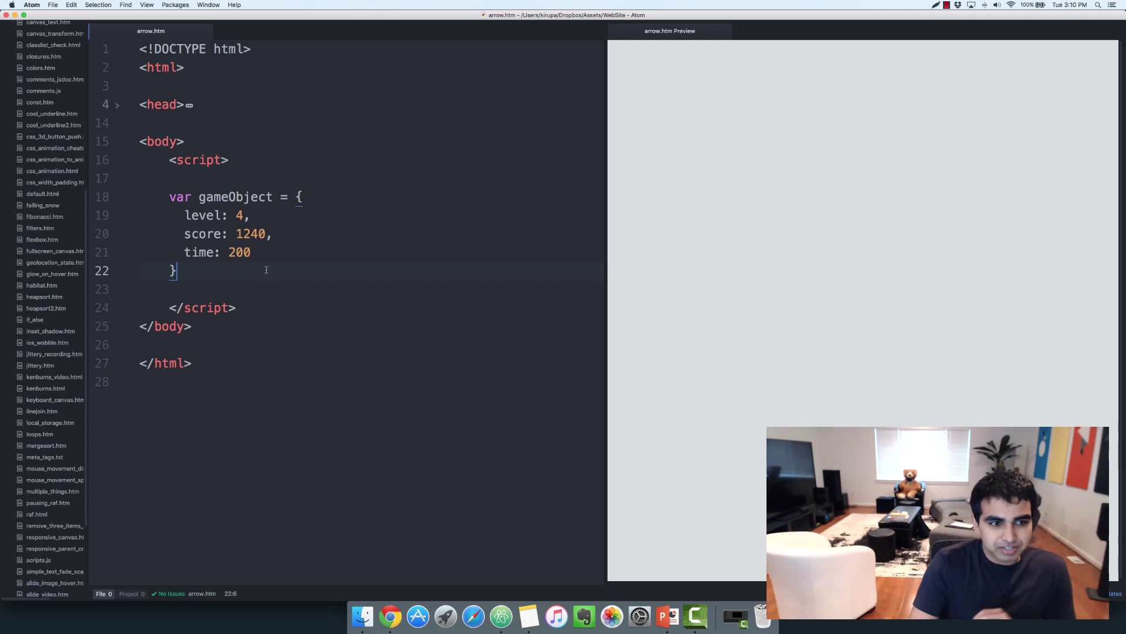
Step: Add var myGame = Object.create(gameObject); below the object literal
key("Enter")
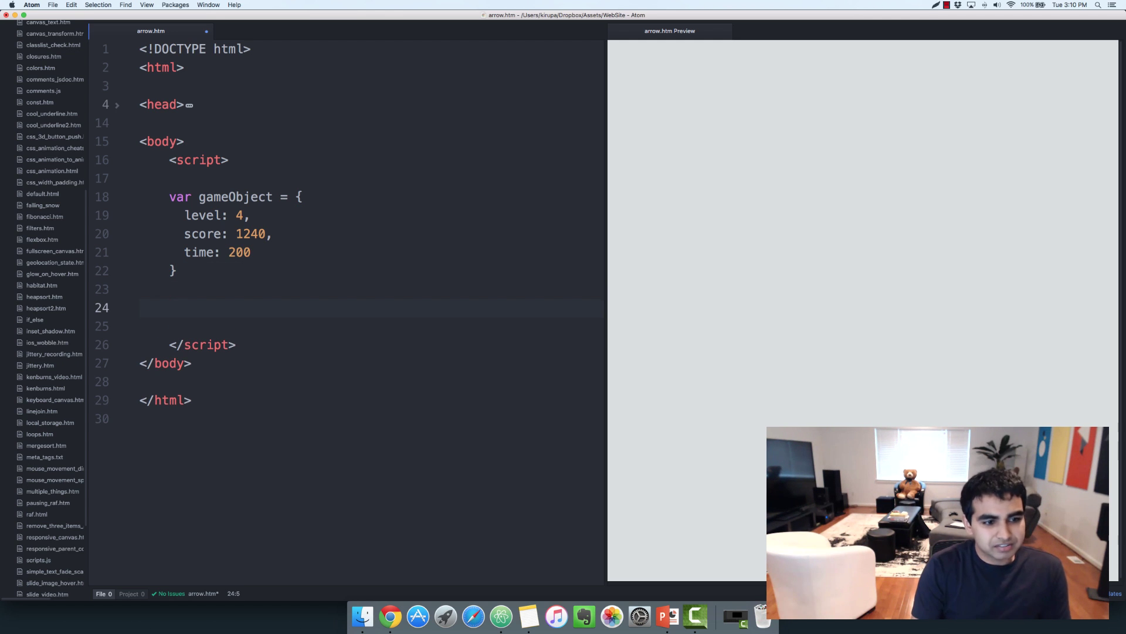
type("v")
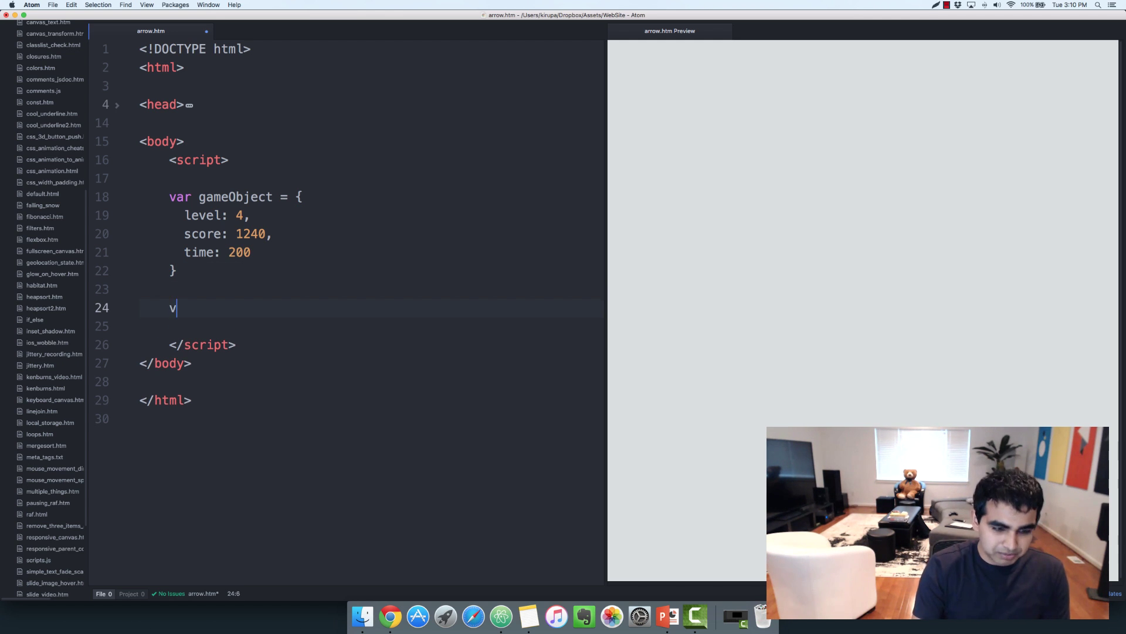
type("ar")
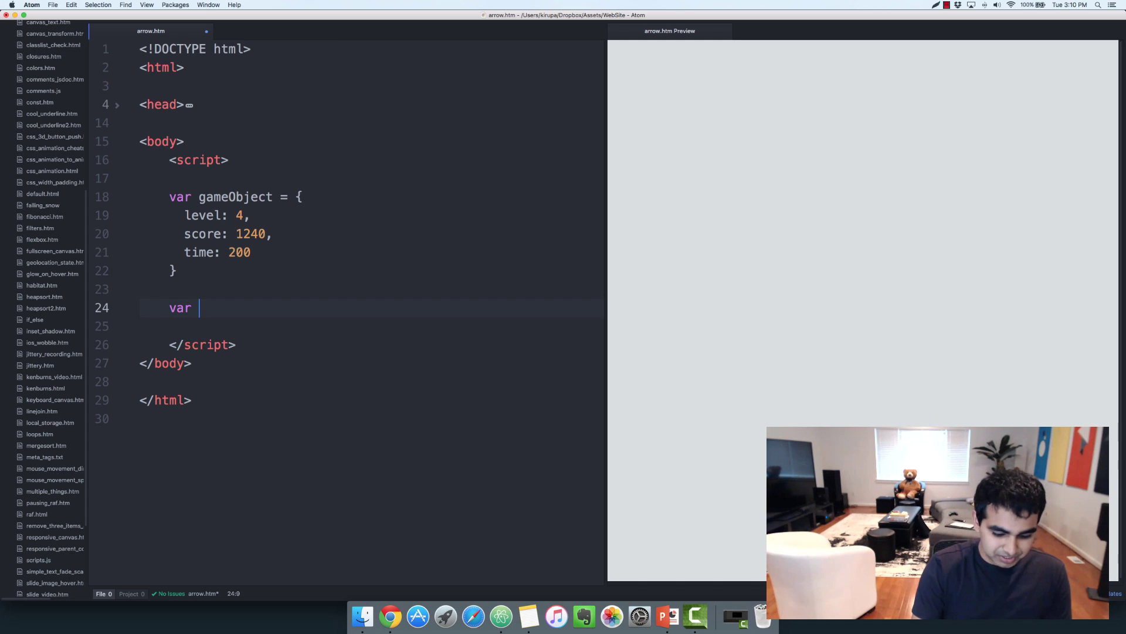
type("myGame")
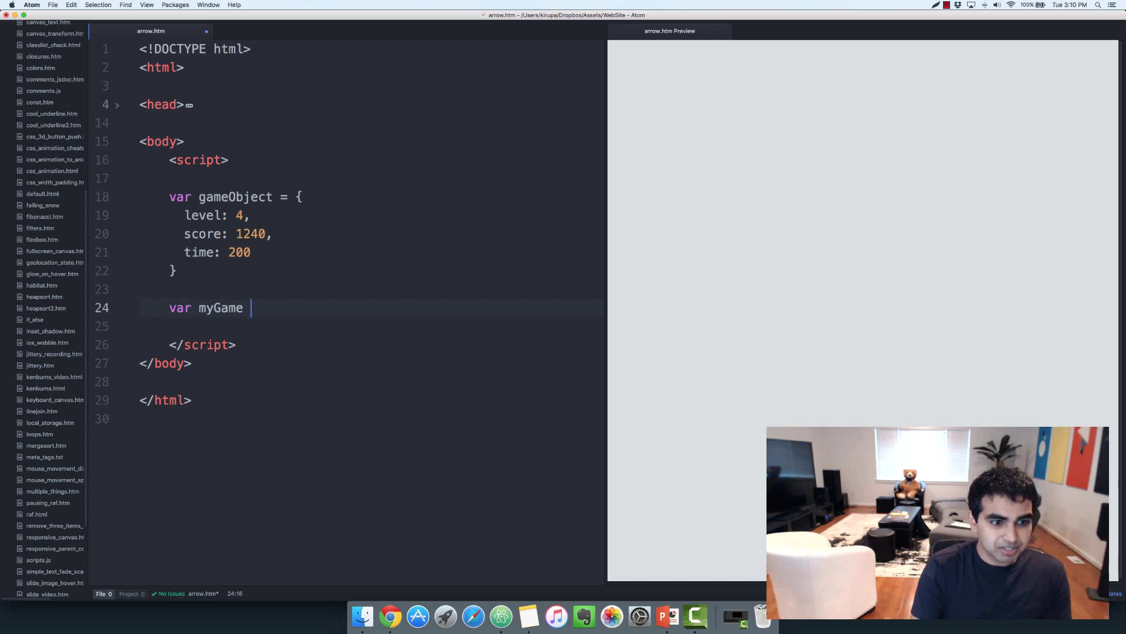
type("= Object.create")
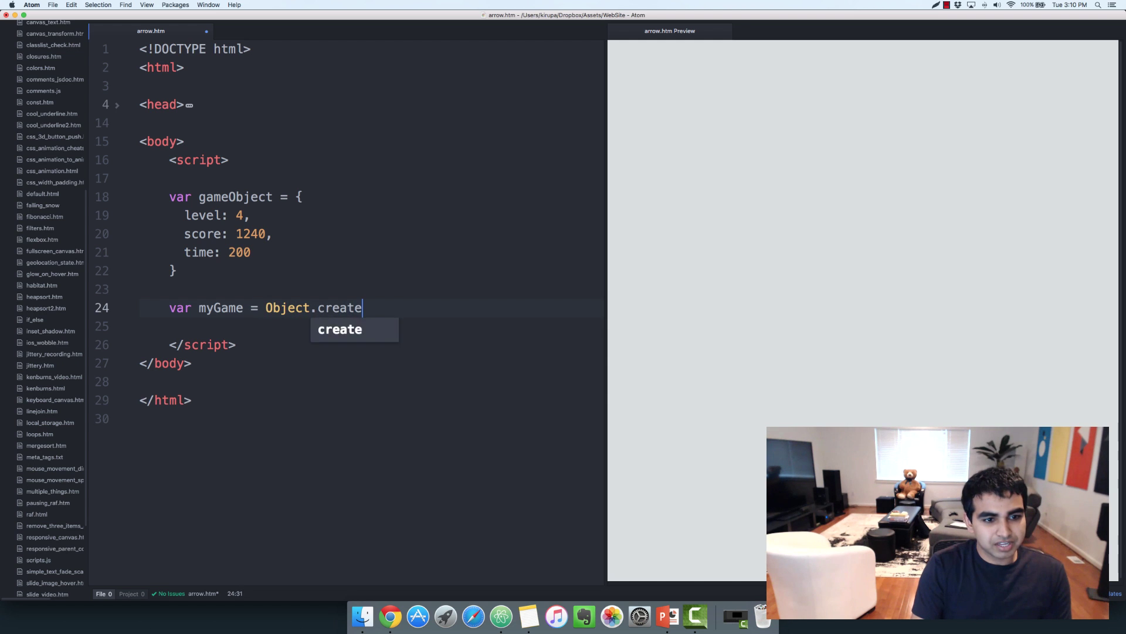
type("(gameObject)")
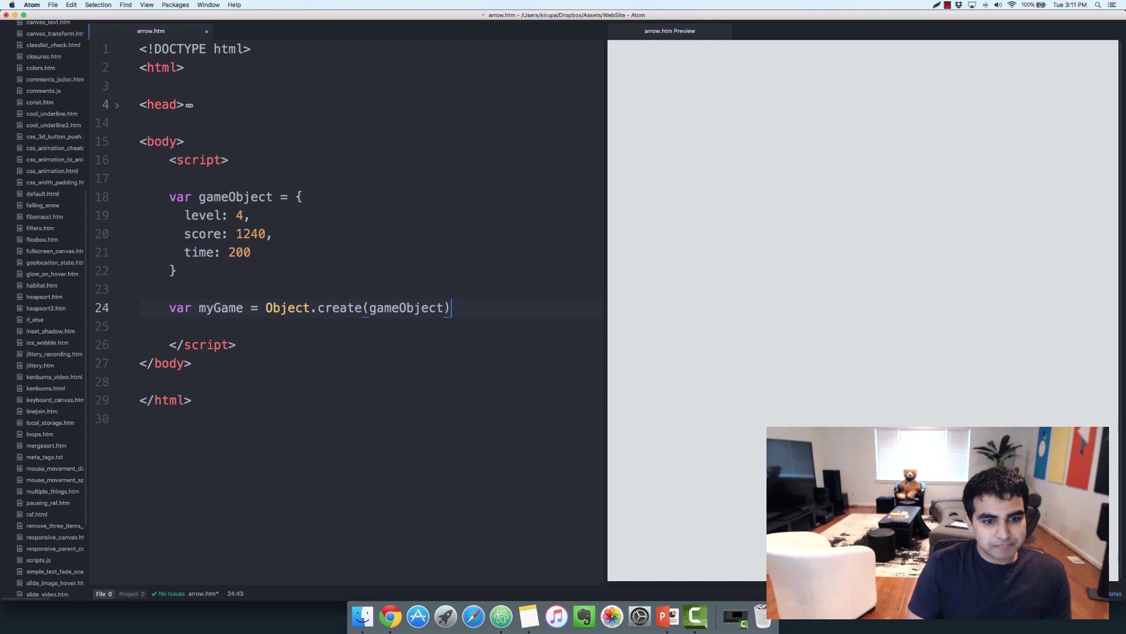
type(";")
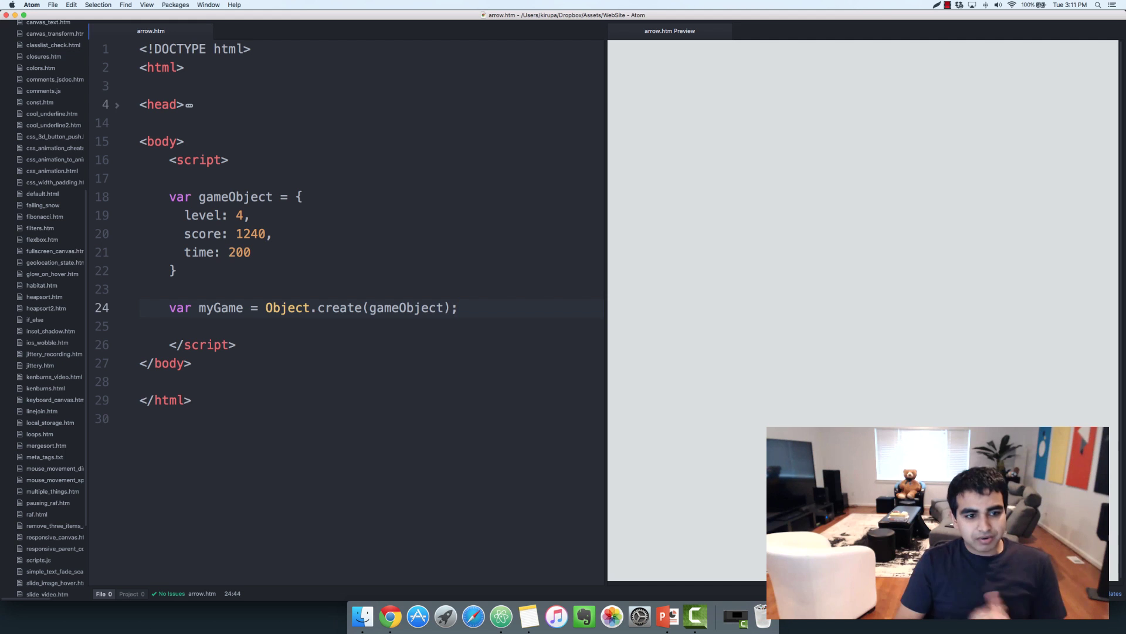
Step: Print myGame.level with document.writeln to confirm the preview shows 4
type("document.writel")
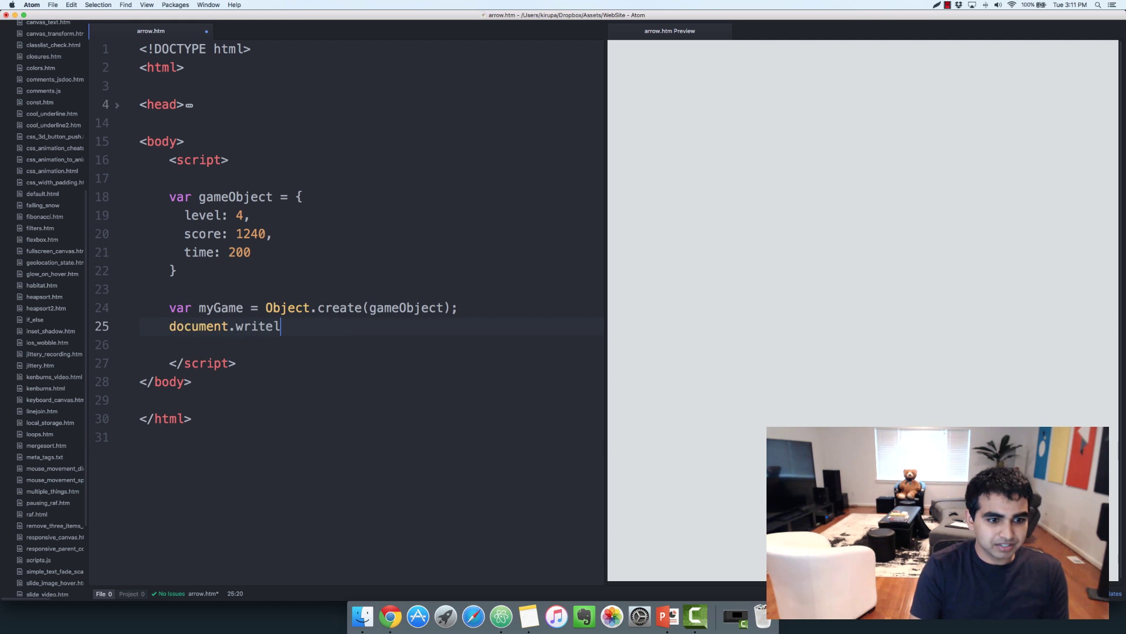
type("n()")
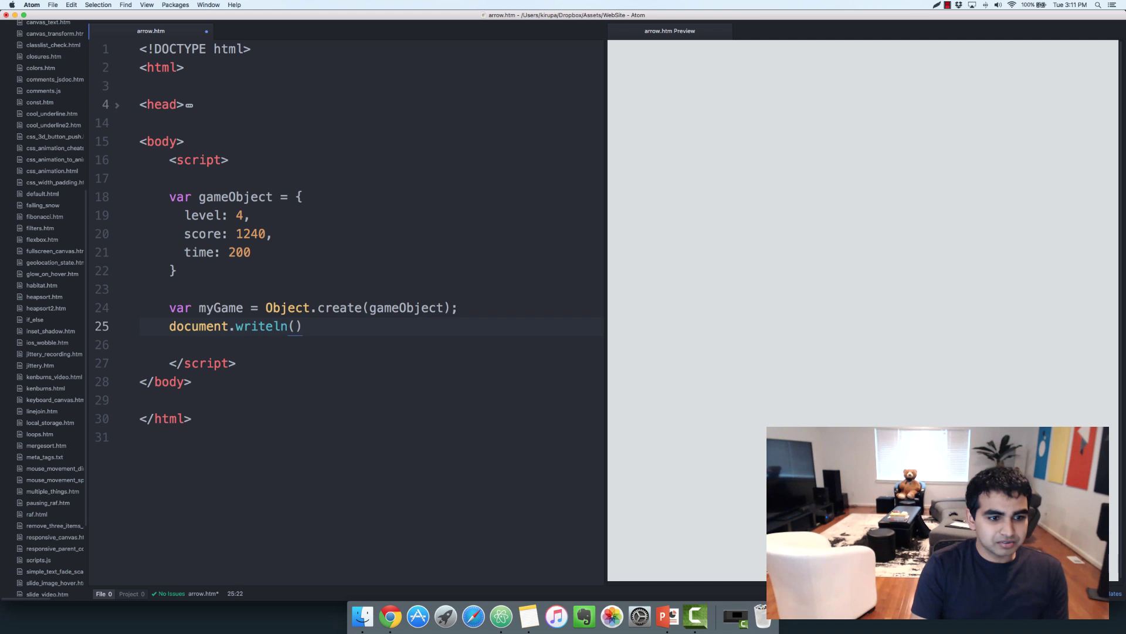
type("myGame.level")
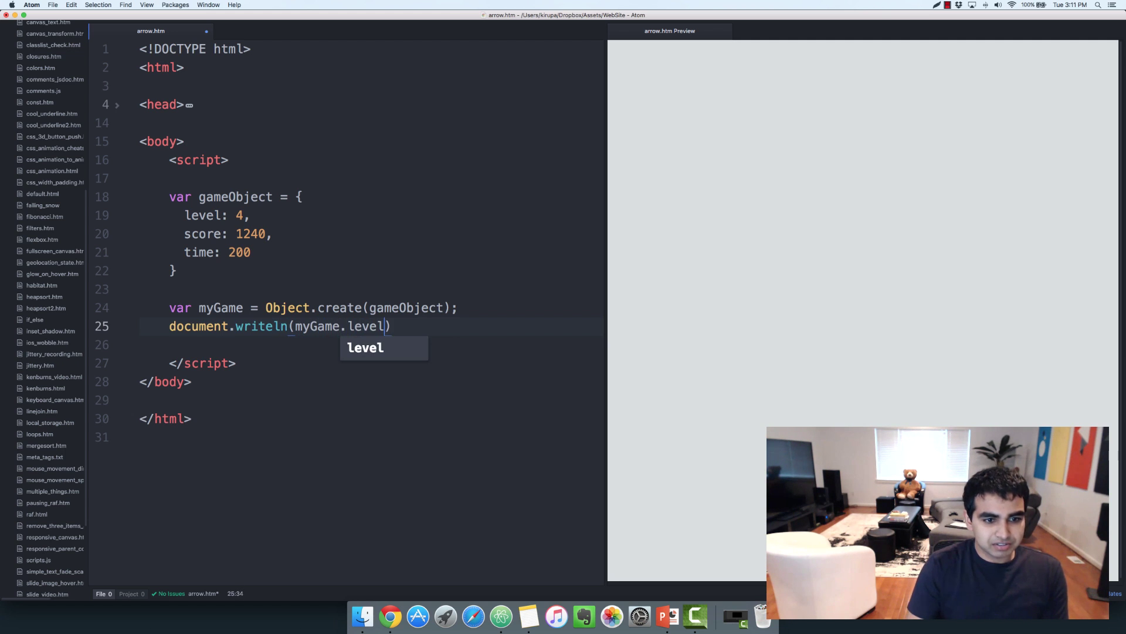
type(");")
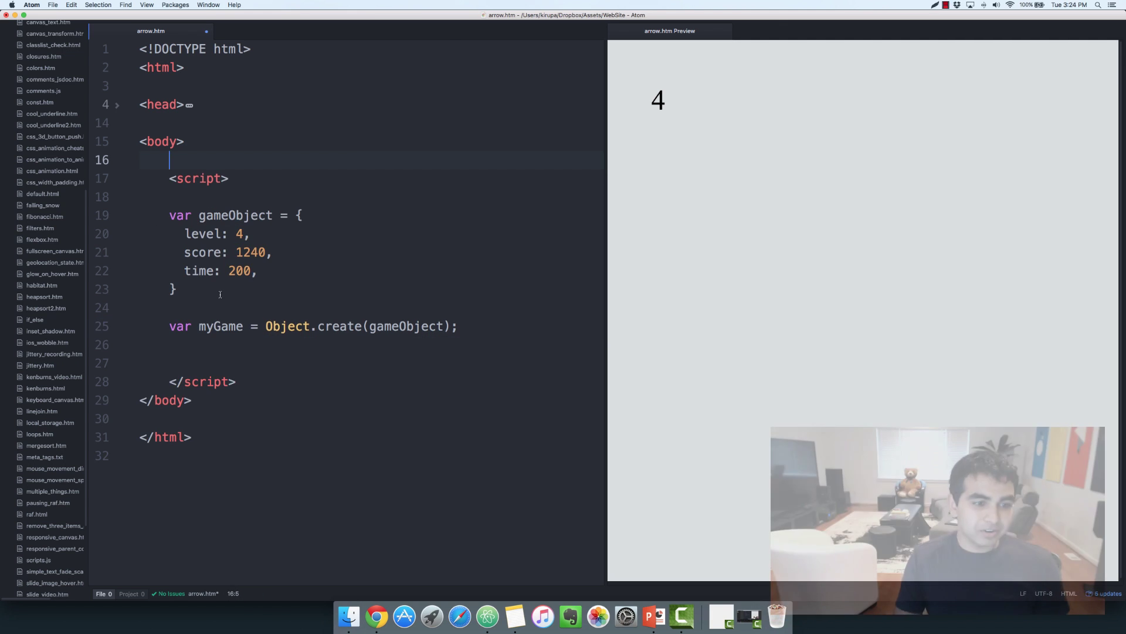
left_click(216, 288)
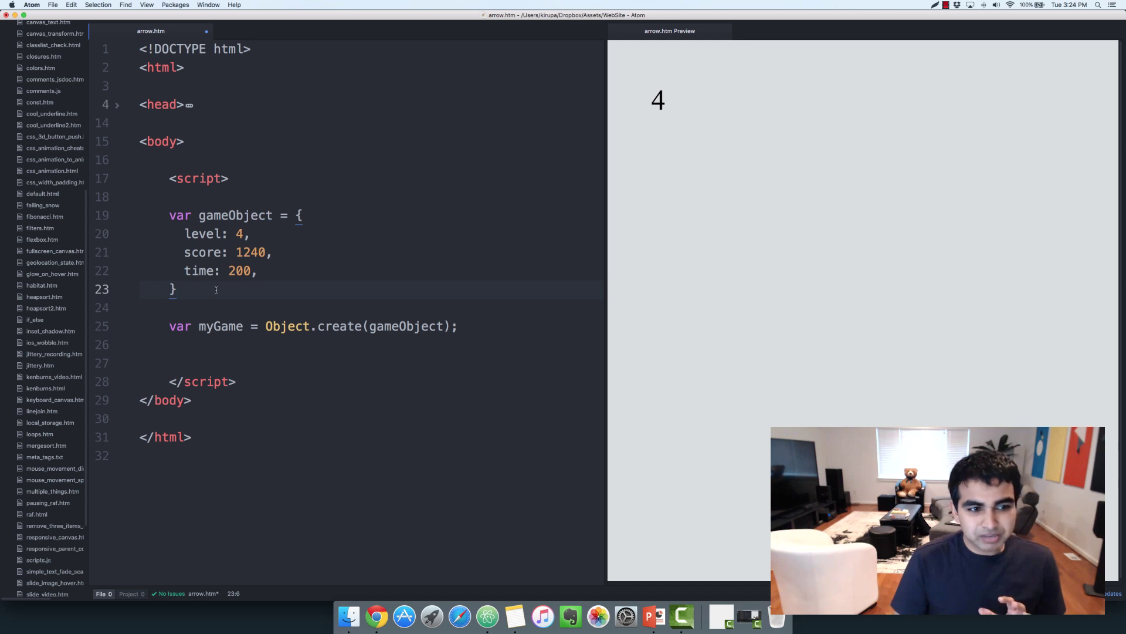
left_click(202, 271)
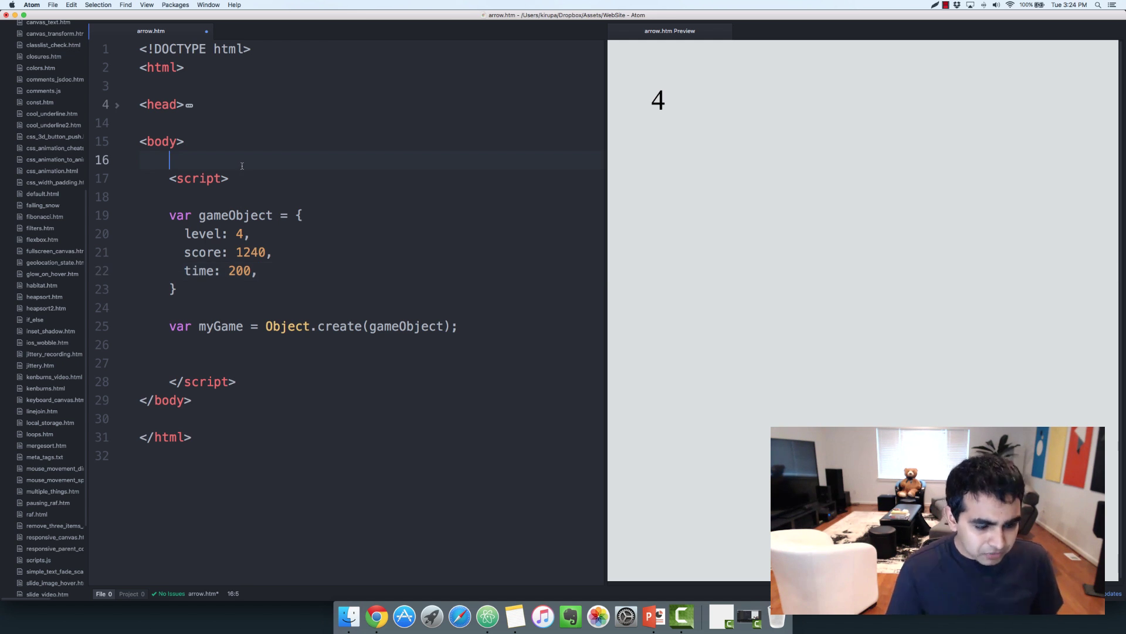
Step: Add <p id="count">!!!</p> on line 16, above the script
type("<p id=\"count\">4</p>")
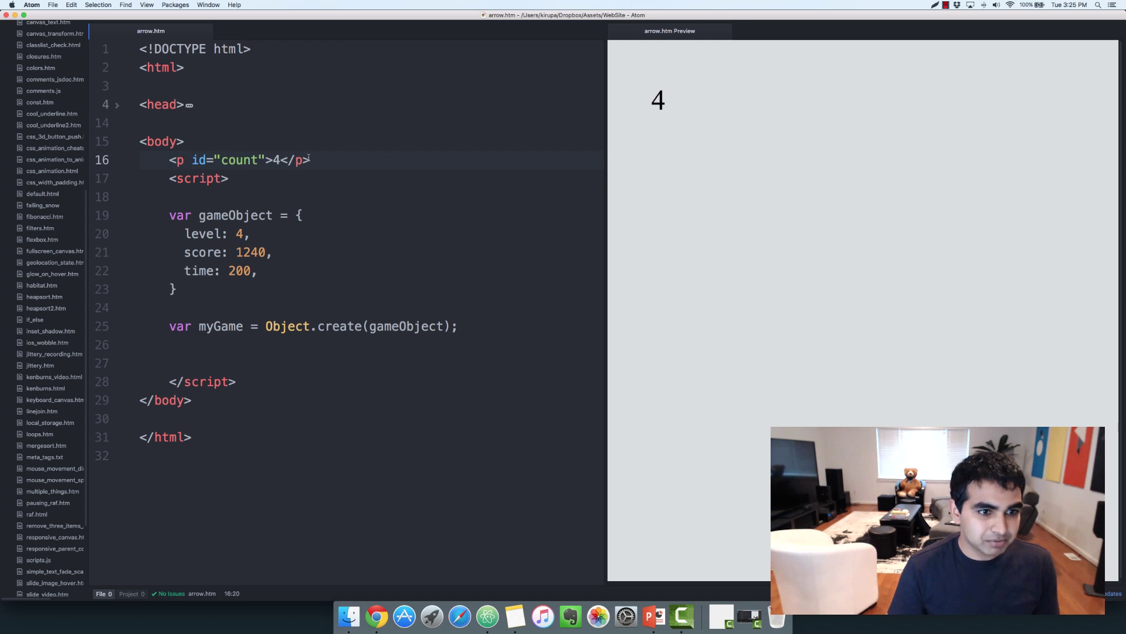
type("!!!")
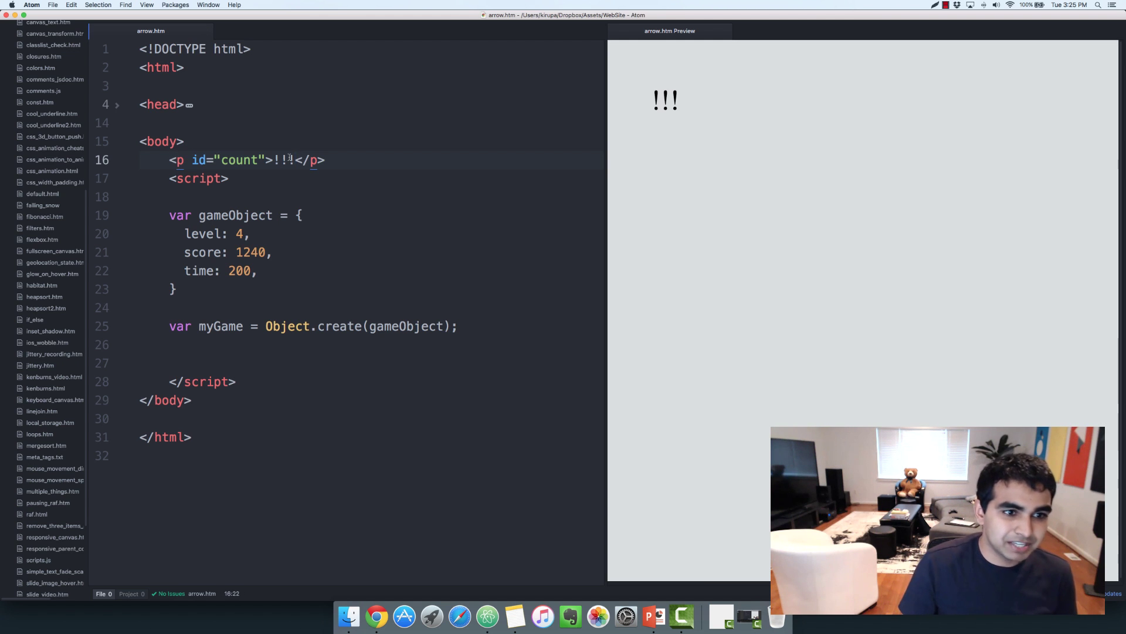
left_click(259, 271)
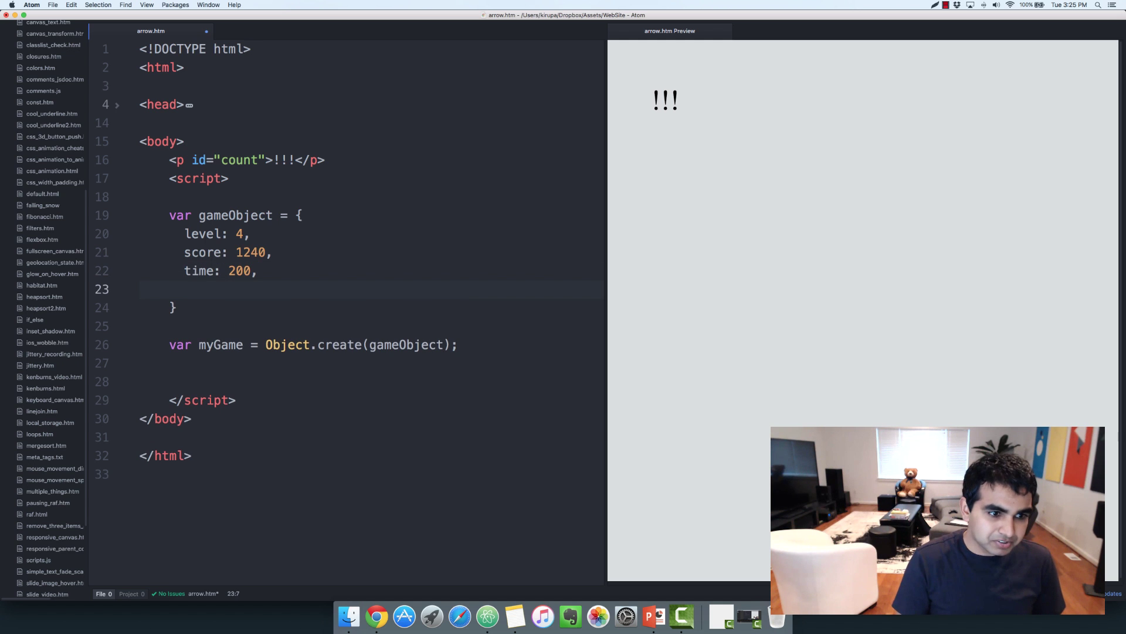
Step: Type countDown: function() { } after time: 200, removing the extra blank line
type("countDow")
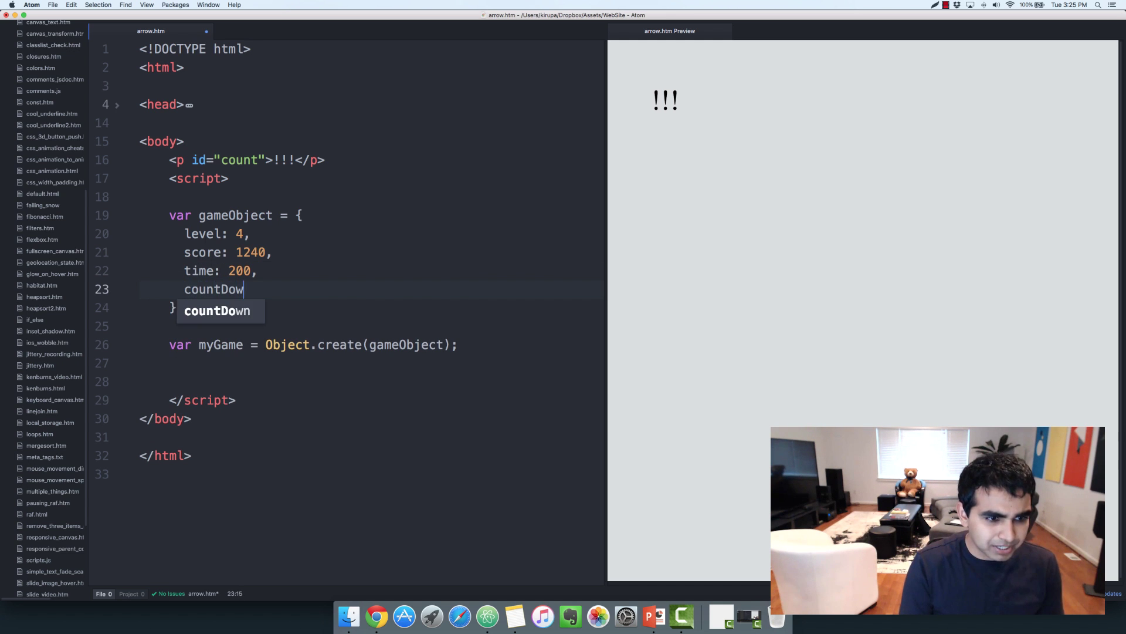
type(": function ()")
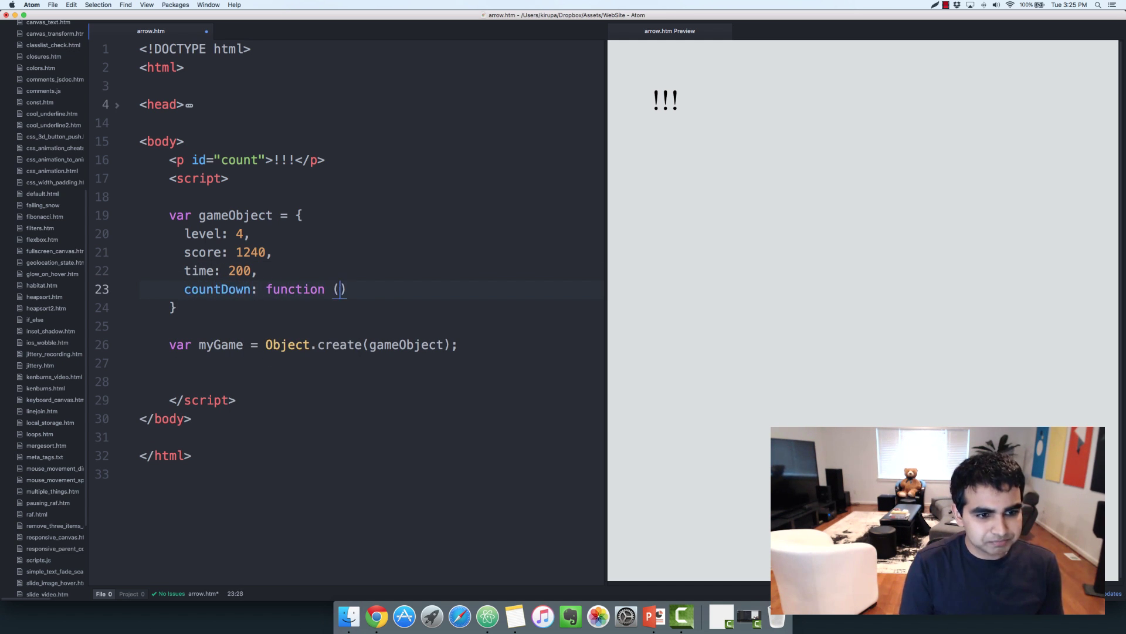
type(") {")
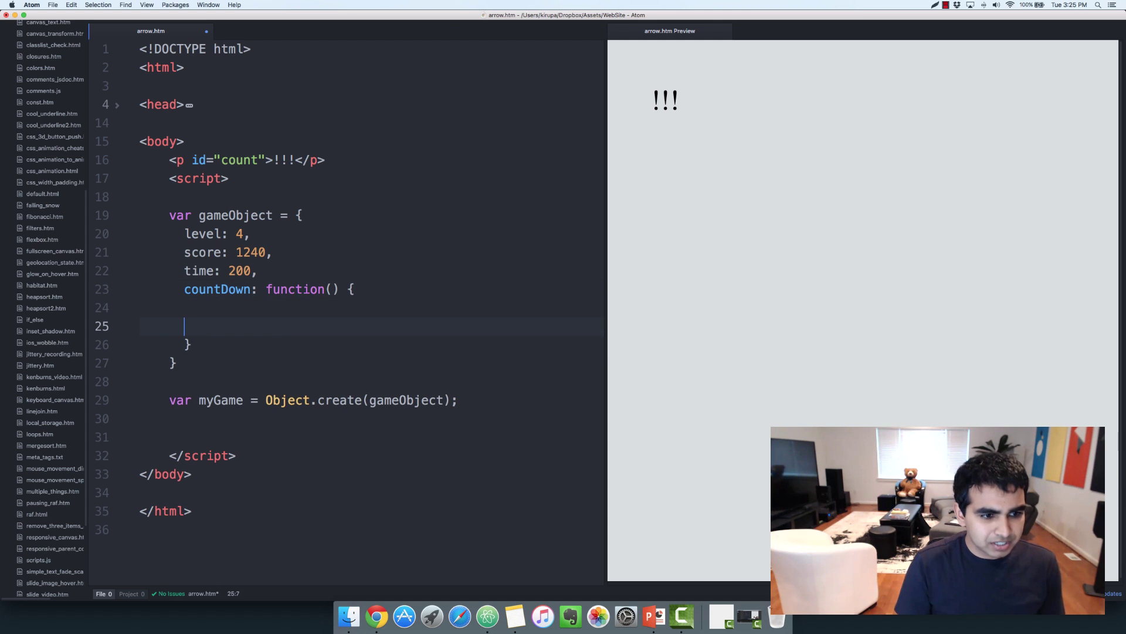
key("Backspace")
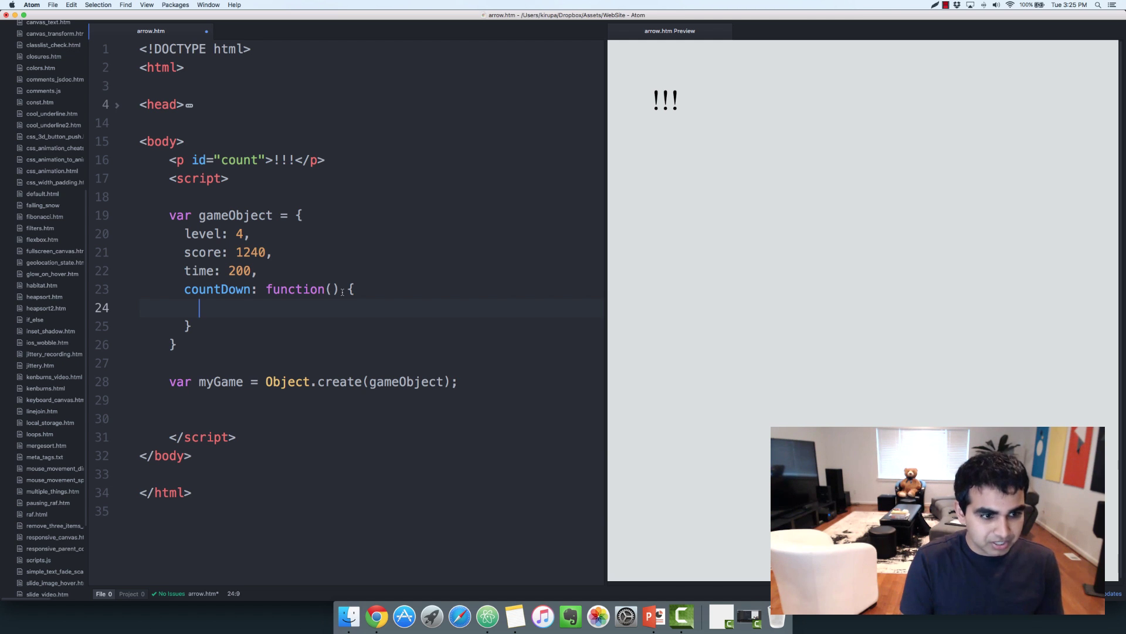
Step: Add window.setInterval with an empty callback function and a 1000 ms delay
type("windo")
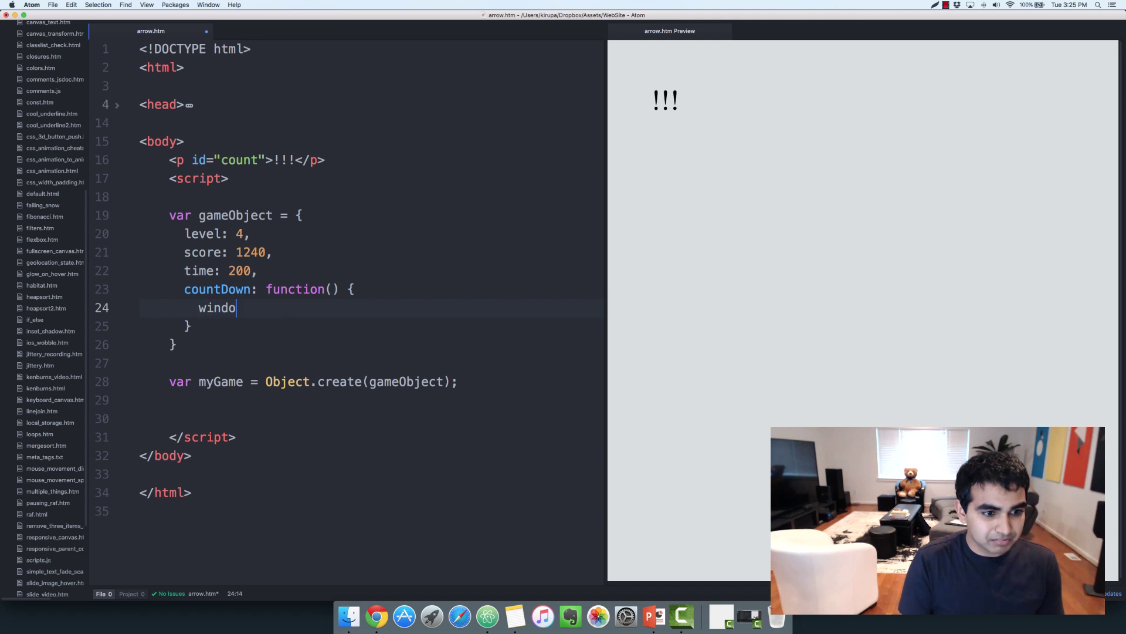
type("w.setInterval")
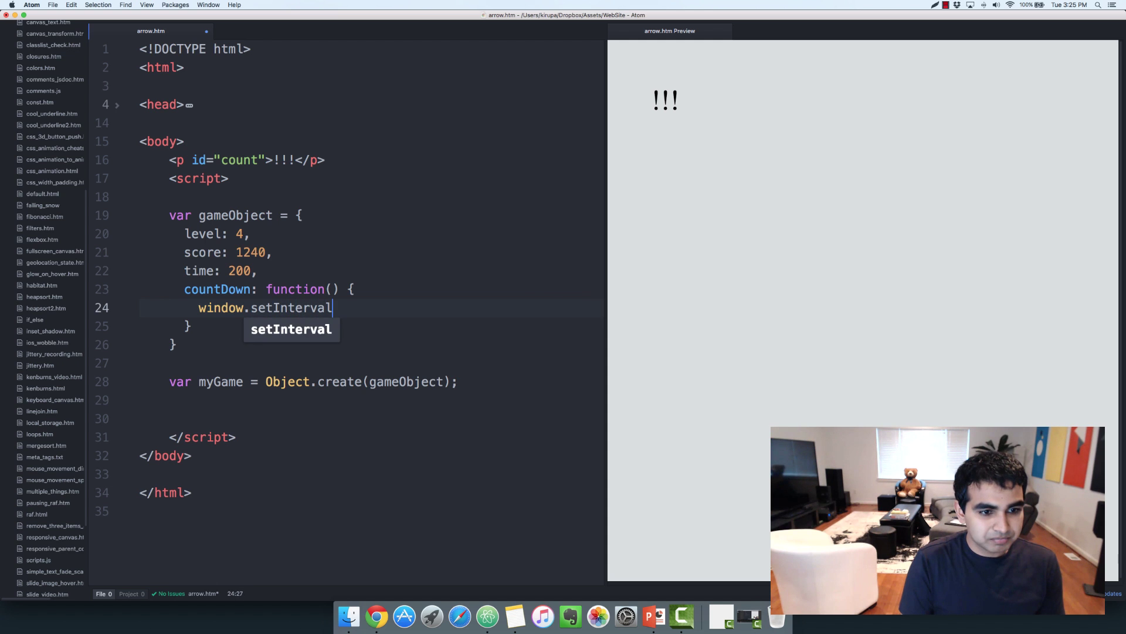
type("(function")
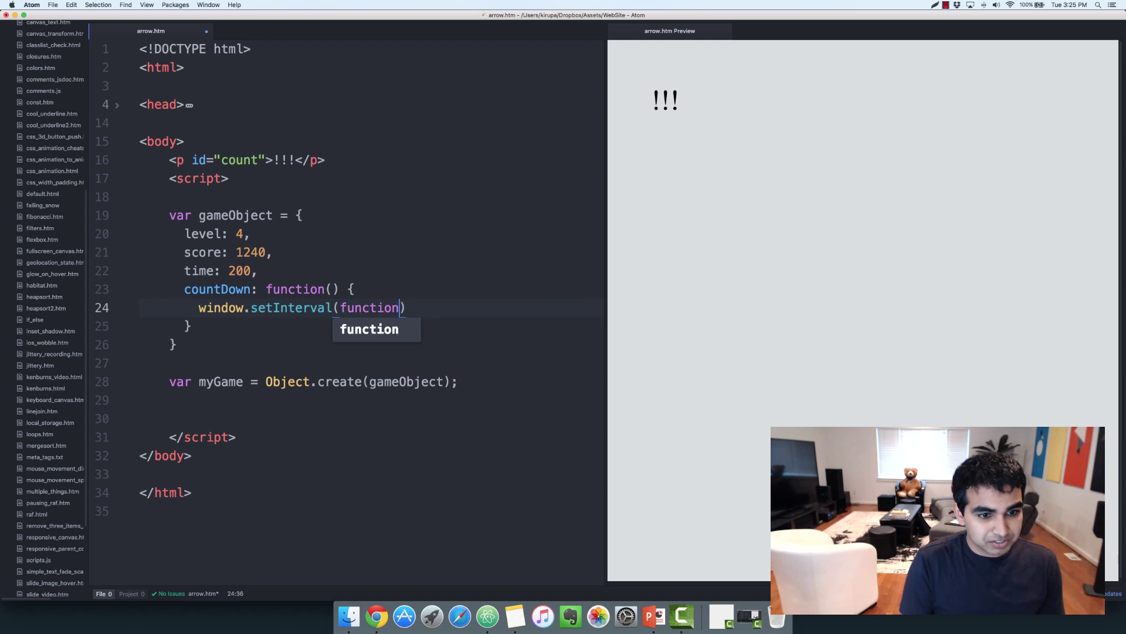
type("() {}")
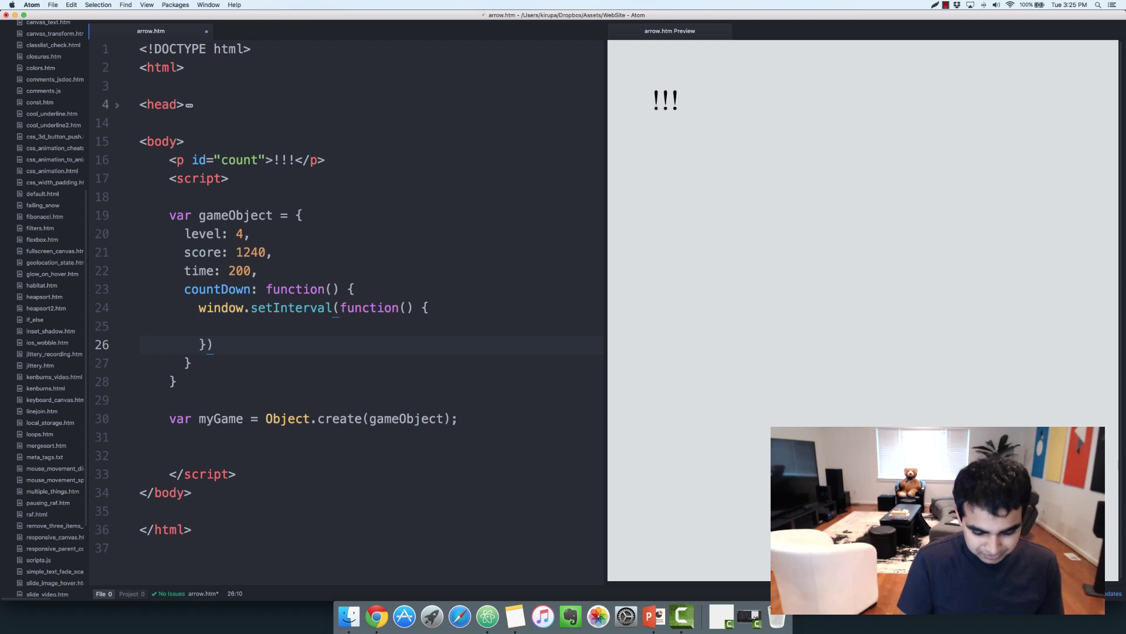
type(", 1000")
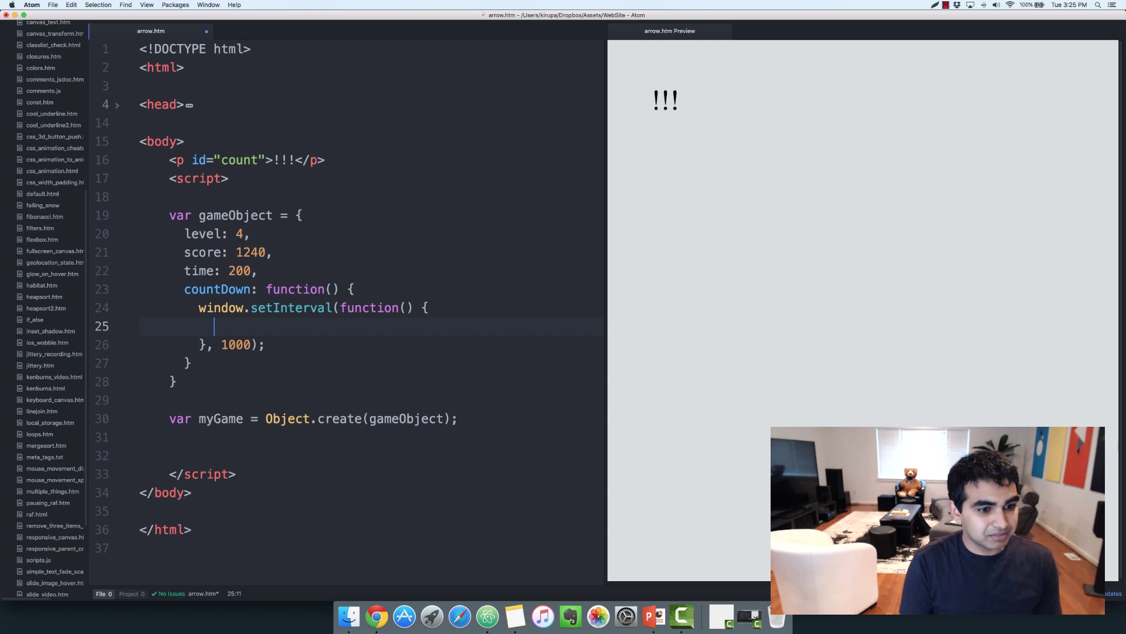
Step: Fill the callback with this.time-- and set #count's innerText to this.time
type("this.time--;")
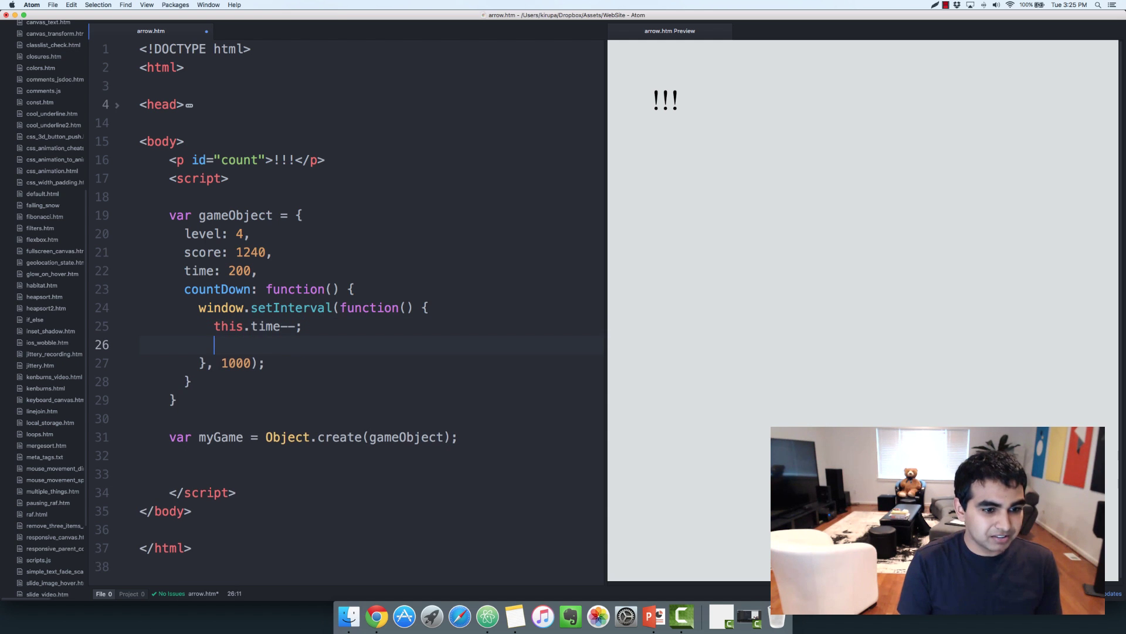
type("document.querySelecto")
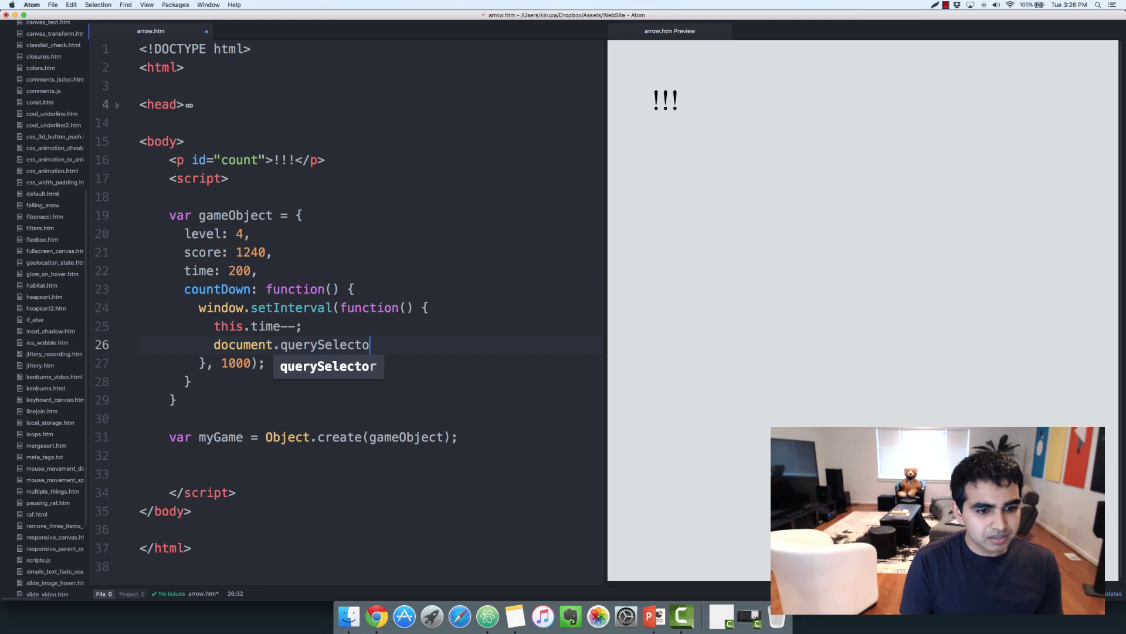
type("(\"\")")
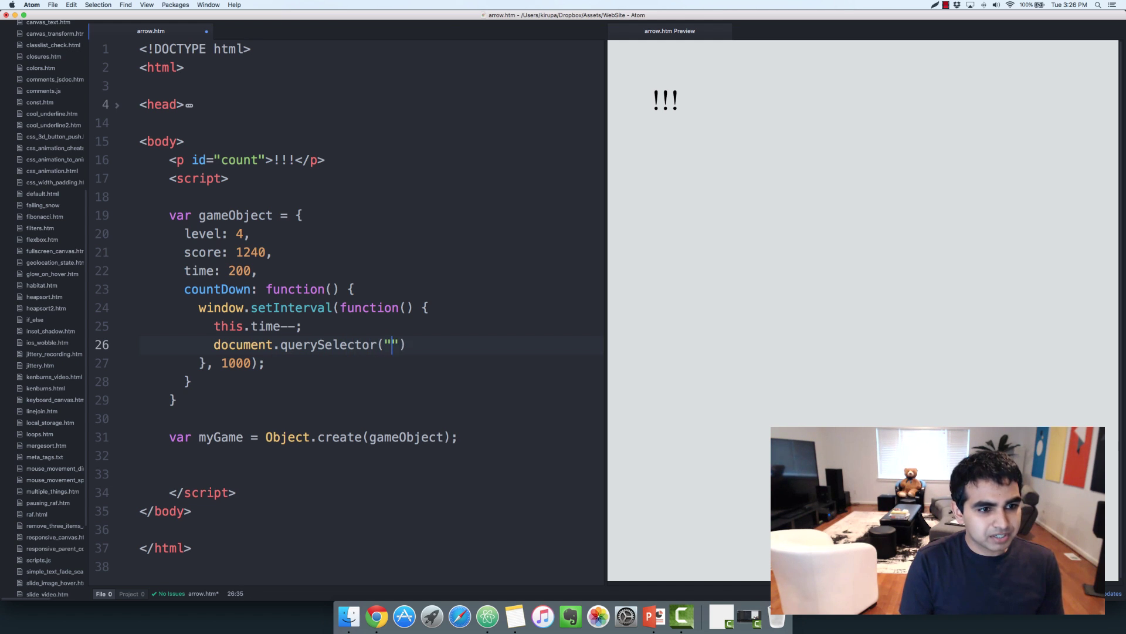
type("#count\").")
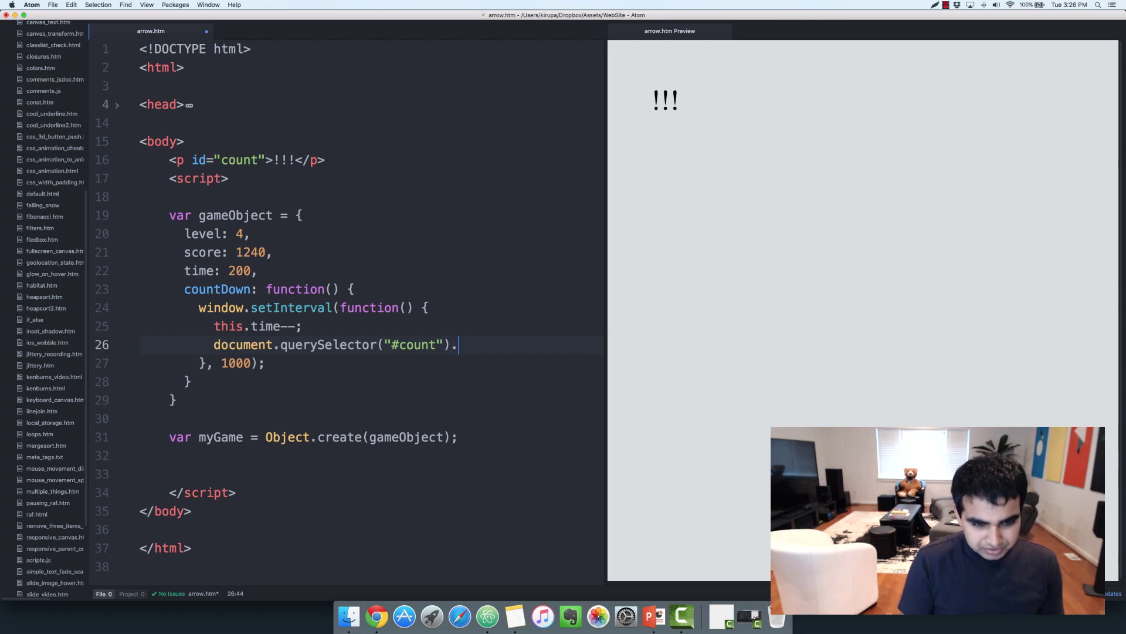
type("innerText")
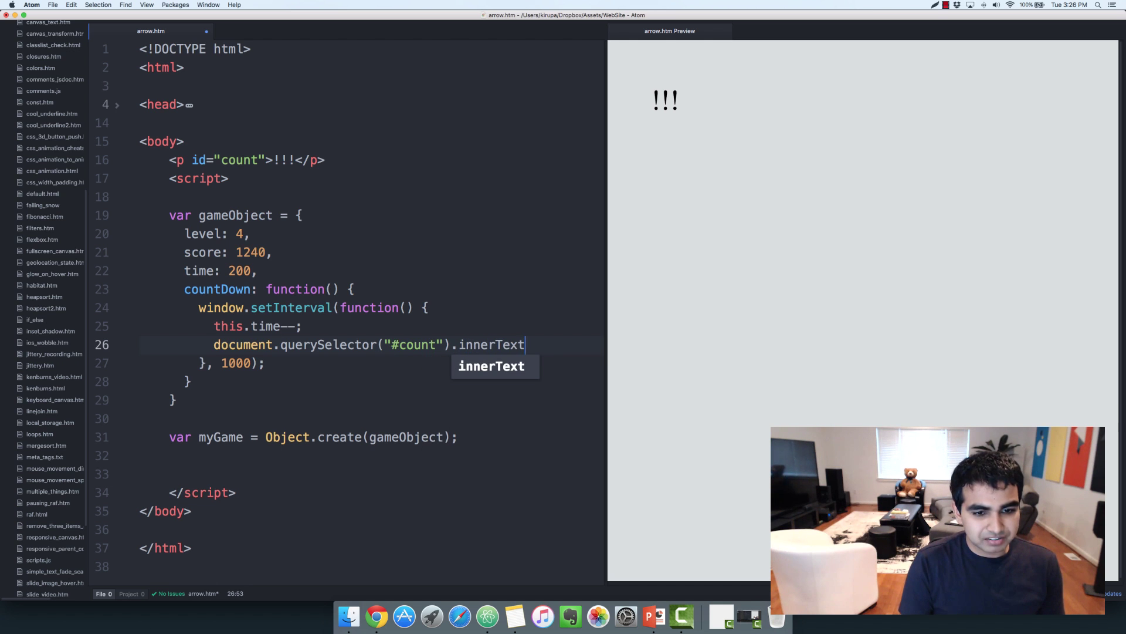
type("= this.t")
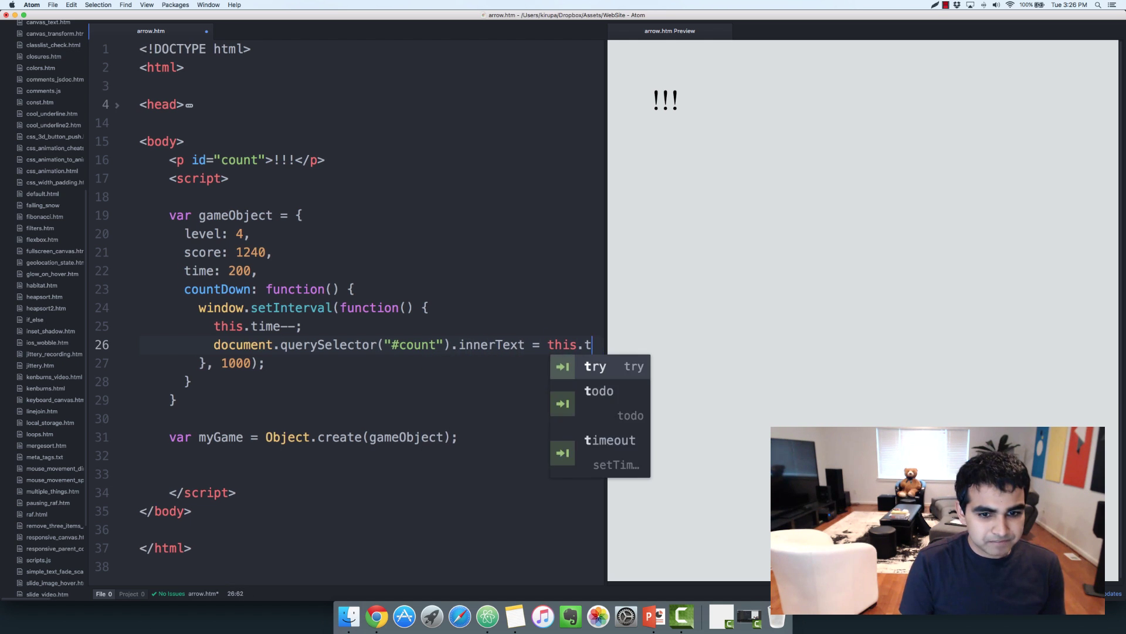
type("ime;")
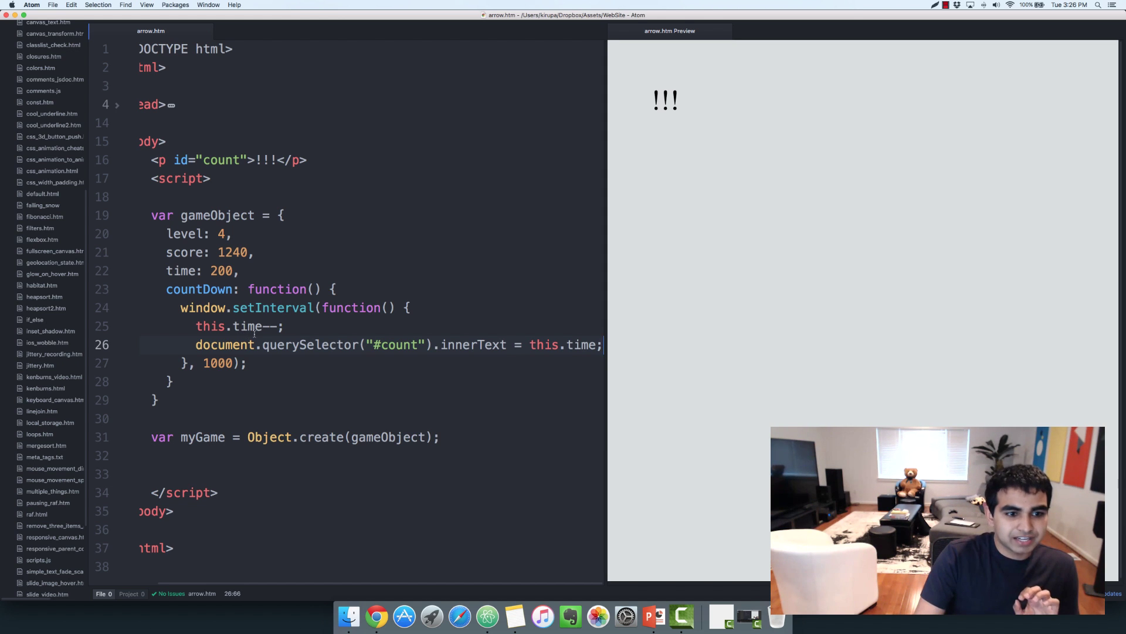
left_click(465, 436)
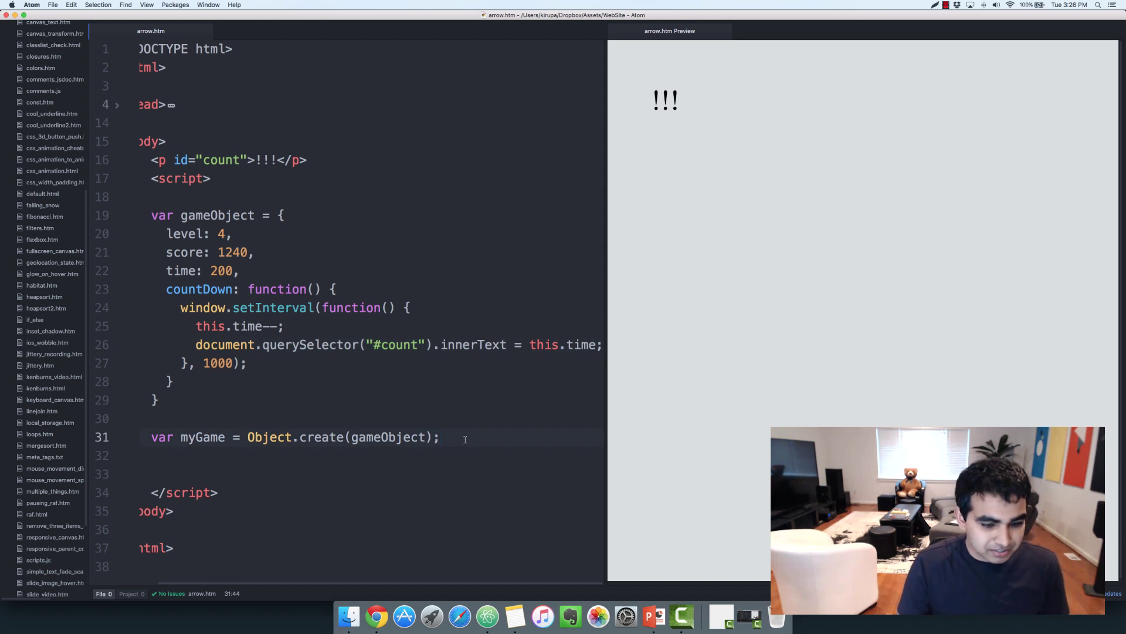
Step: Call myGame.countDown() so the preview shows NaN, and examine this inside the callback
type("myGame.countDown();")
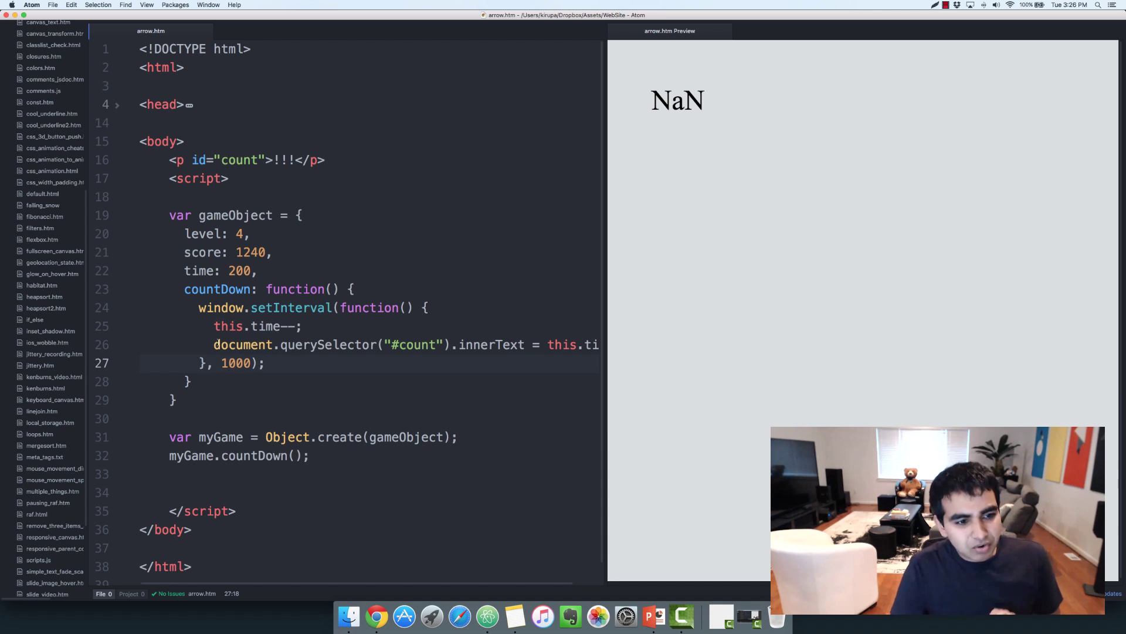
left_click(265, 363)
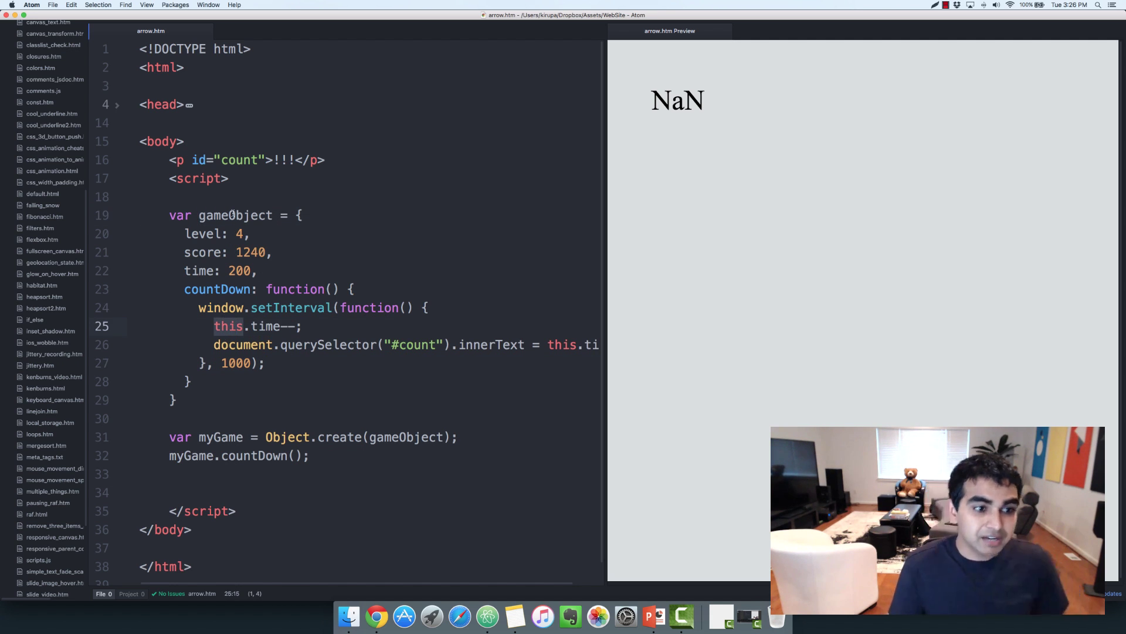
left_click(185, 271)
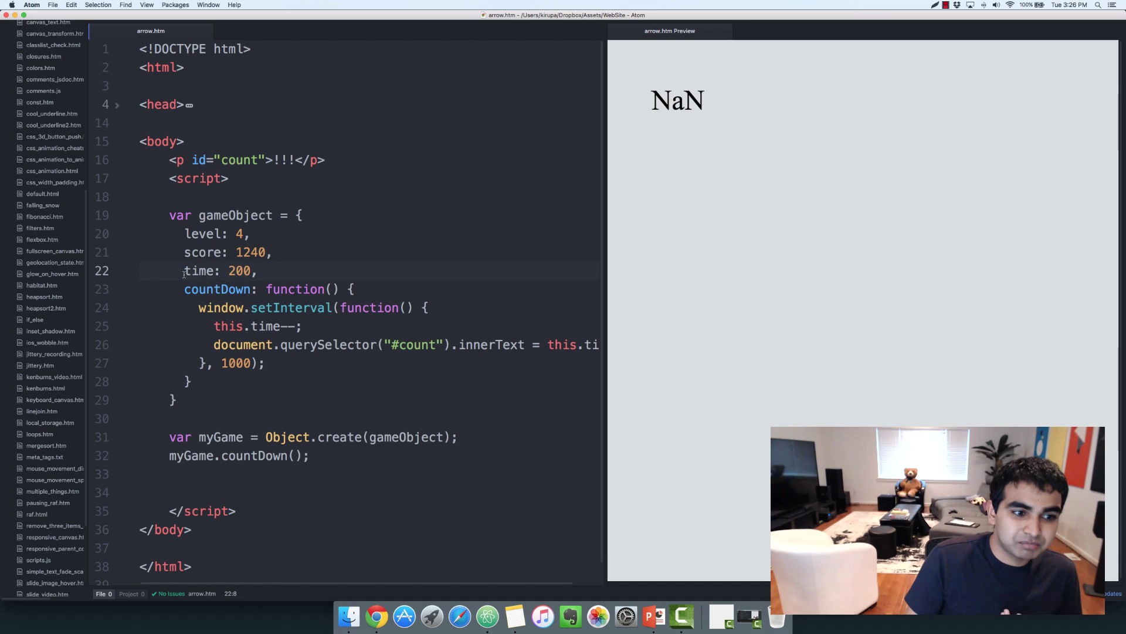
double_click(229, 326)
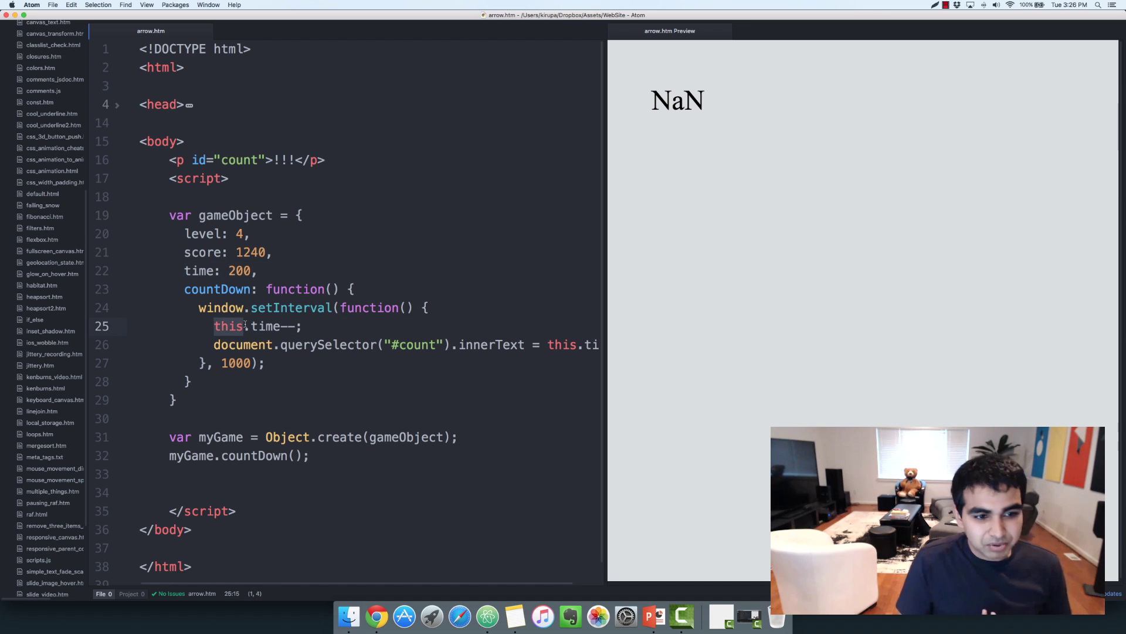
double_click(371, 307)
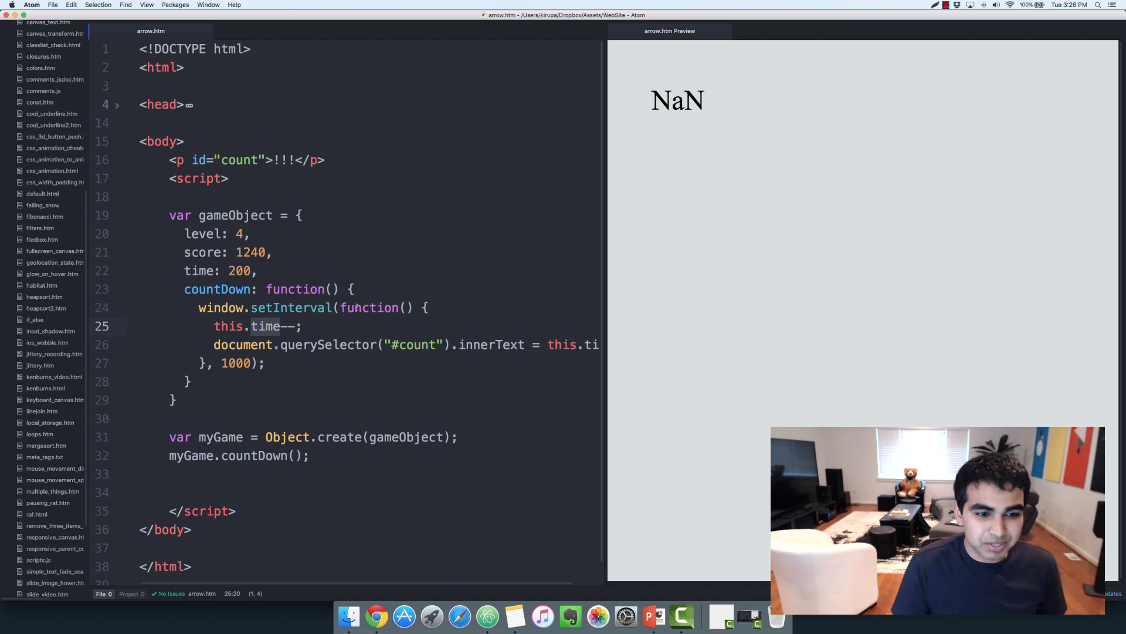
left_click(353, 308)
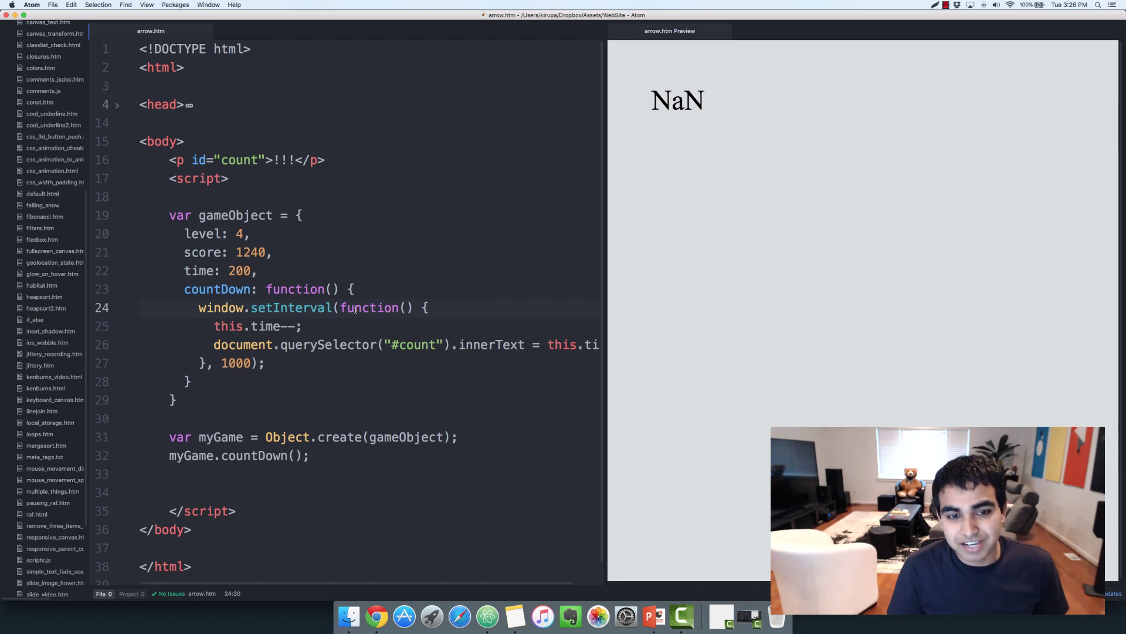
left_click(391, 289)
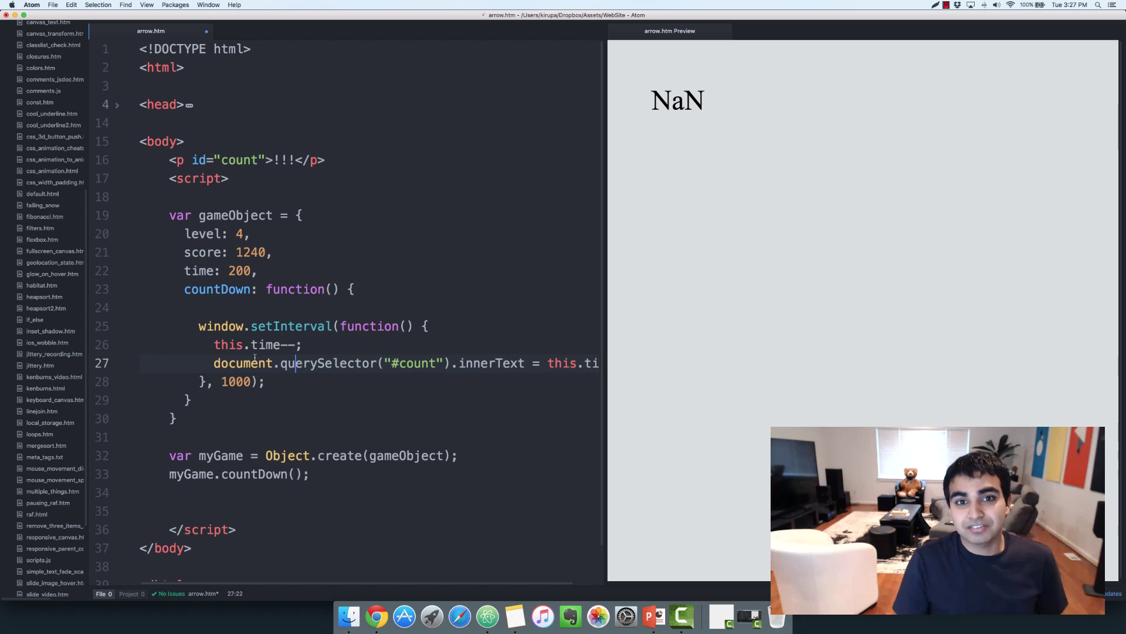
Step: Store var that = this; at the top of countDown and use that.time in the callback
left_click(269, 307)
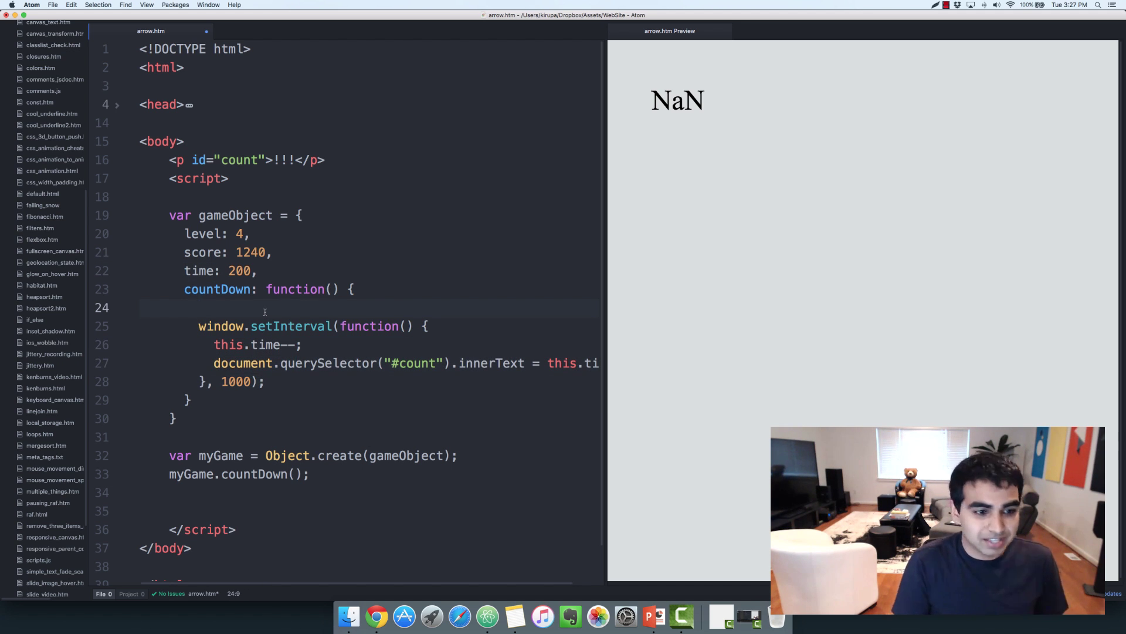
type("var")
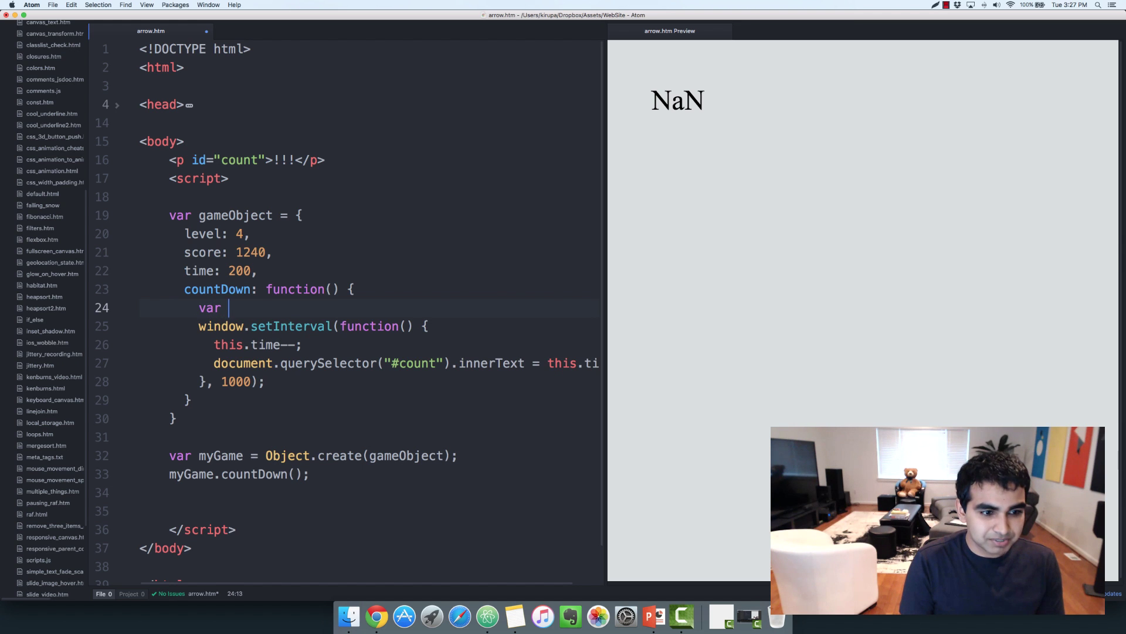
type("that = this;")
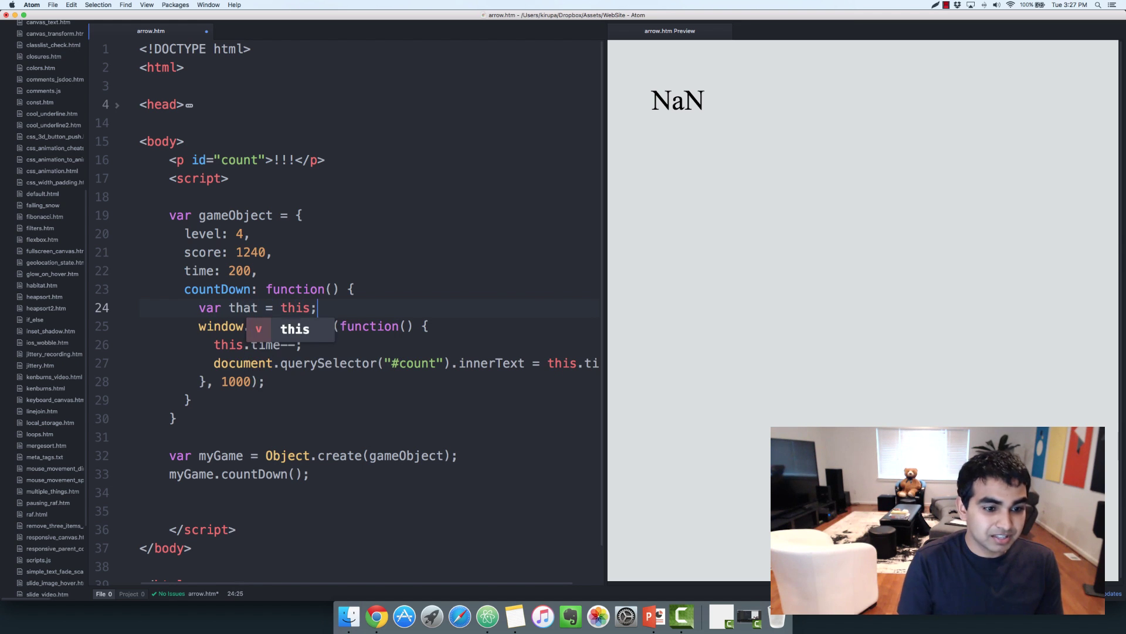
double_click(242, 307)
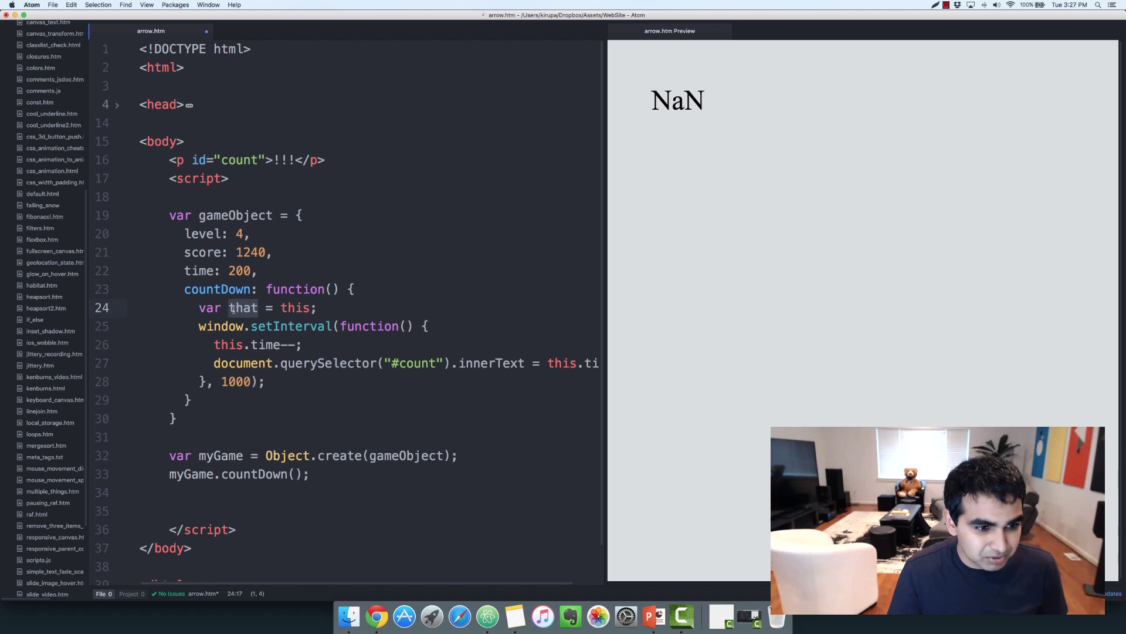
left_click(294, 307)
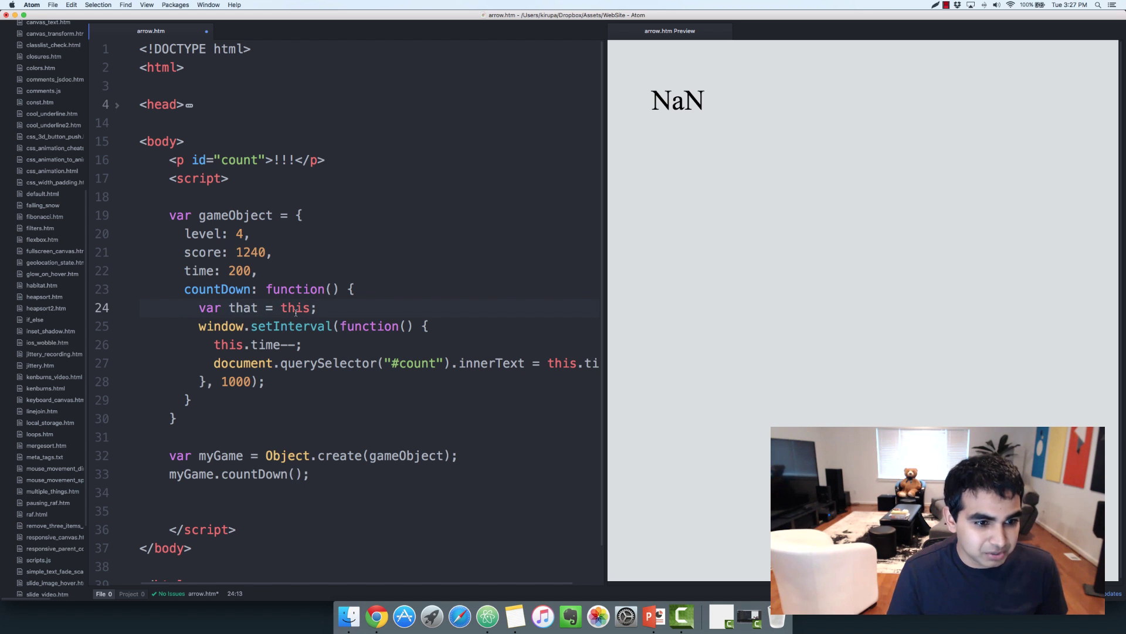
left_click(324, 326)
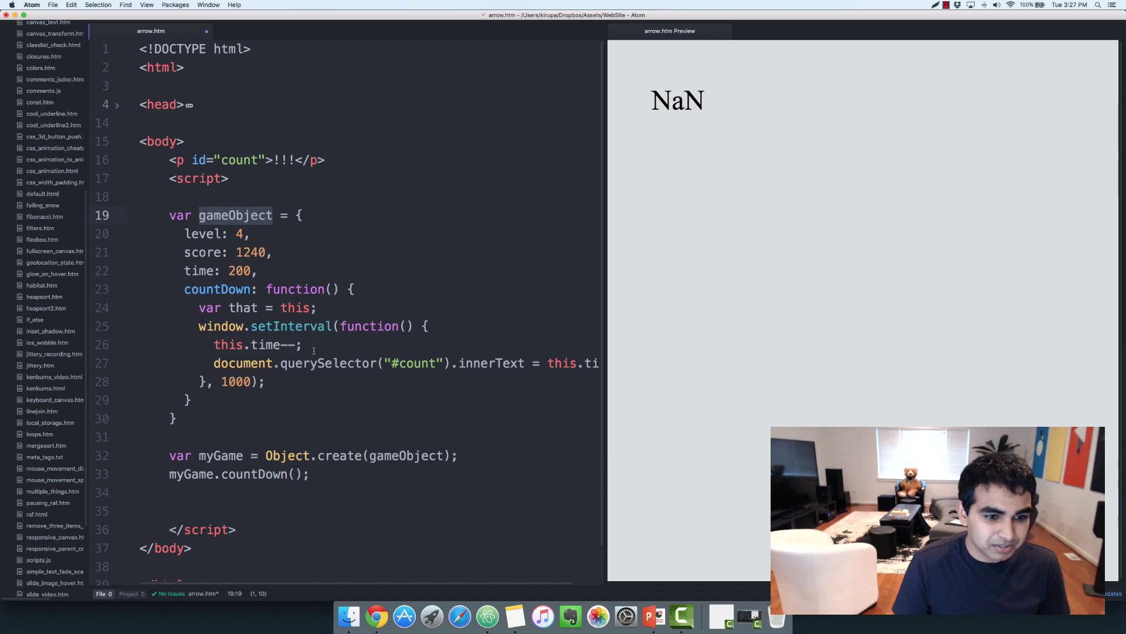
type("that")
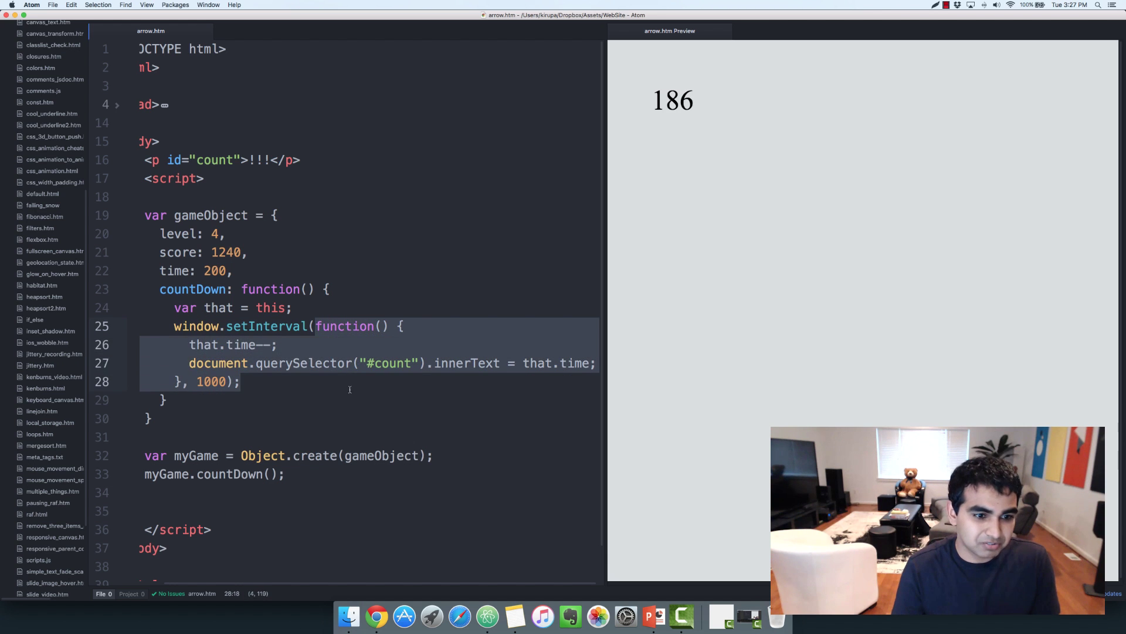
left_click(209, 308)
type(") ")
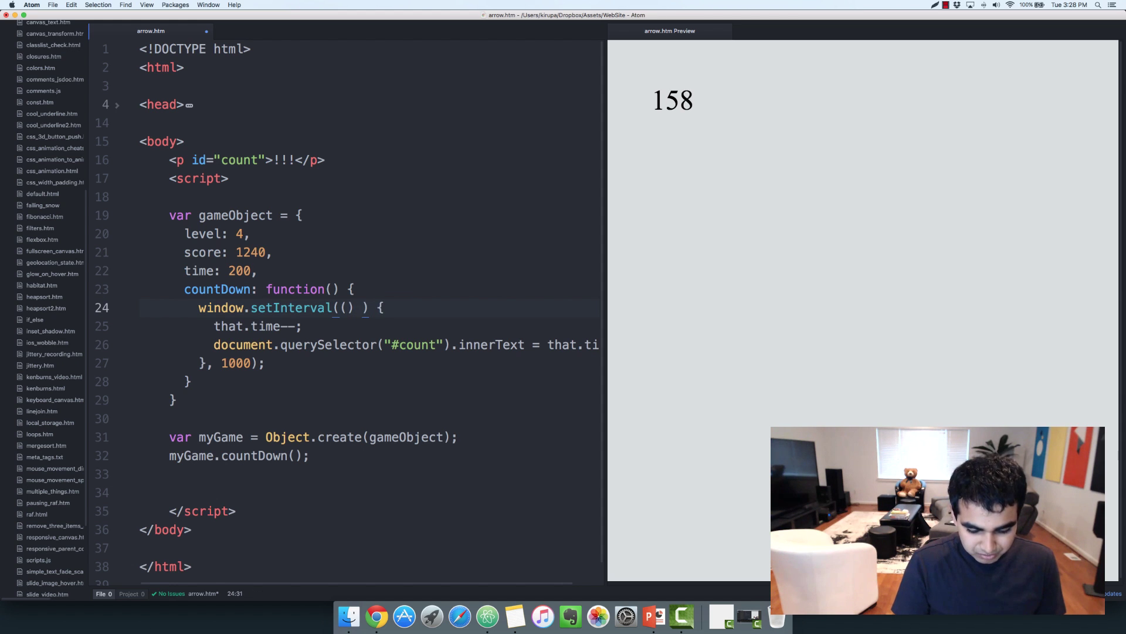
Step: Convert the callback to an () => arrow function and decrement this.time again
type("=>")
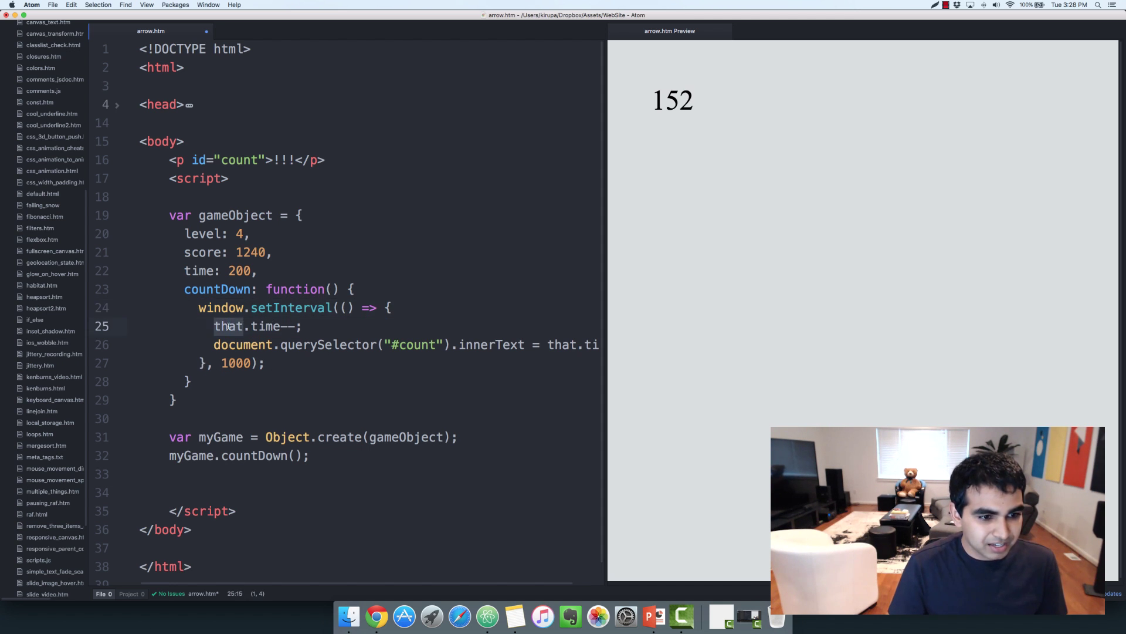
type("this")
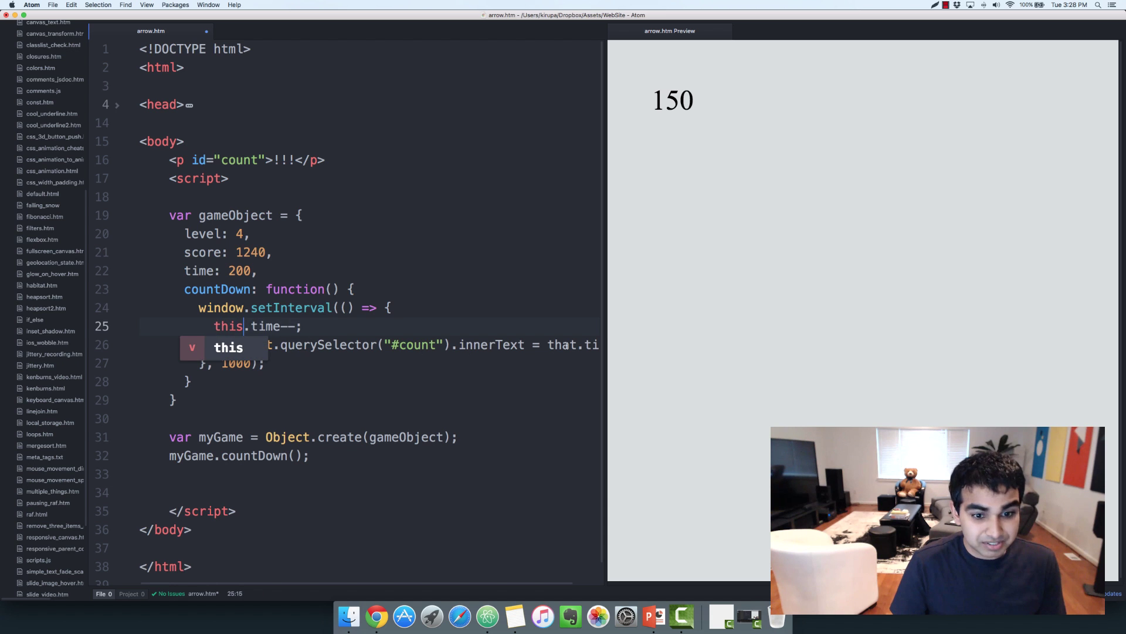